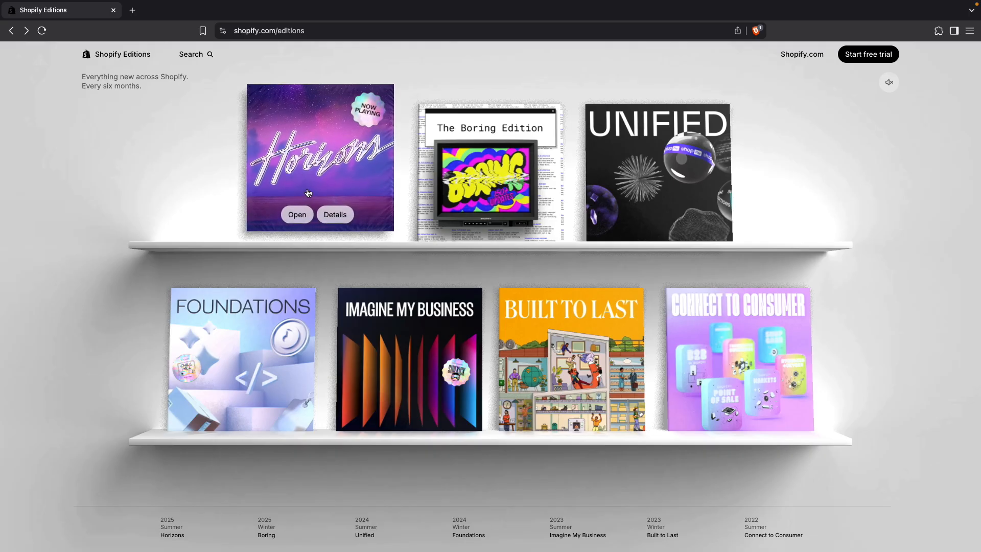
Enter the Summer '25 Horizons edition from the shelf and scroll into its Themes section
left_click(296, 213)
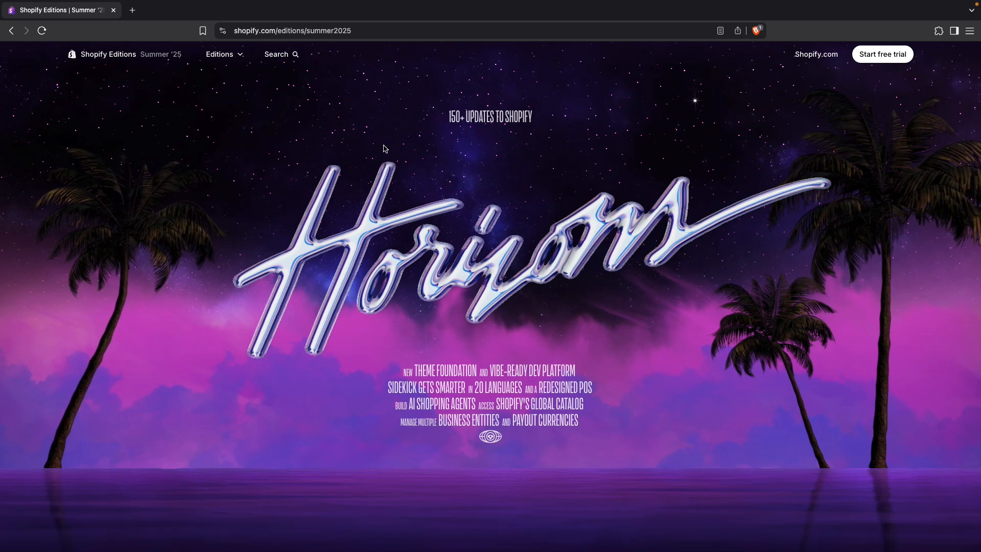
scroll("down", 3)
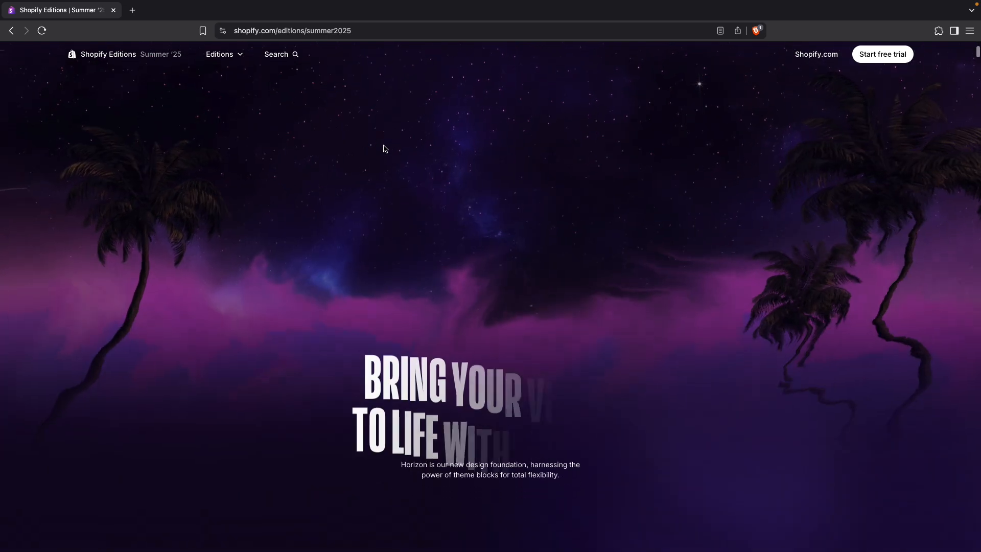
scroll("down", 3)
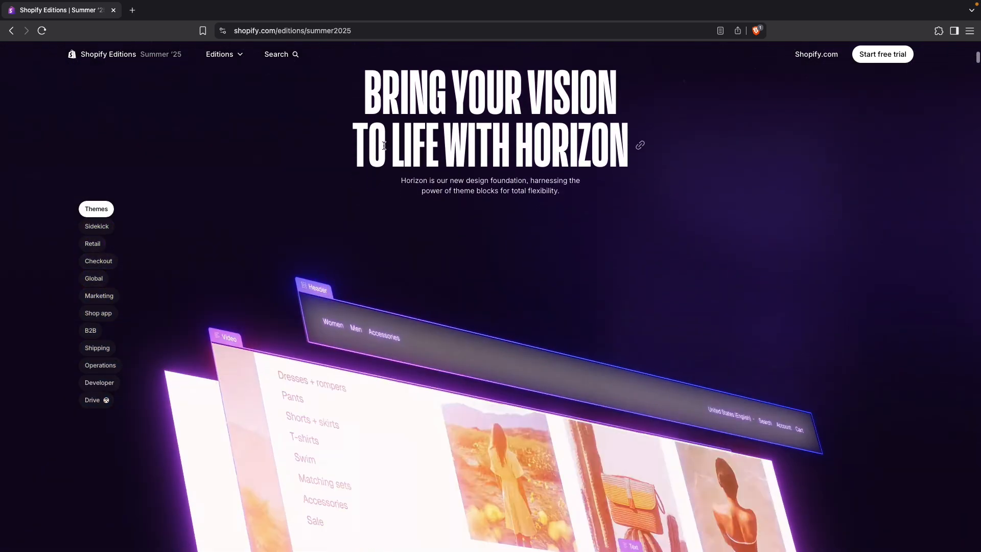
scroll("down", 3)
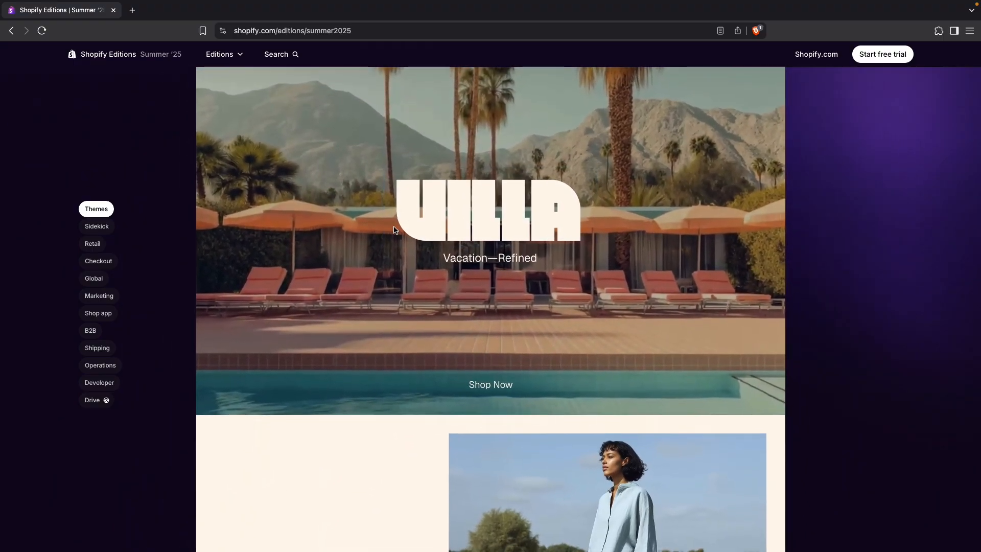
scroll("down", 3)
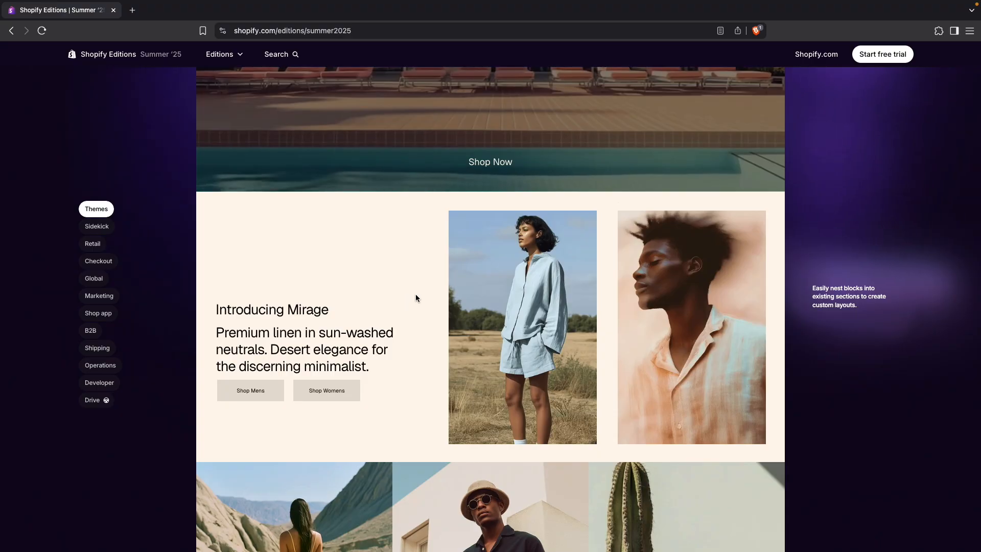
scroll("down", 3)
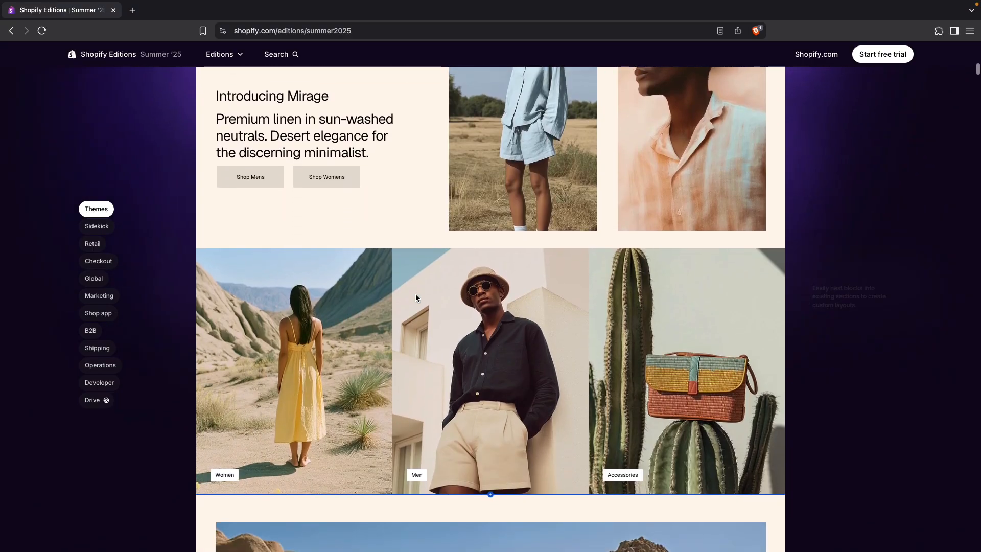
scroll("down", 3)
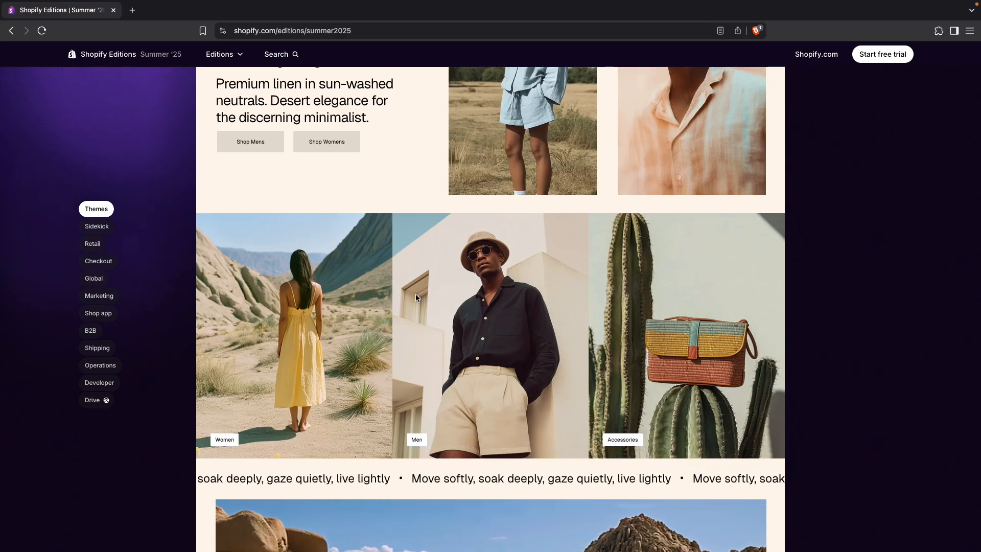
Continue through the new theme foundation showcase down to 'One system. 10 new themes.'
scroll("down", 3)
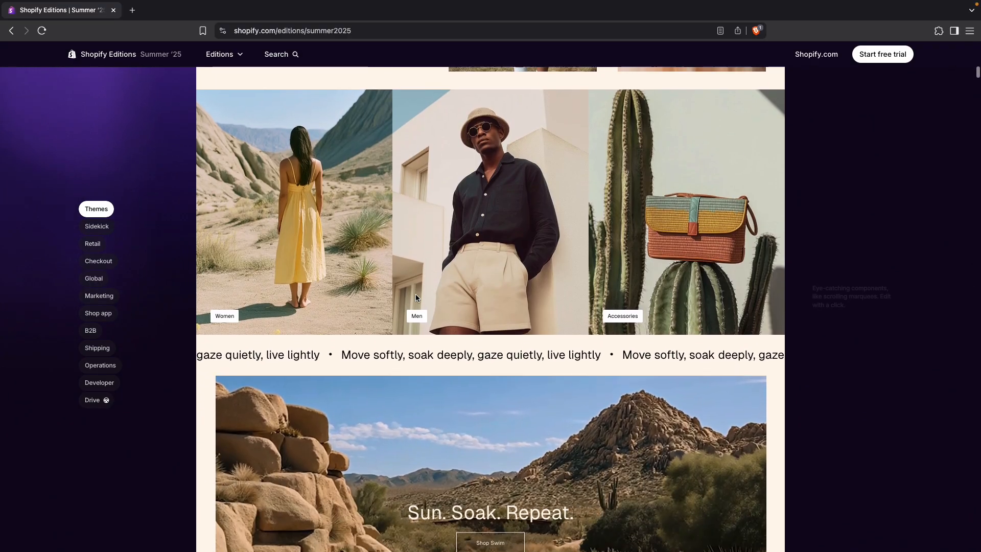
scroll("down", 3)
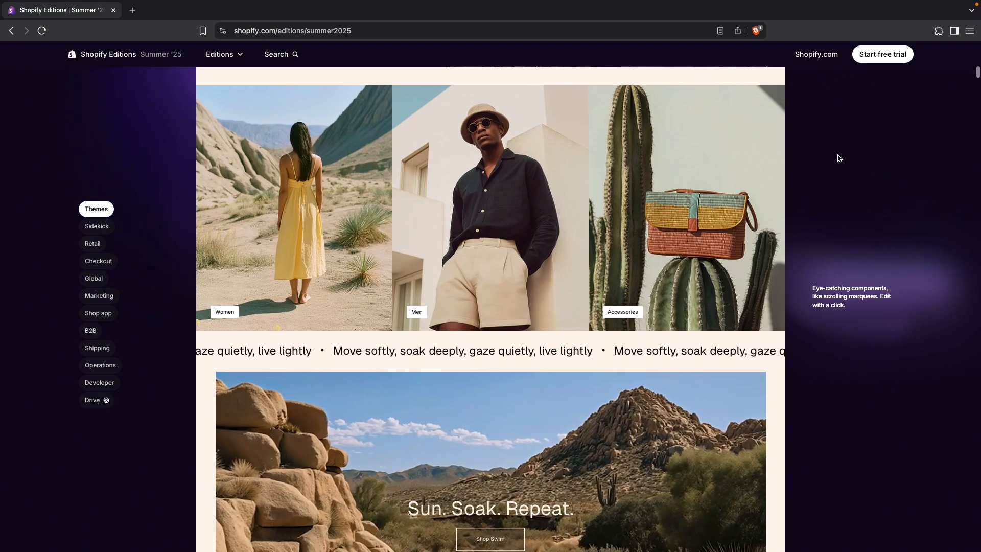
scroll("down", 3)
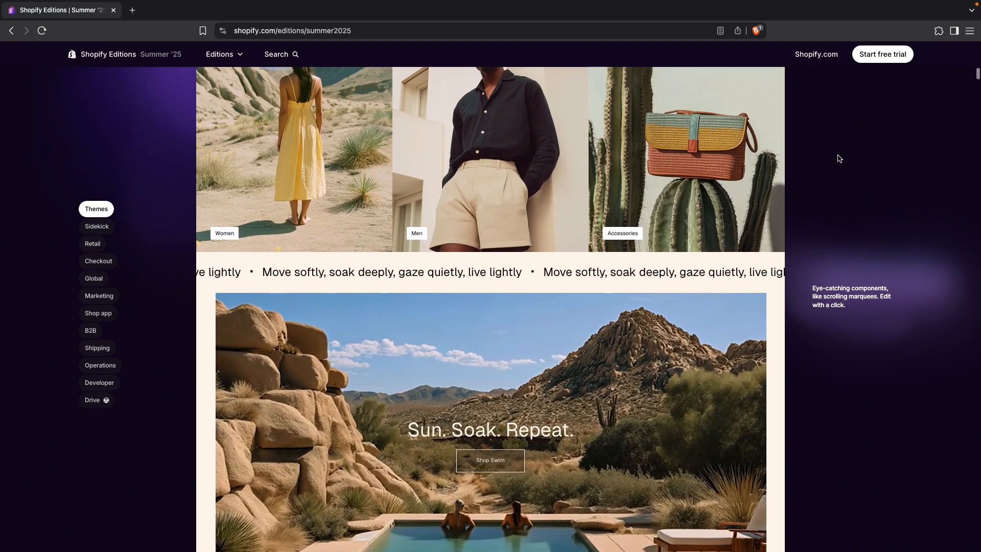
scroll("down", 3)
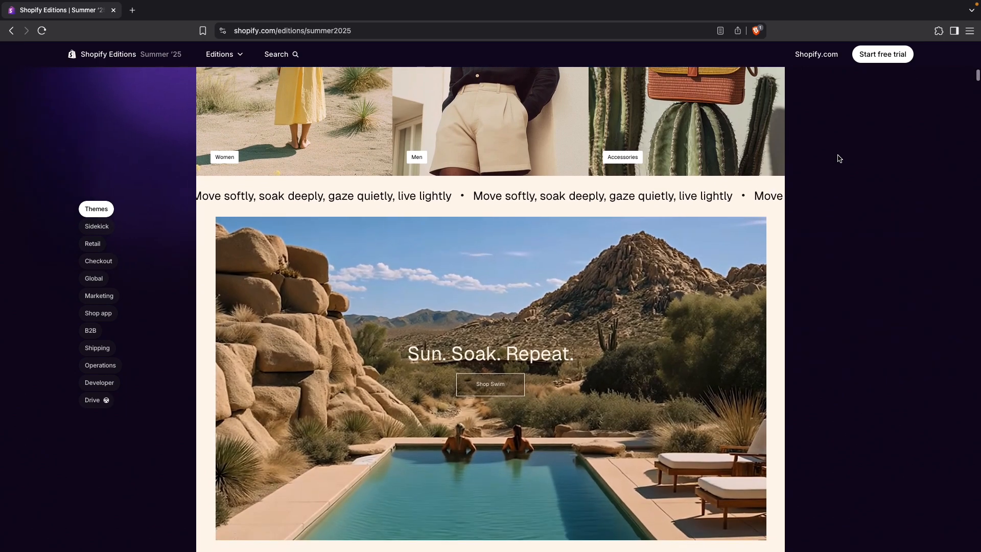
scroll("down", 3)
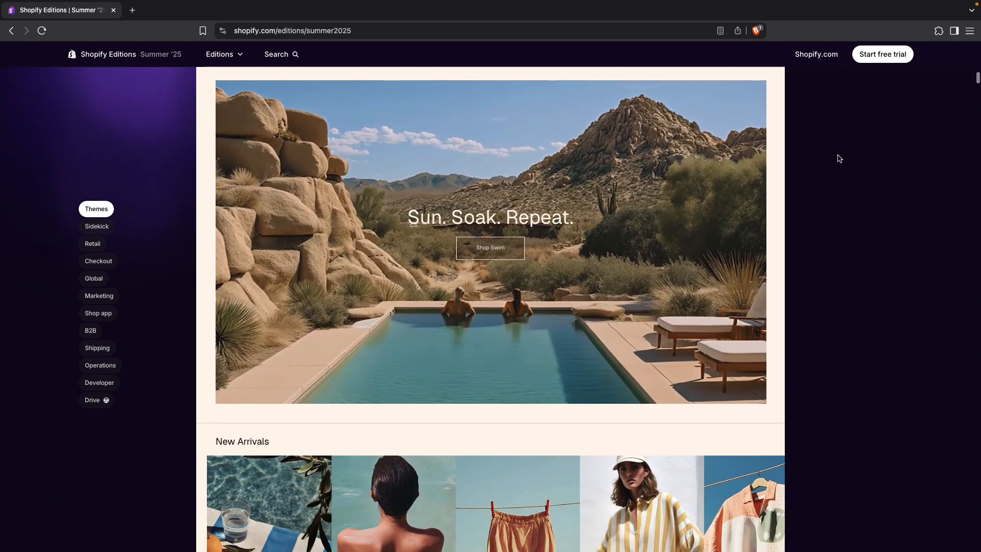
scroll("down", 3)
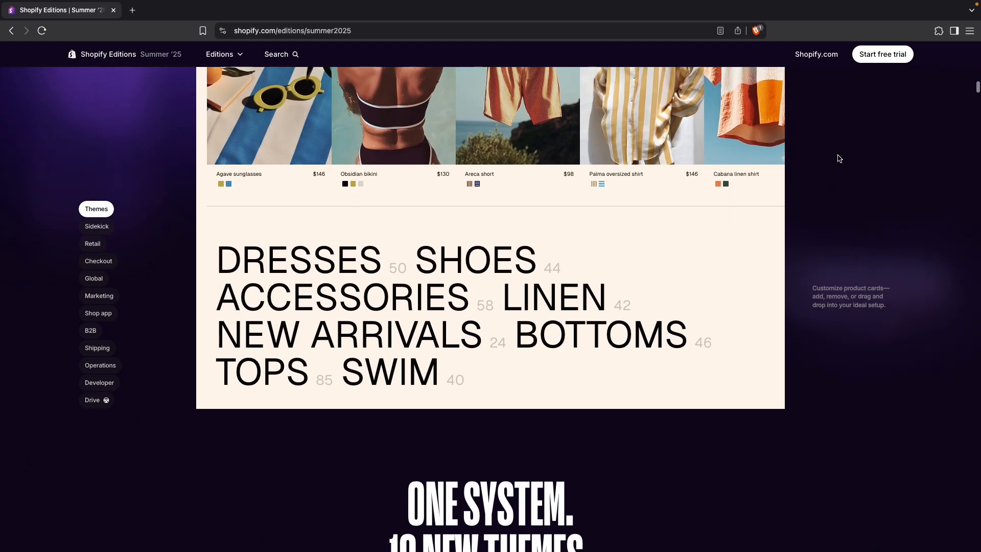
scroll("down", 3)
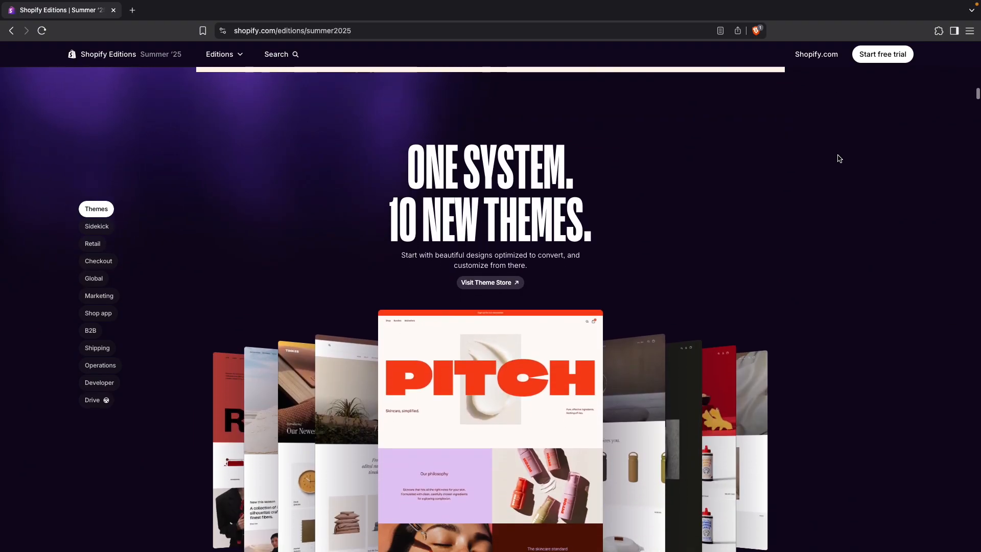
scroll("down", 3)
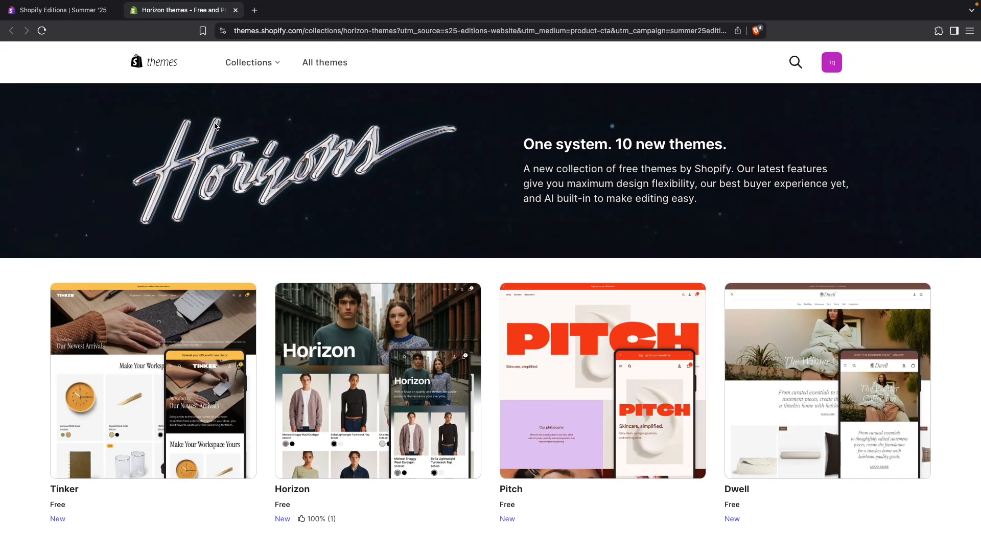
Scroll the Horizon themes grid, then return to the Summer '25 edition tab
scroll("down", 3)
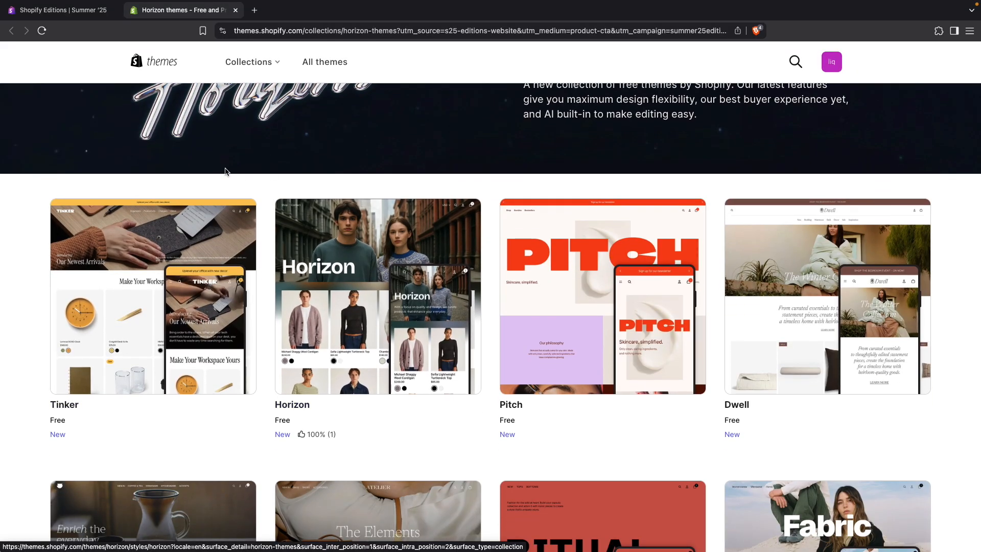
left_click(56, 10)
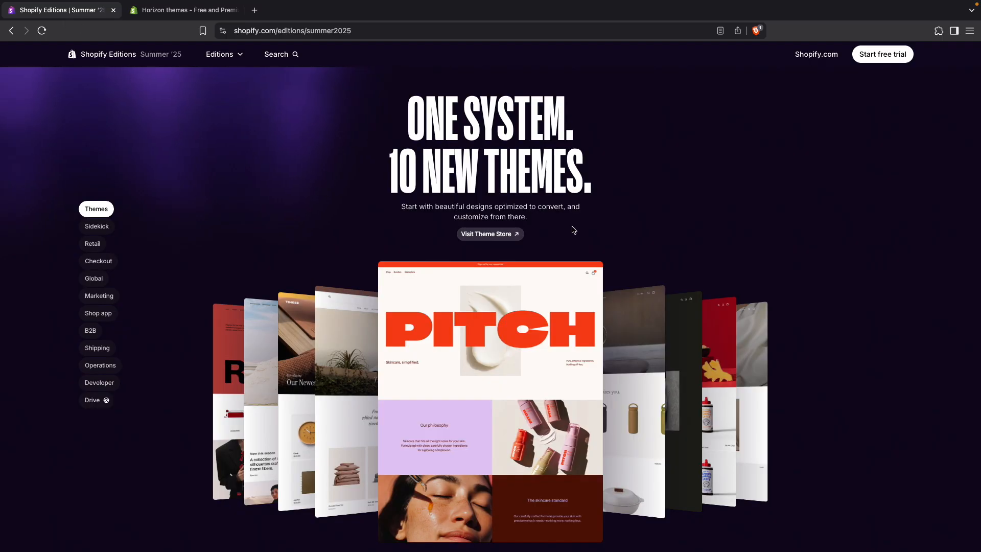
scroll("down", 3)
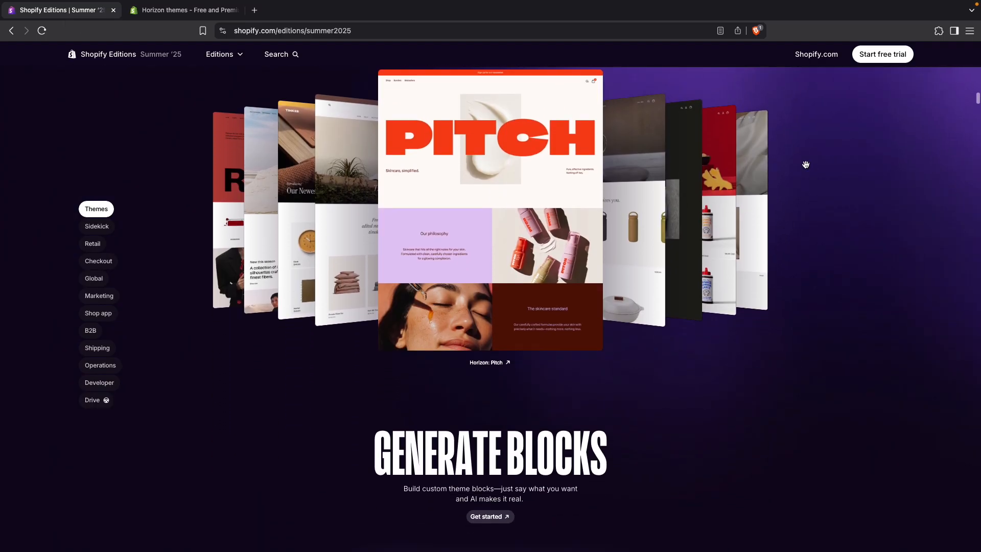
scroll("down", 3)
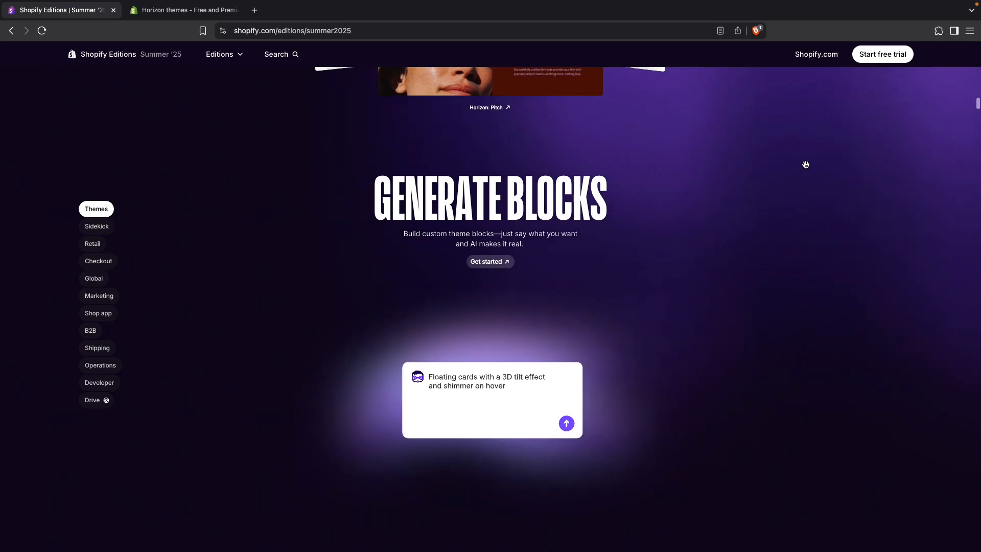
left_click(565, 423)
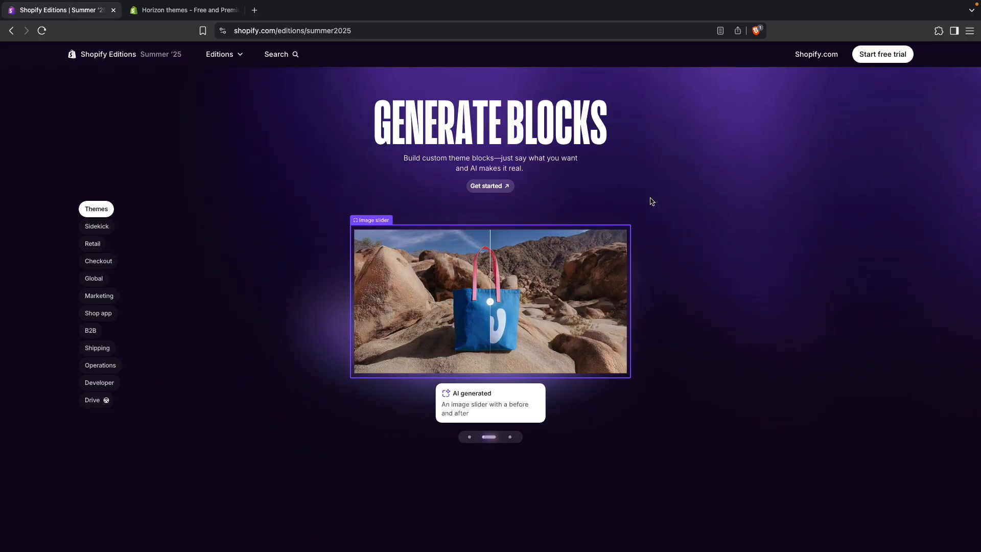
scroll("down", 3)
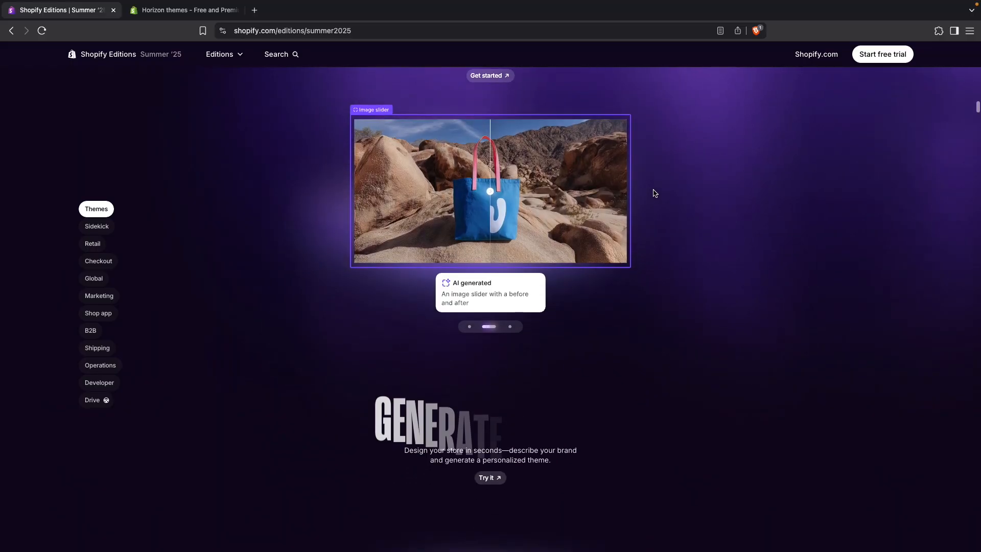
scroll("down", 3)
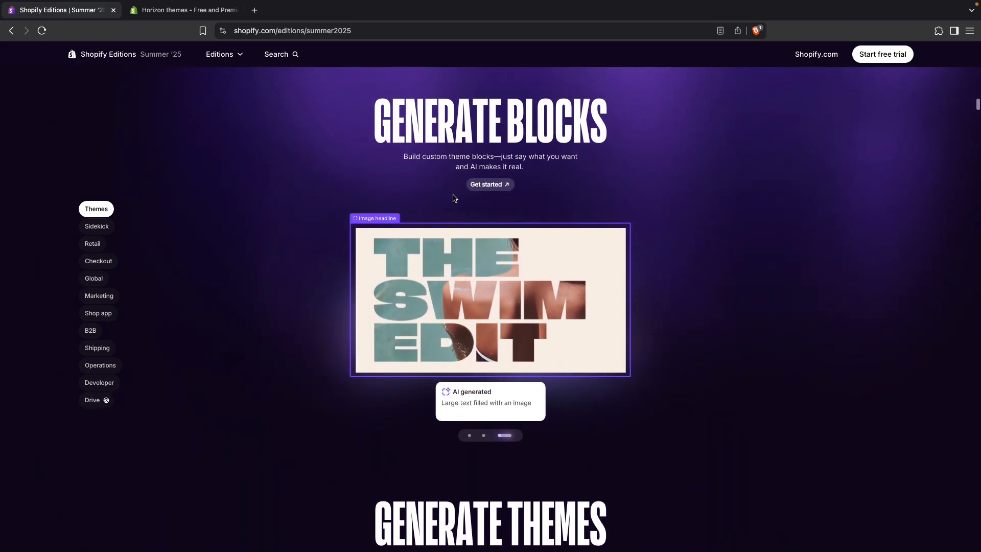
scroll("down", 3)
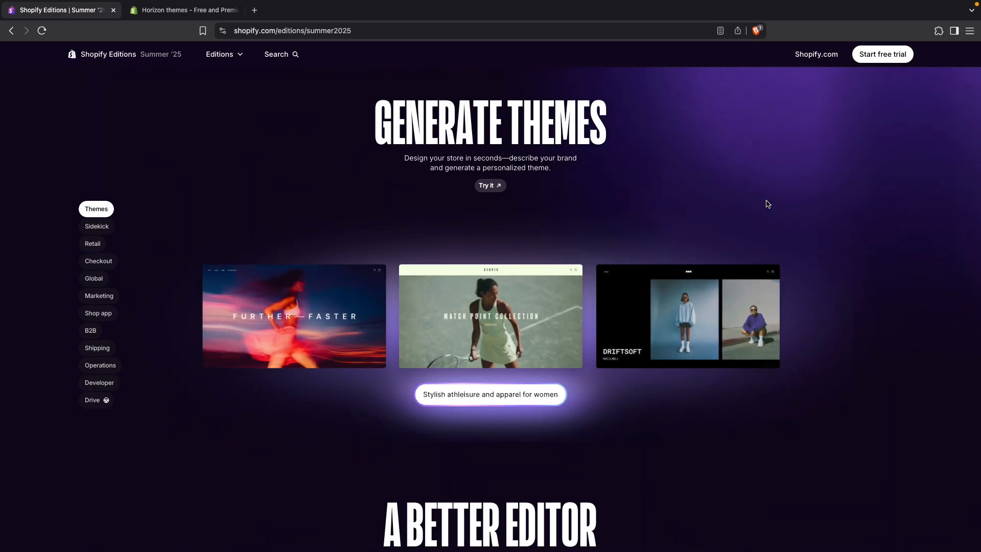
scroll("down", 3)
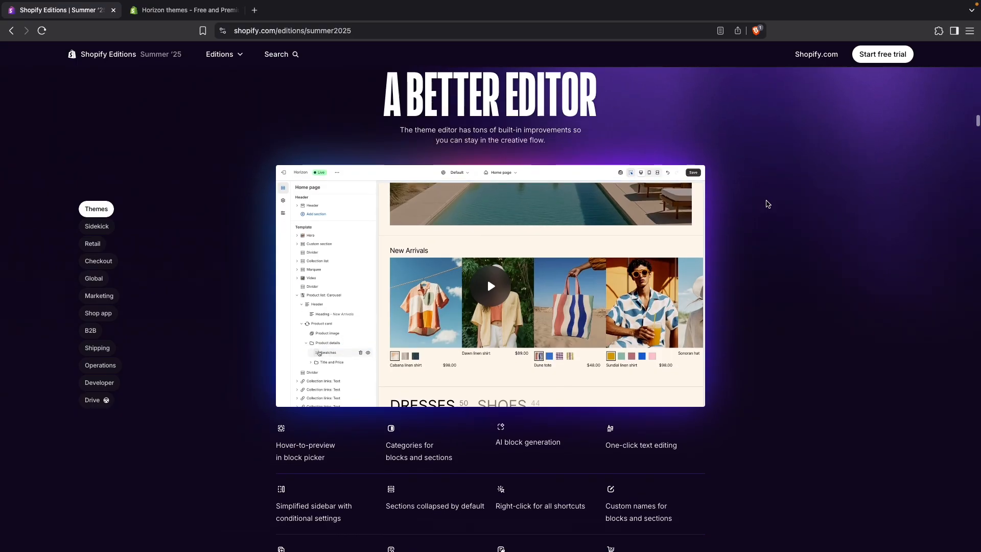
scroll("down", 3)
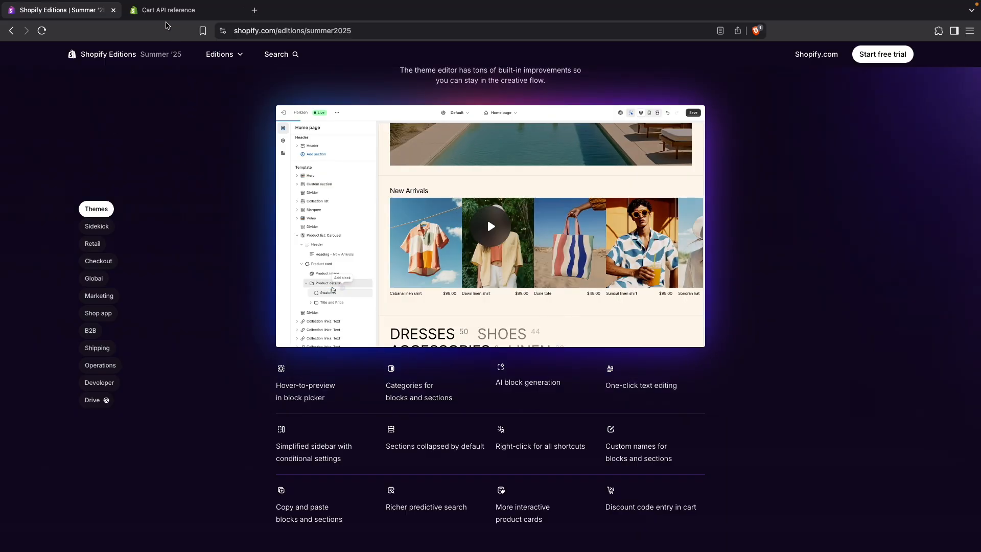
Read the Cart API reference down to 'Update discounts in the cart', selecting 'discount' in the example, then return to Editions
left_click(169, 10)
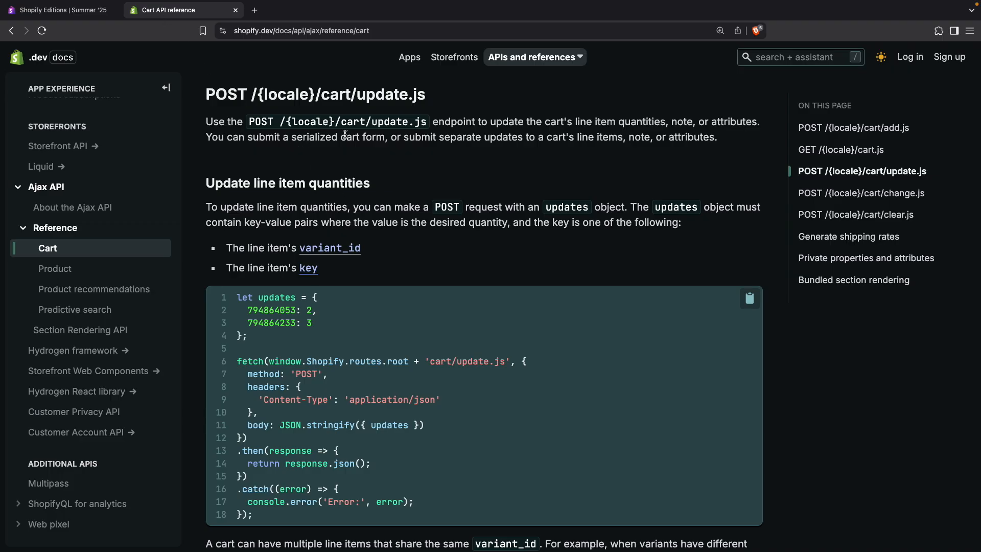
scroll("down", 3)
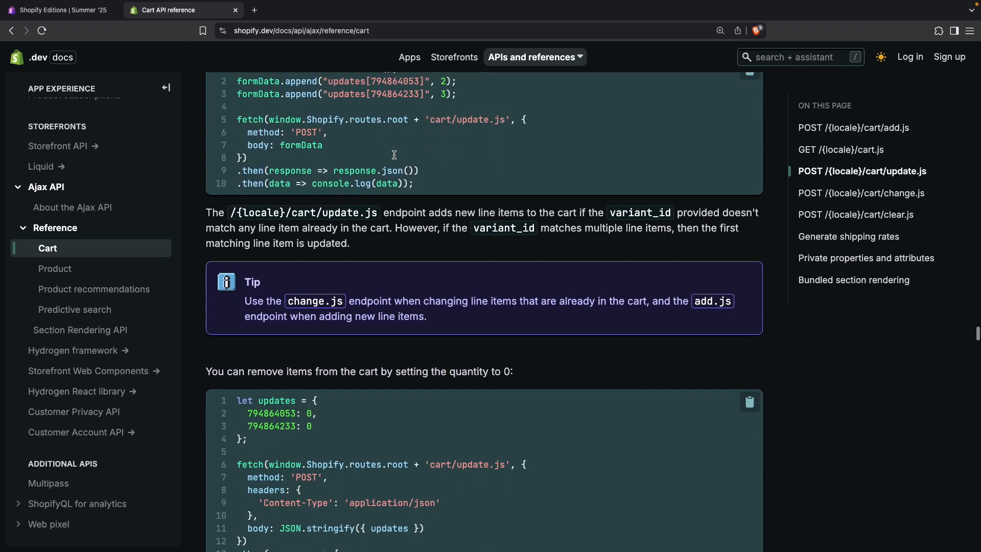
scroll("down", 3)
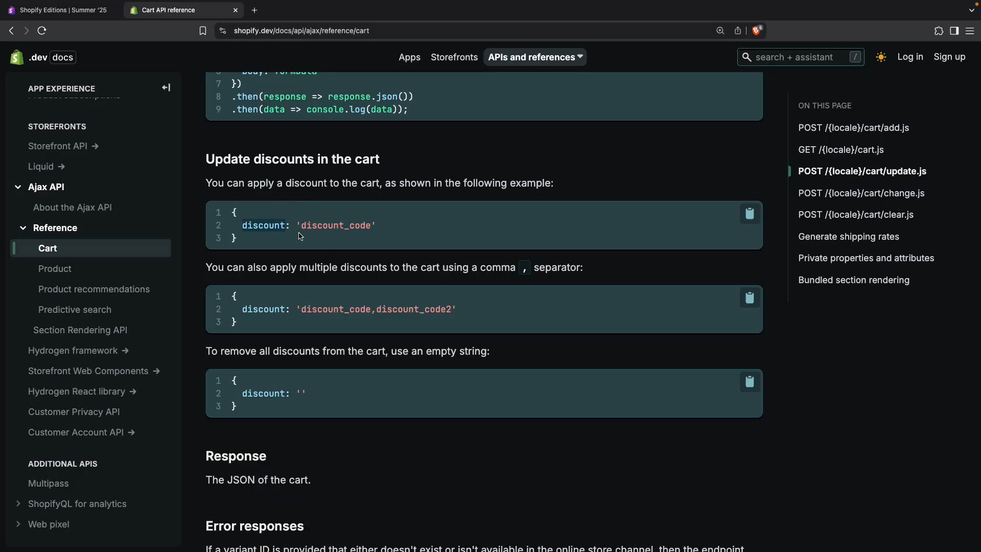
double_click(335, 225)
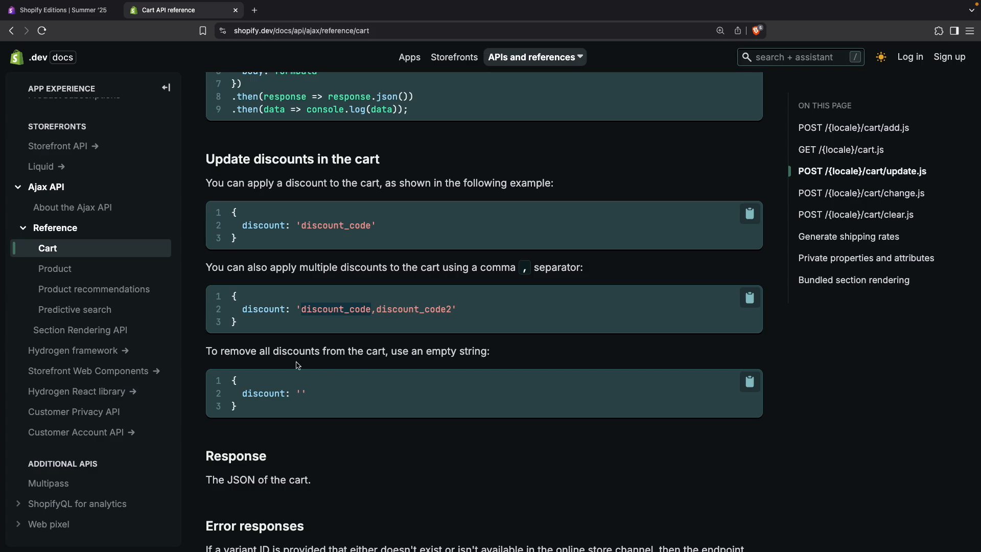
mouse_move(392, 365)
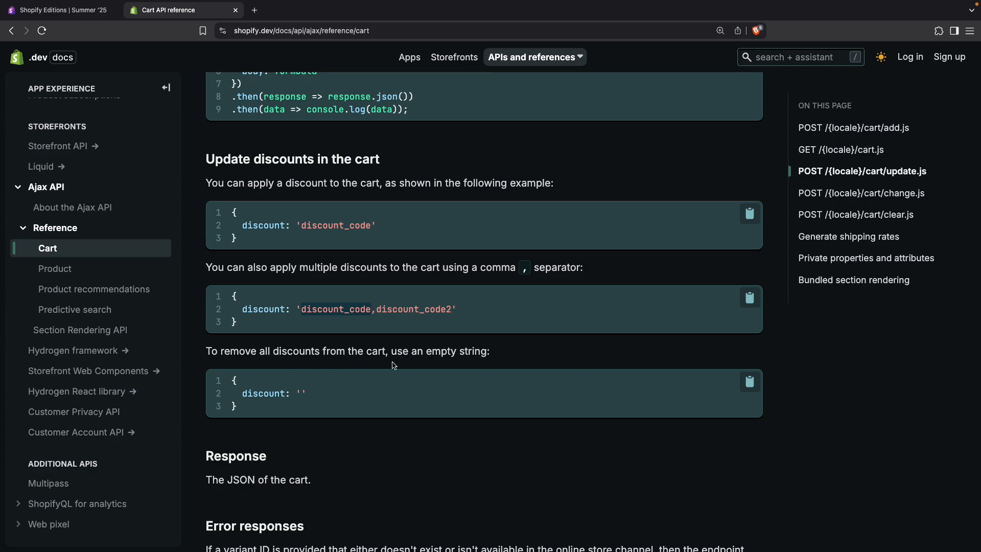
mouse_move(300, 395)
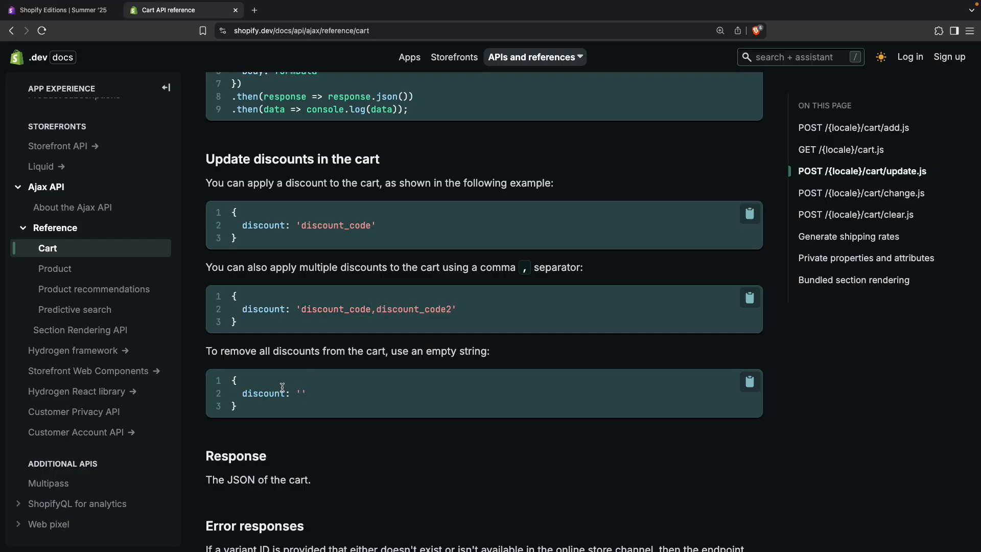
left_click(56, 10)
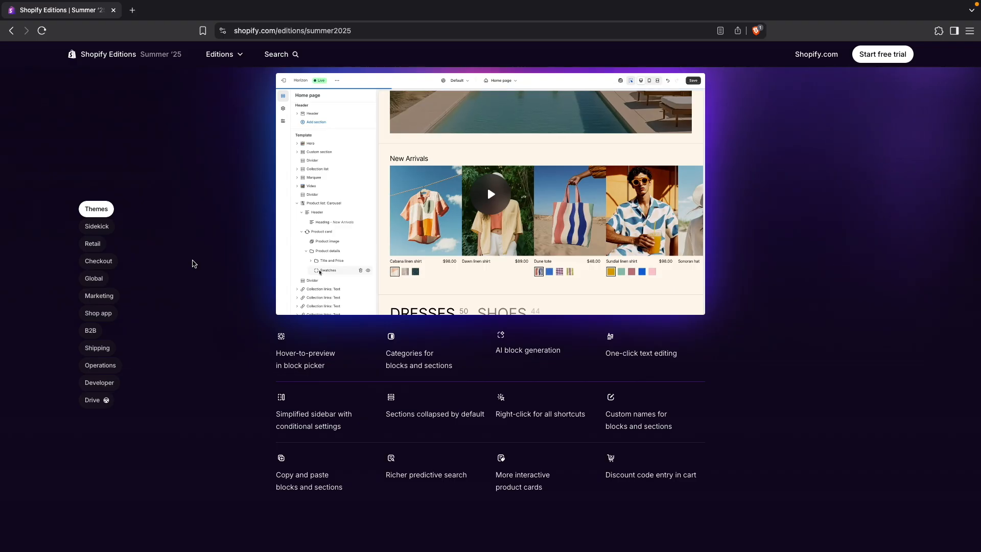
Jump to the Sidekick section and scroll its 20-language chat and image generation feature cards
left_click(96, 225)
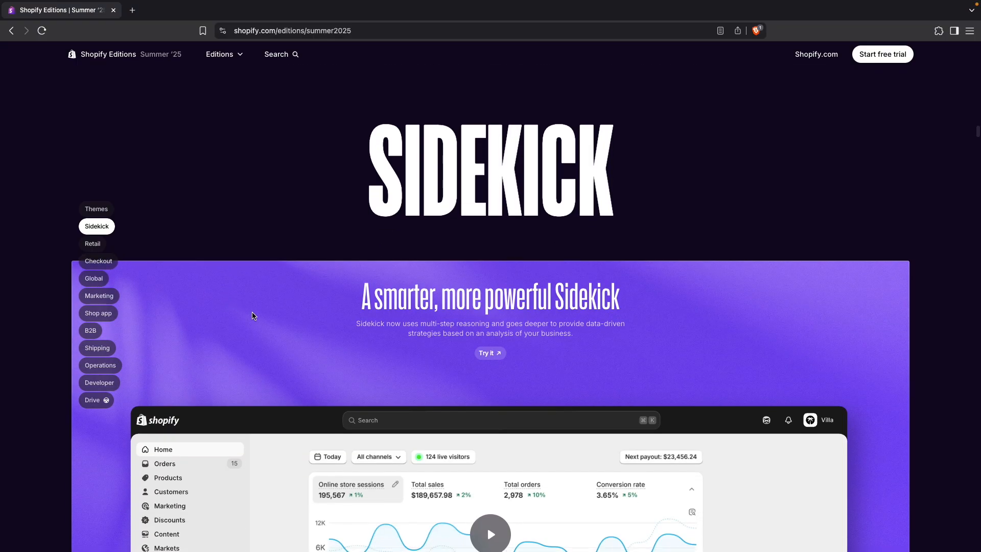
scroll("down", 3)
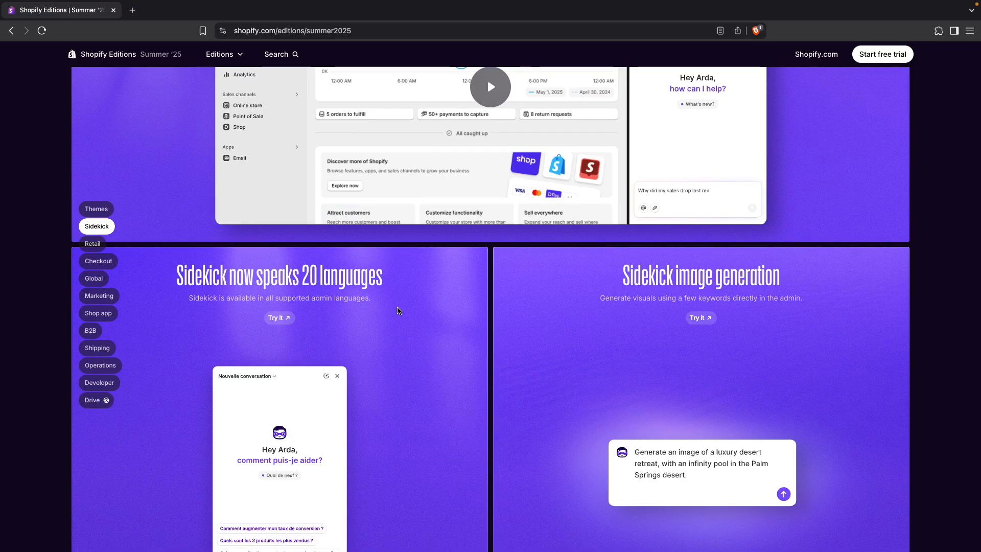
scroll("down", 3)
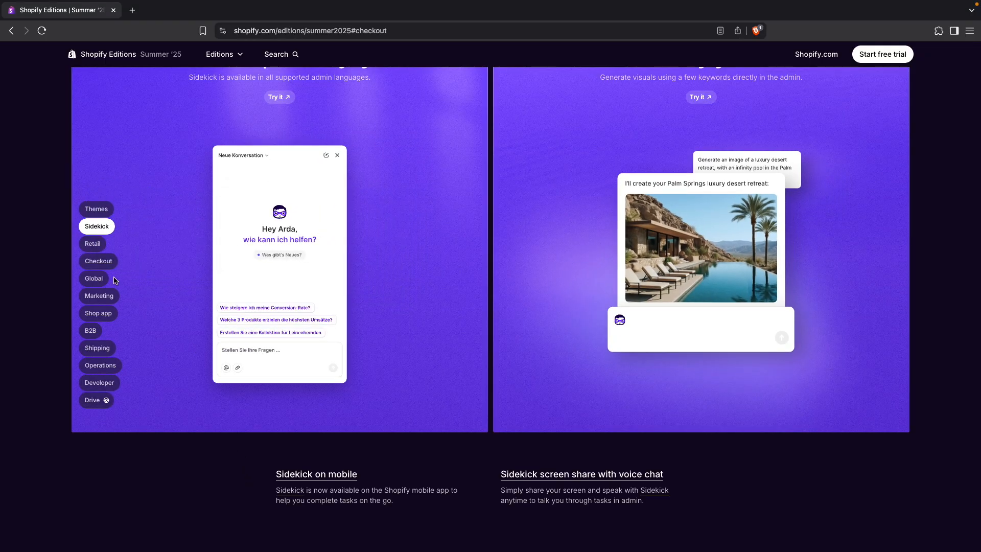
Jump to the Checkout section and follow the Thank you and Order status upgrade guide link
left_click(98, 261)
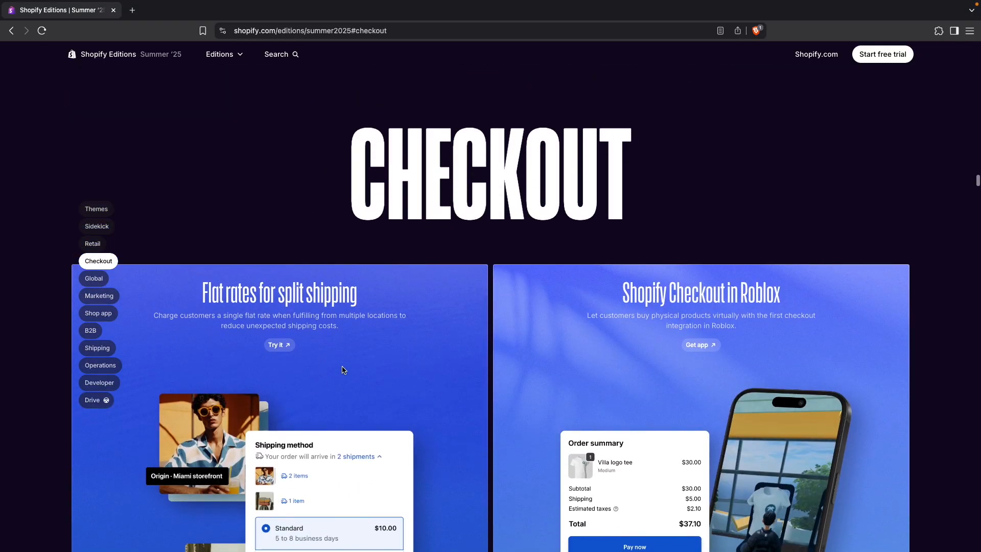
scroll("down", 3)
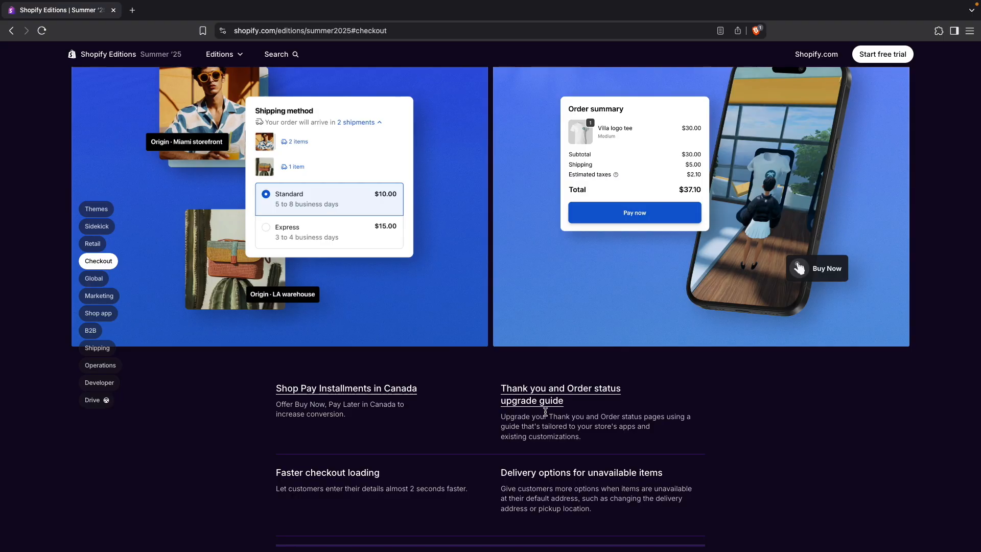
mouse_move(526, 414)
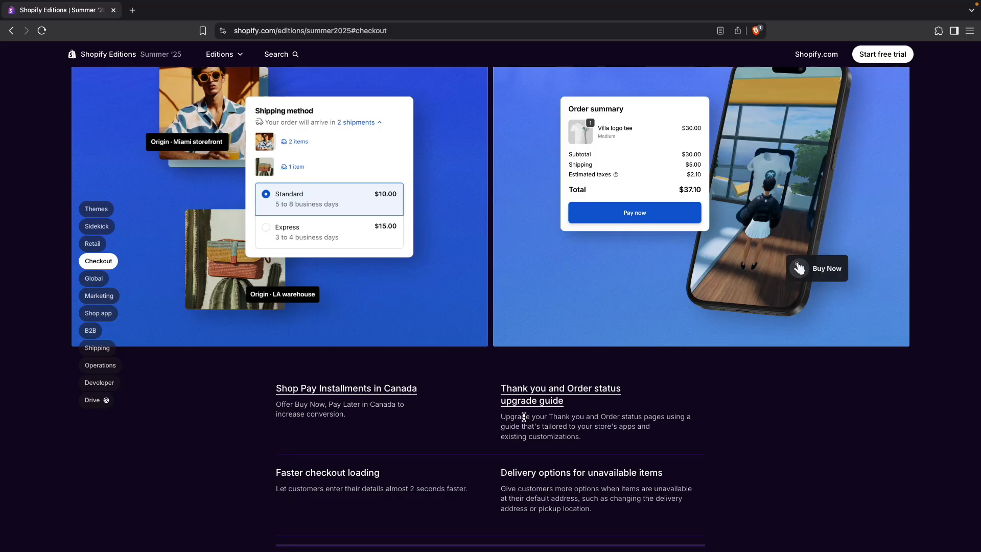
left_click(560, 388)
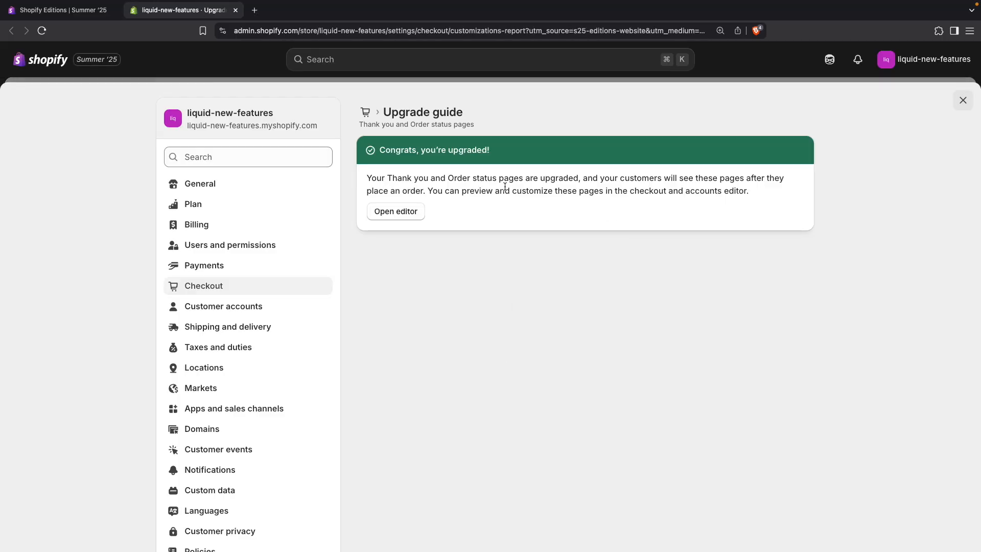
mouse_move(382, 146)
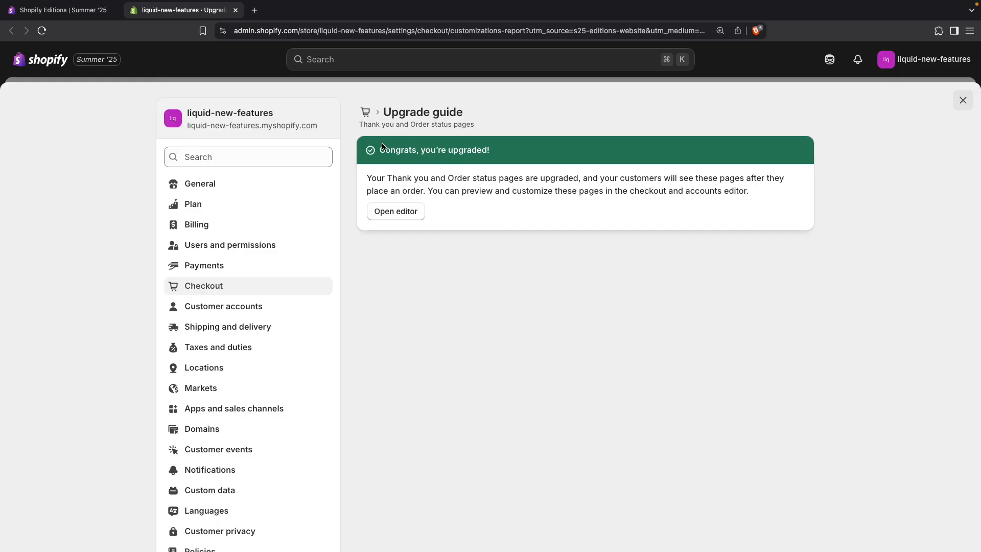
mouse_move(387, 202)
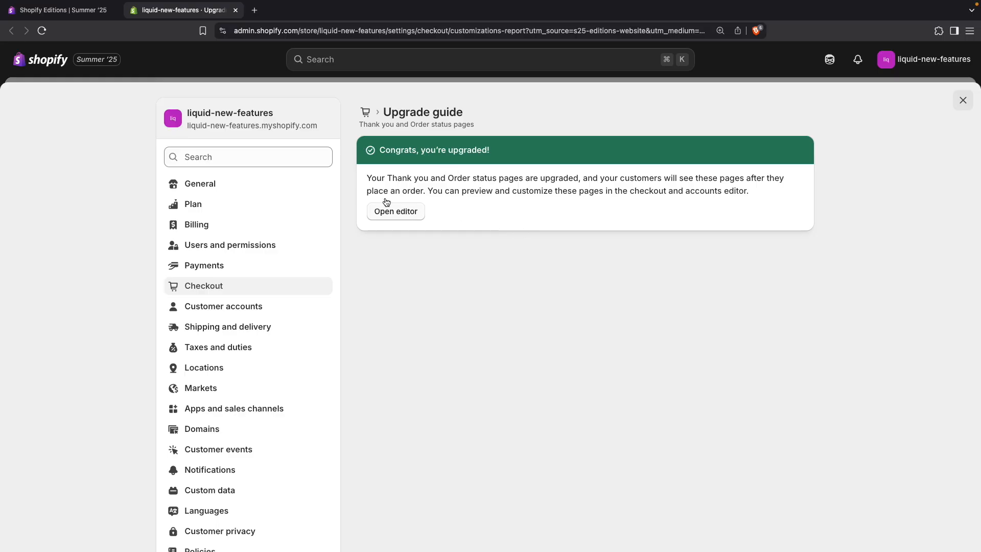
mouse_move(378, 120)
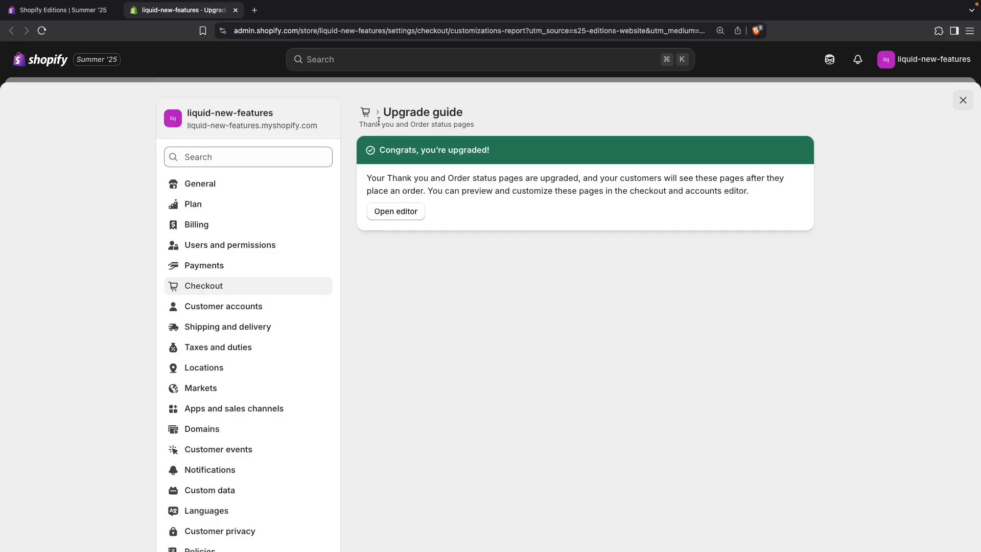
mouse_move(330, 169)
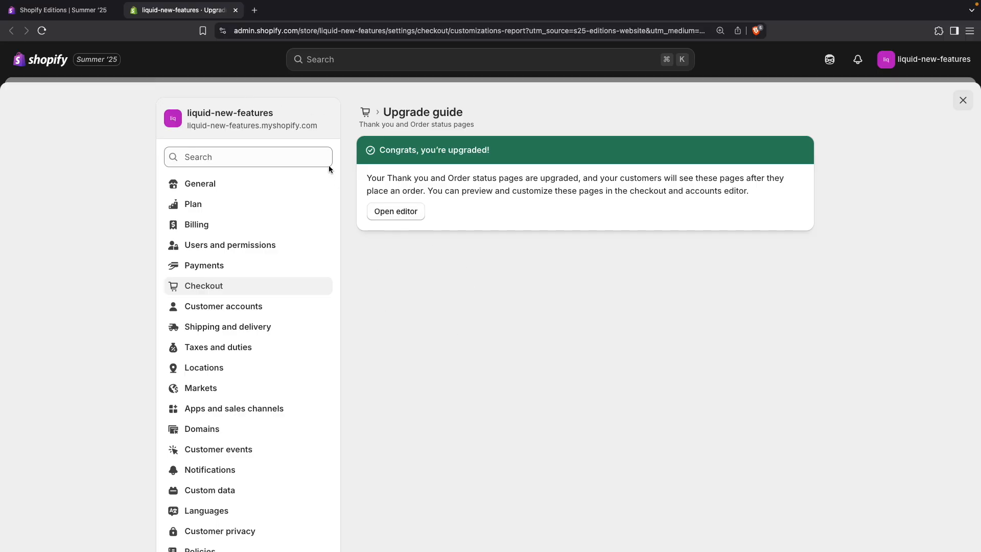
mouse_move(351, 135)
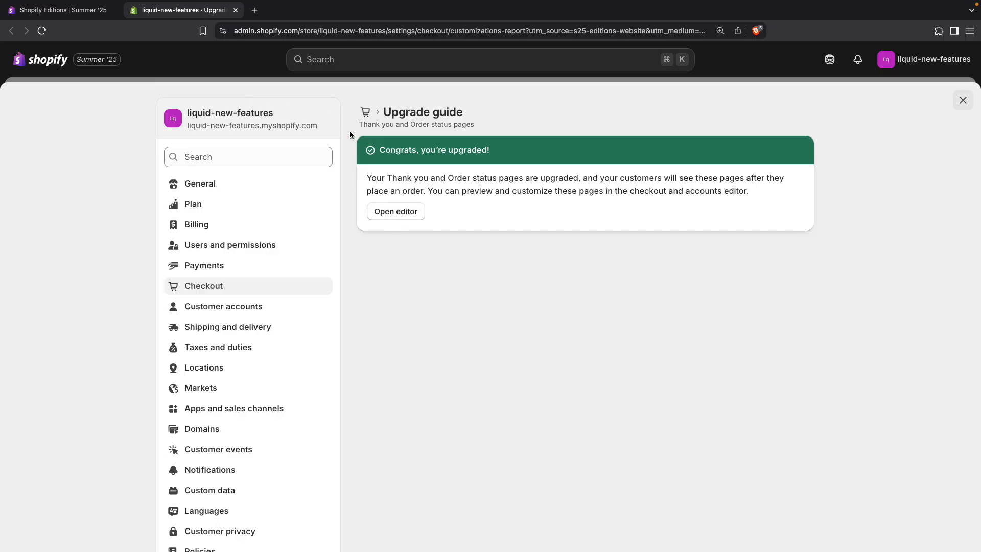
Leave the admin Upgrade guide page and return to the Editions Checkout section
left_click(60, 10)
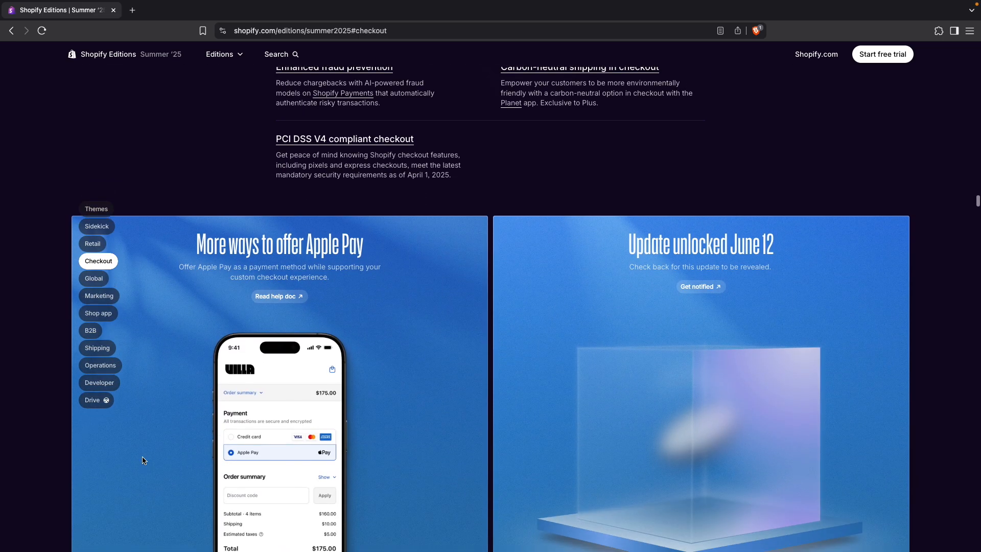
mouse_move(182, 400)
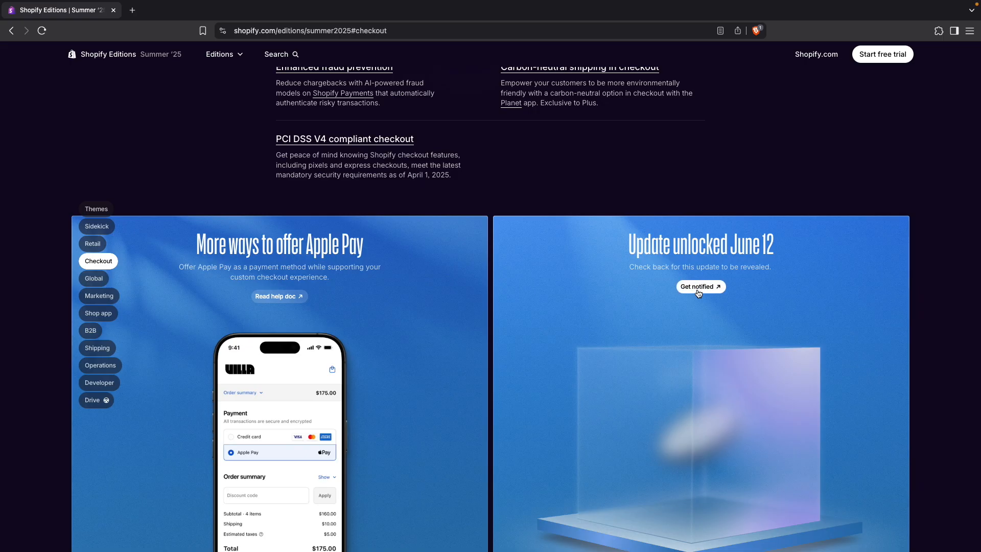
Sign up via Get notified for the June 12 update, dismiss the dialog, and jump to the Global section
left_click(699, 286)
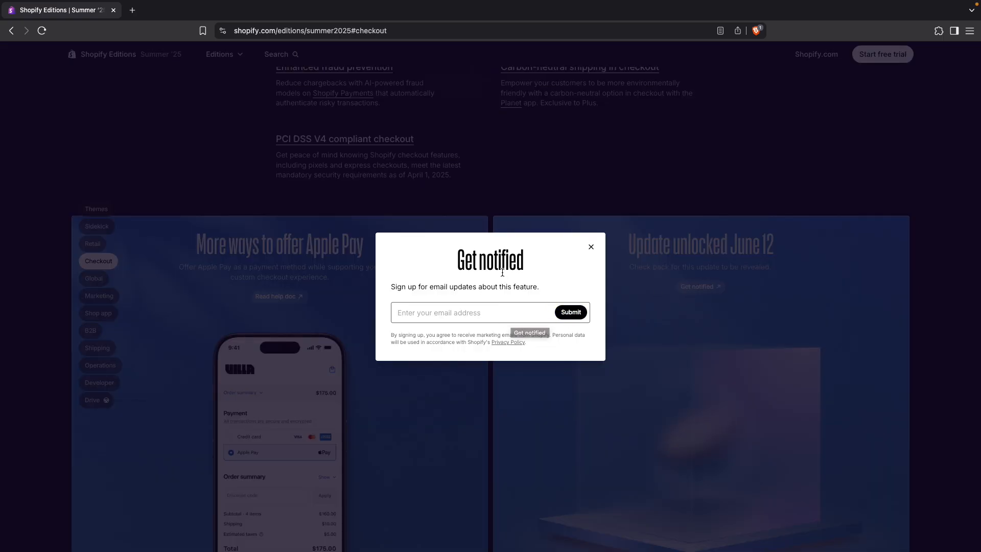
left_click(589, 246)
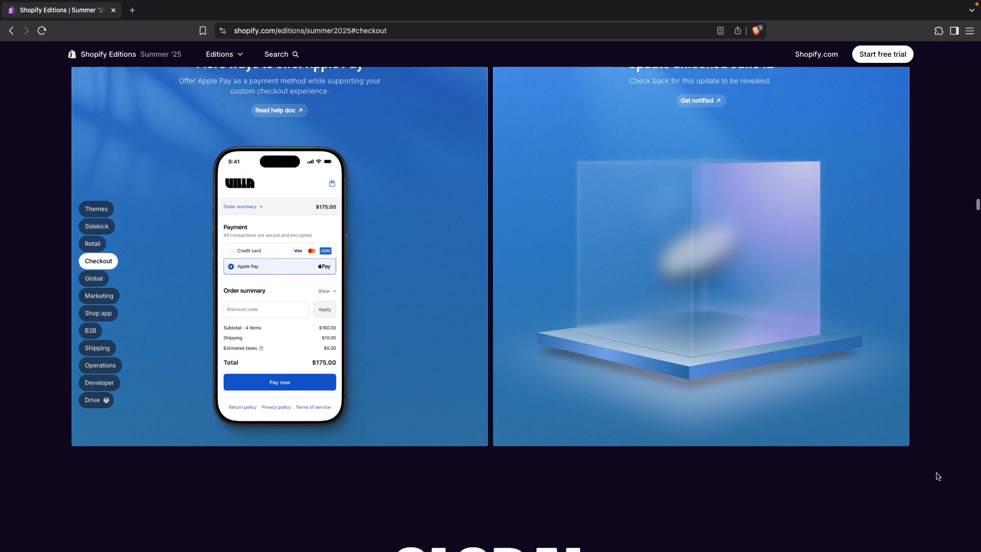
left_click(93, 278)
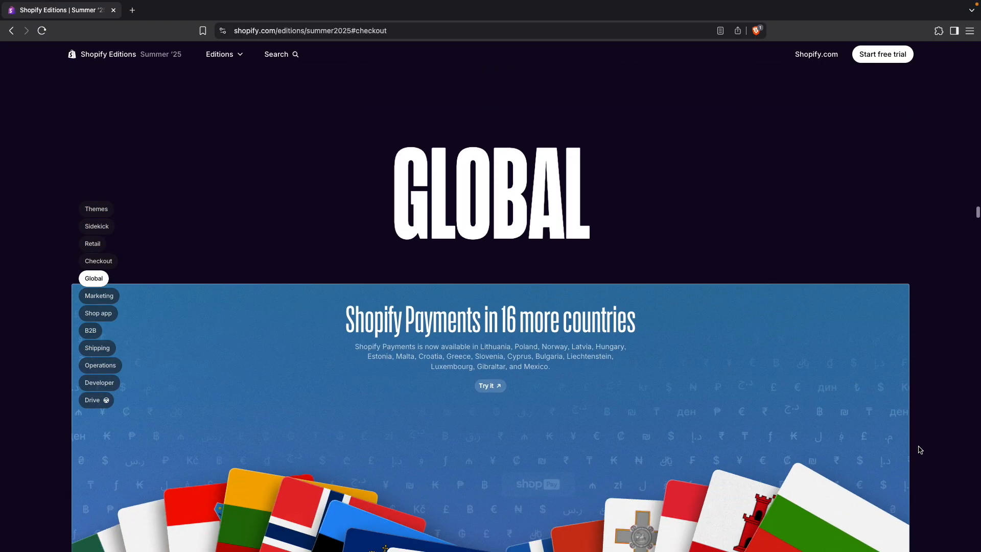
Scroll the Global section through region markets, customer accounts and consent features
scroll("down", 3)
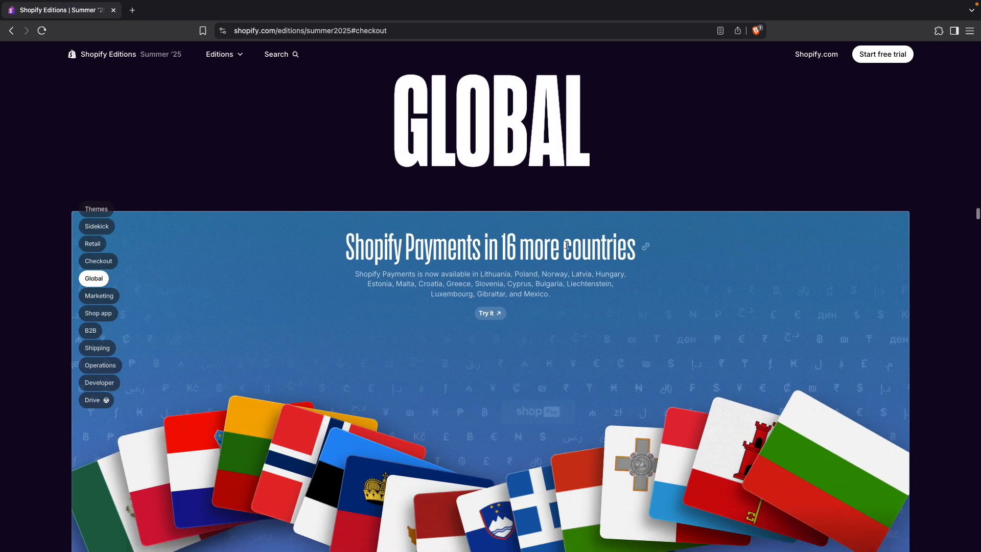
mouse_move(349, 274)
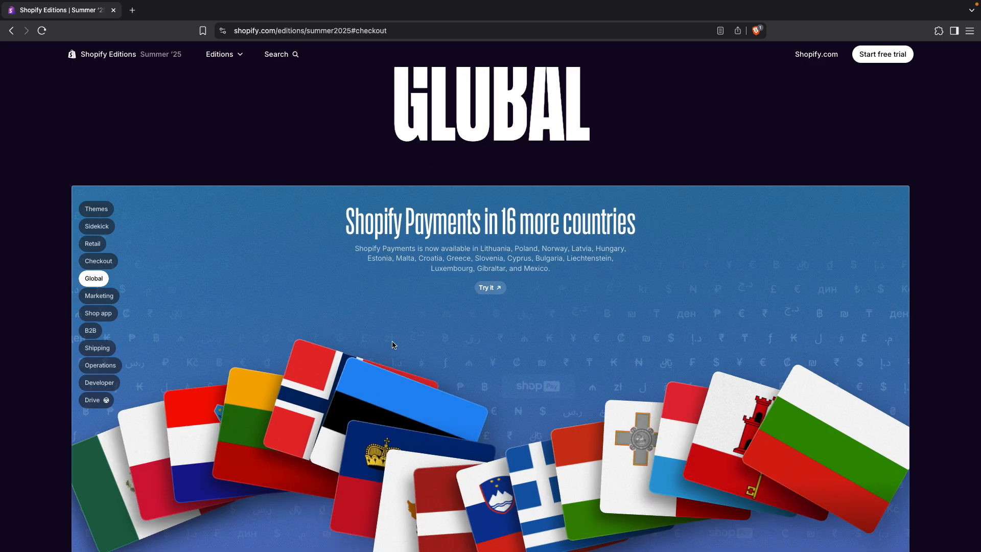
scroll("down", 3)
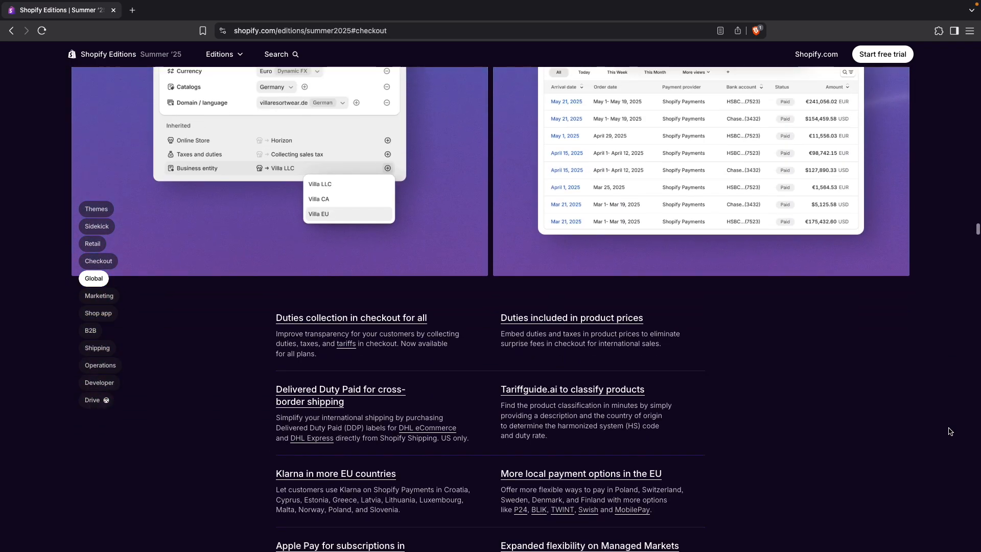
scroll("down", 3)
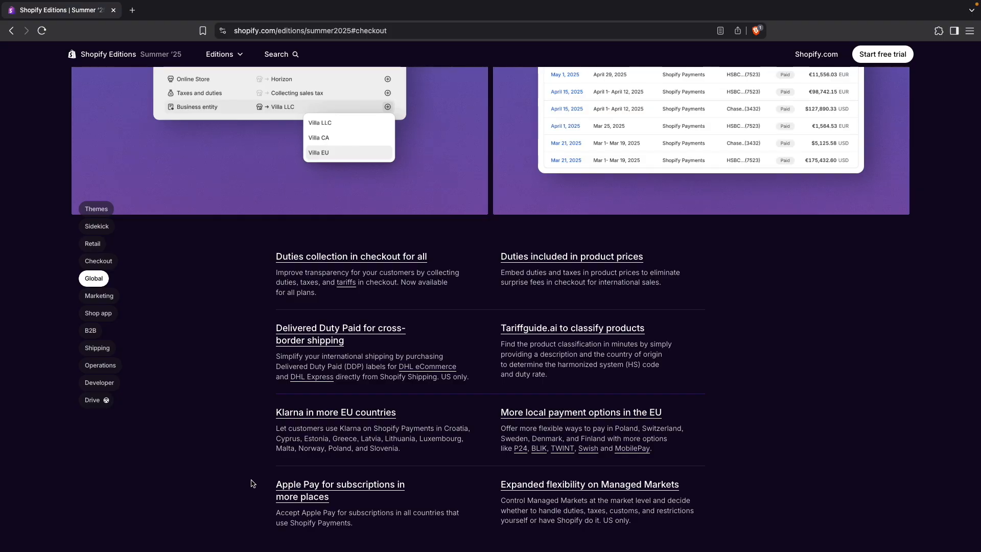
left_click_drag(276, 512, 352, 523)
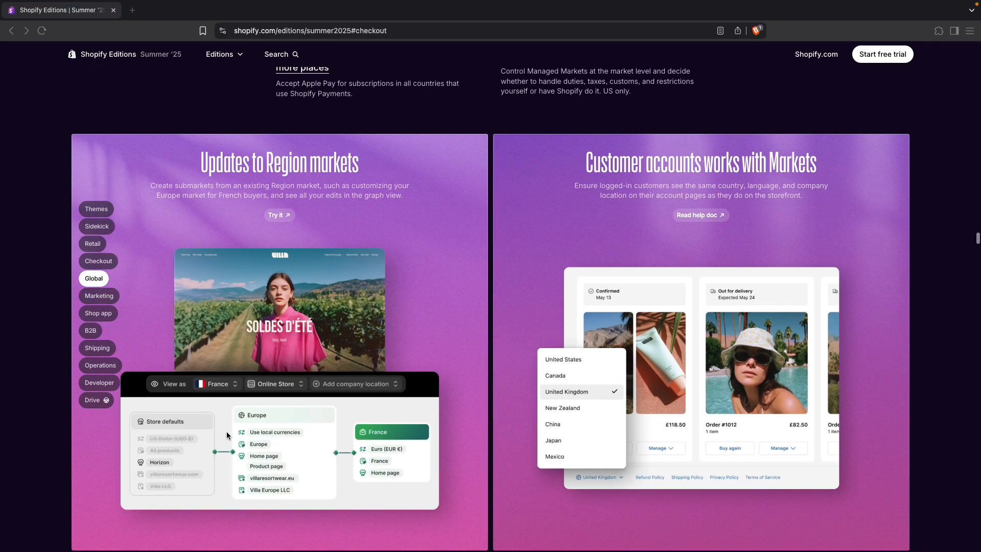
mouse_move(579, 230)
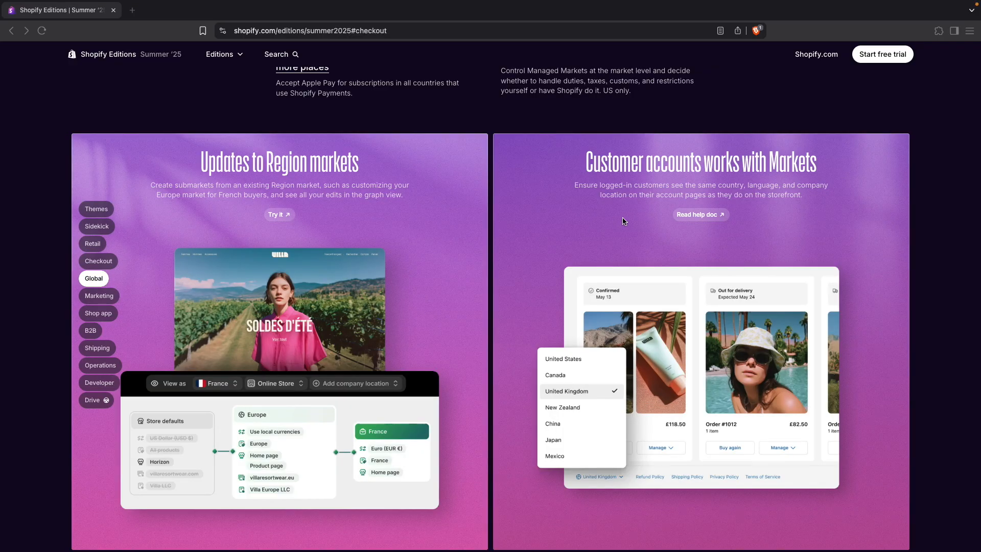
mouse_move(508, 262)
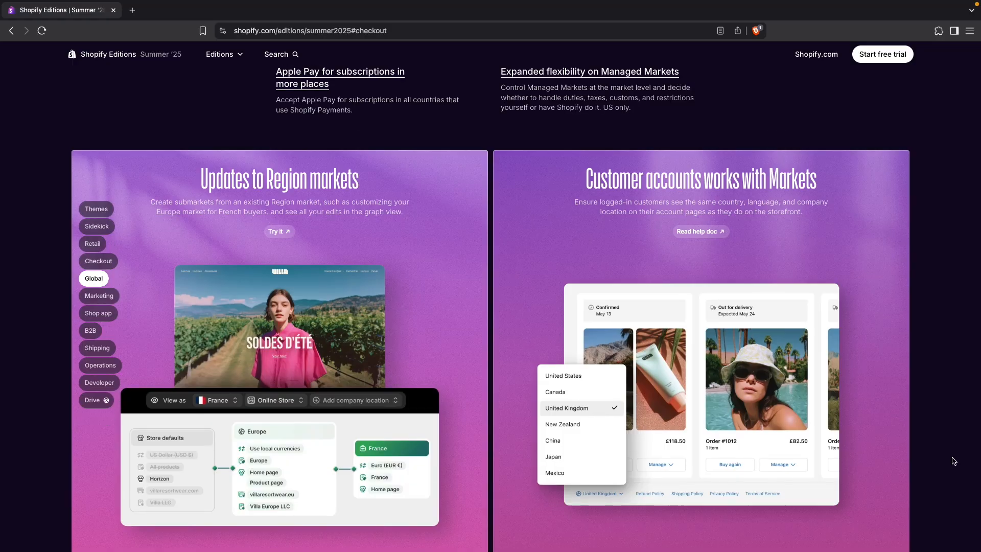
scroll("down", 3)
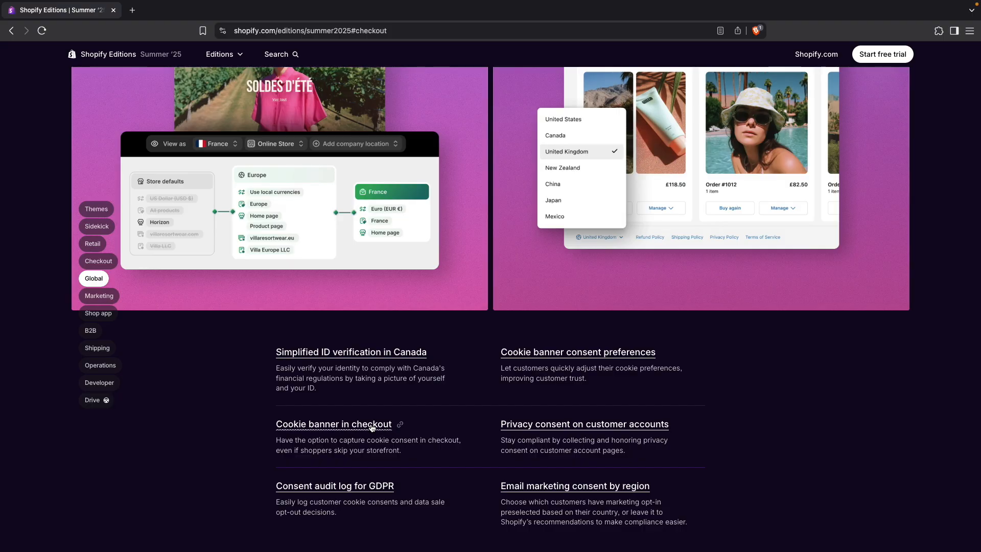
Follow 'Cookie banner in checkout' to the admin Customer privacy cookie banner settings and scroll its preview
left_click(333, 423)
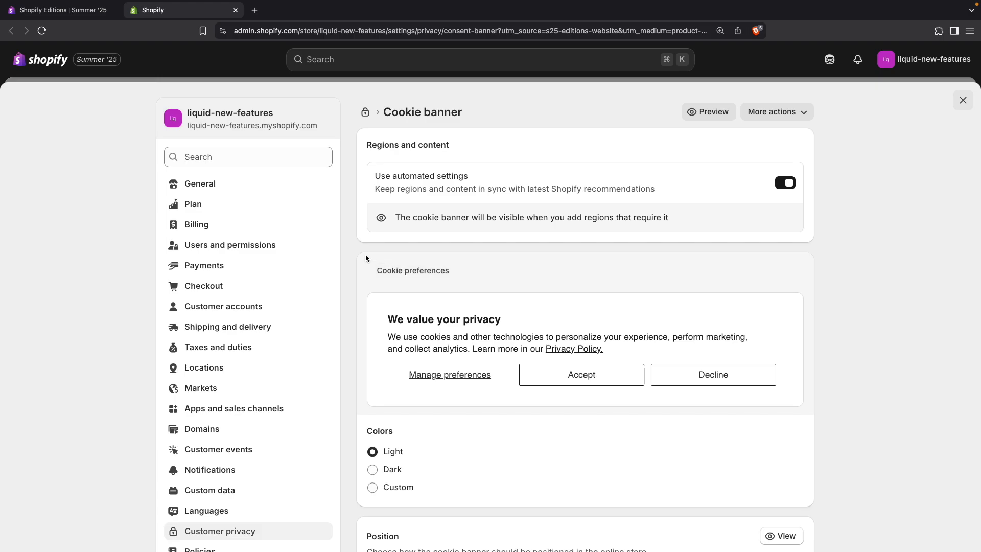
mouse_move(352, 258)
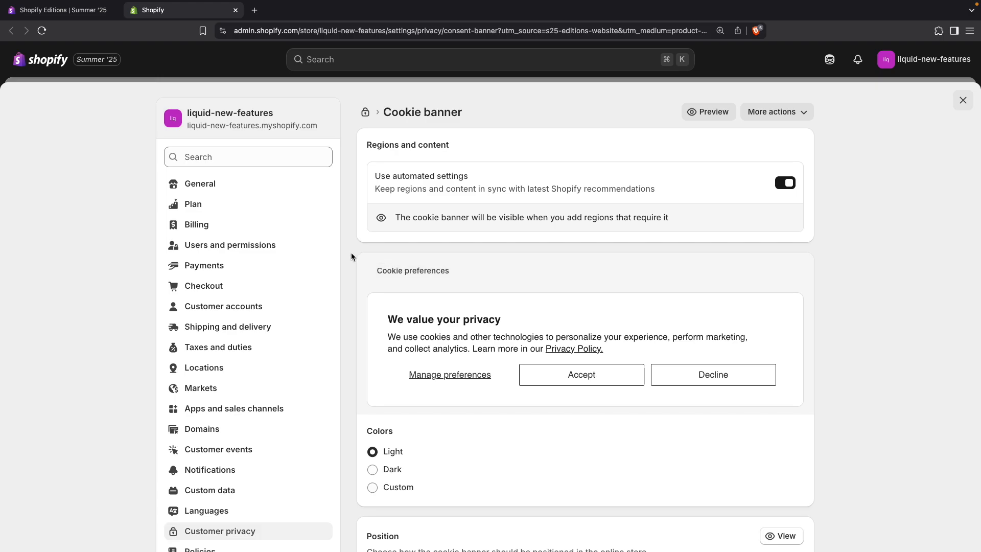
scroll("down", 3)
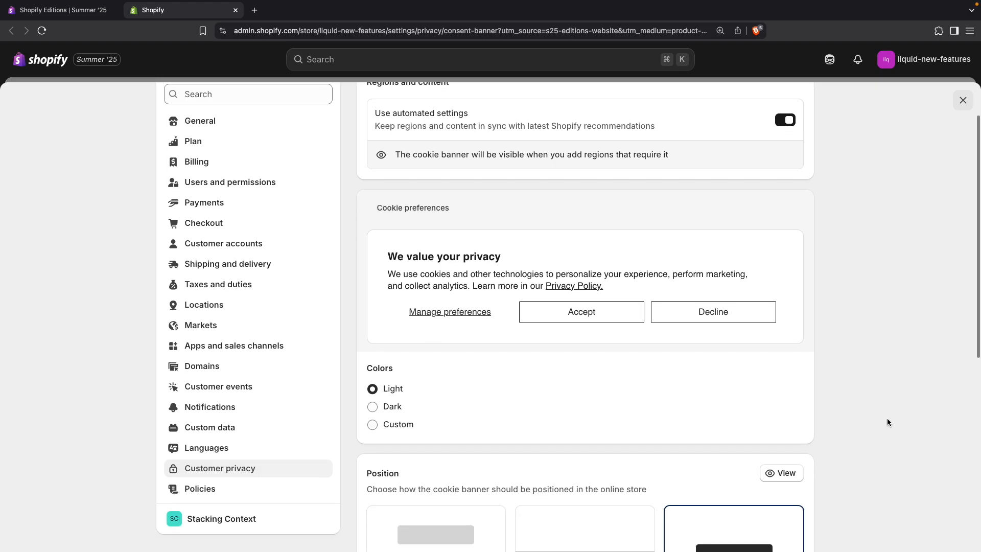
scroll("down", 3)
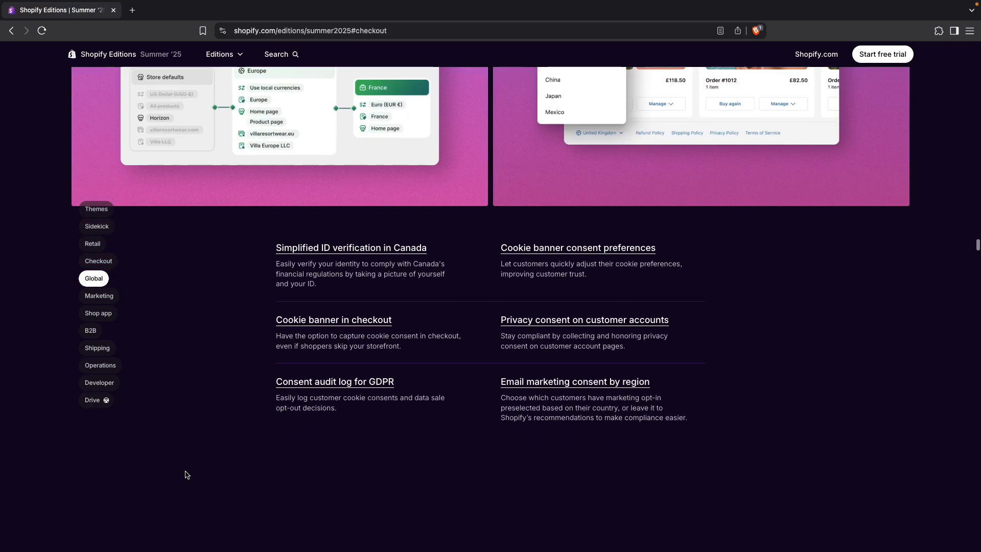
Jump to the Marketing section and scroll to the multi-discount, ShopifyQL segment and Knowledge Base features
left_click(98, 295)
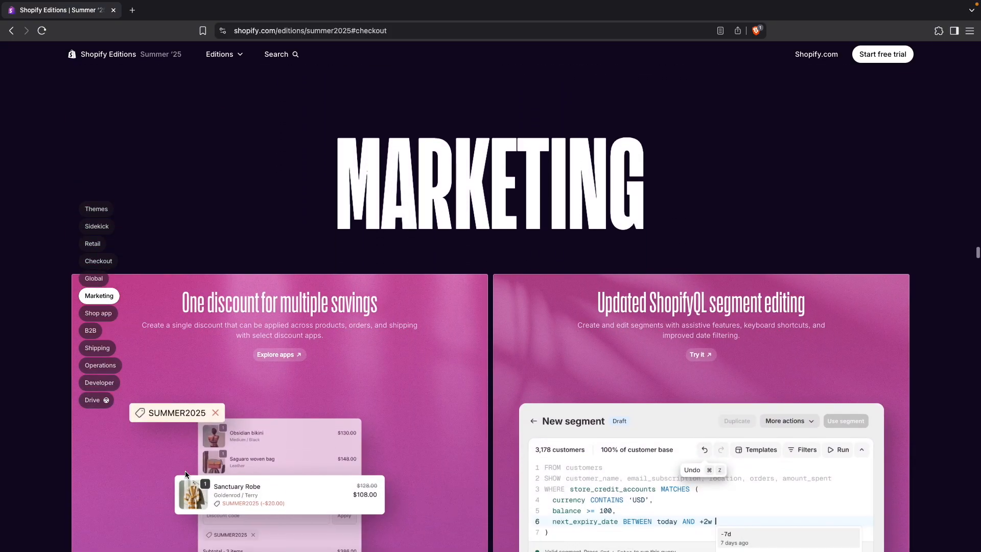
scroll("down", 3)
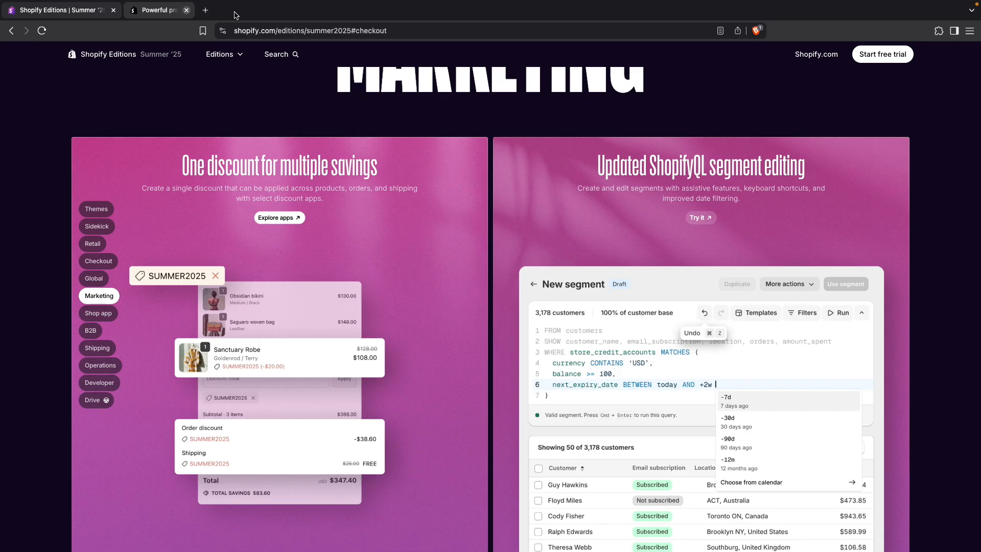
left_click(186, 10)
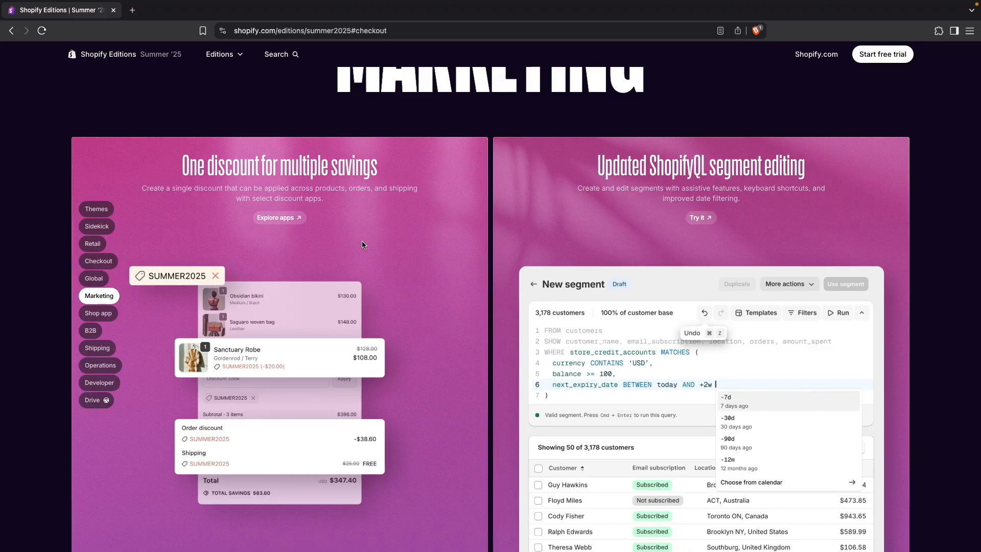
mouse_move(468, 392)
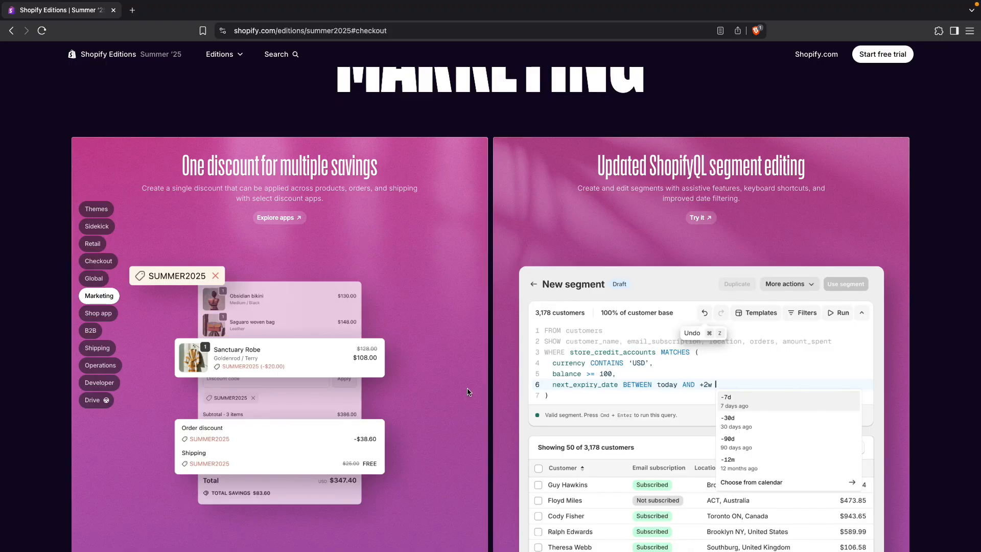
scroll("down", 3)
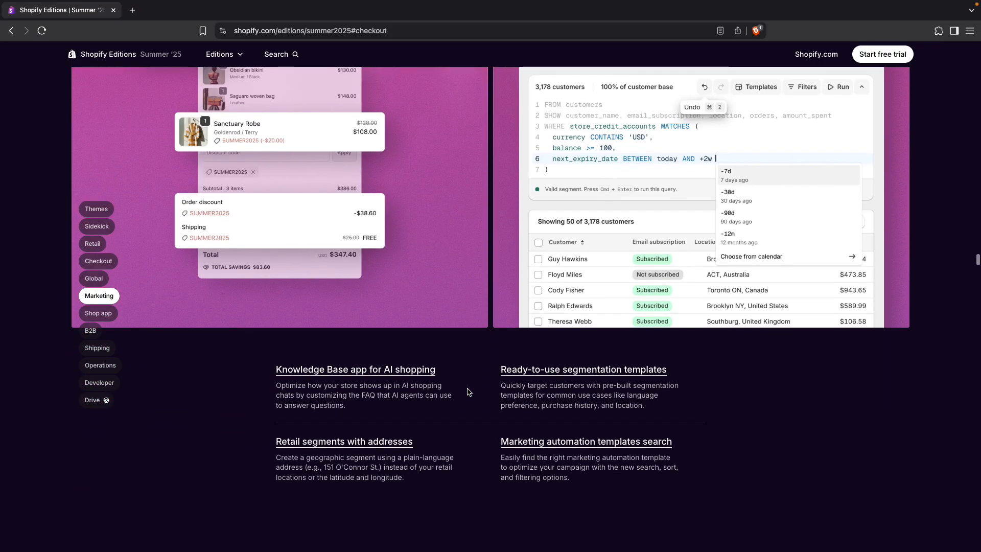
mouse_move(354, 369)
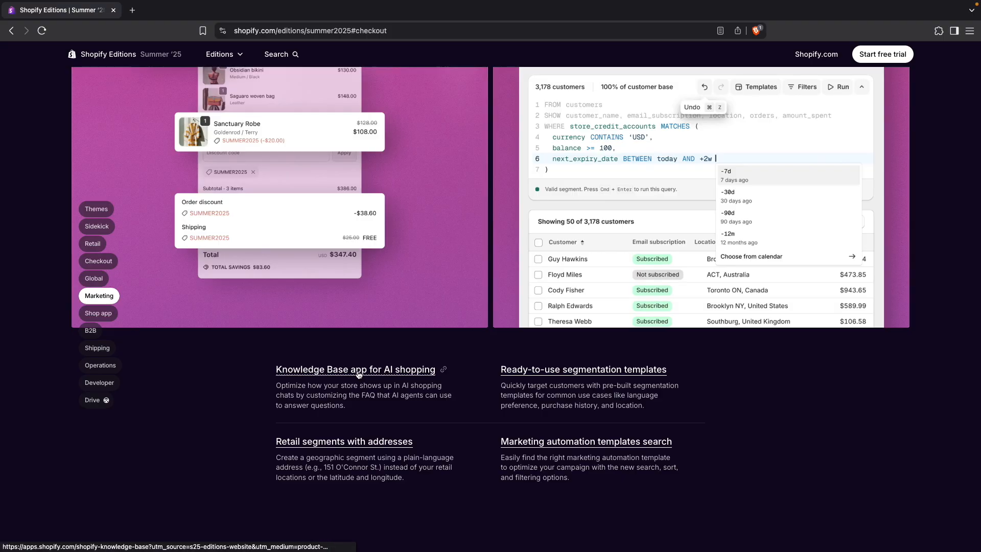
left_click(354, 369)
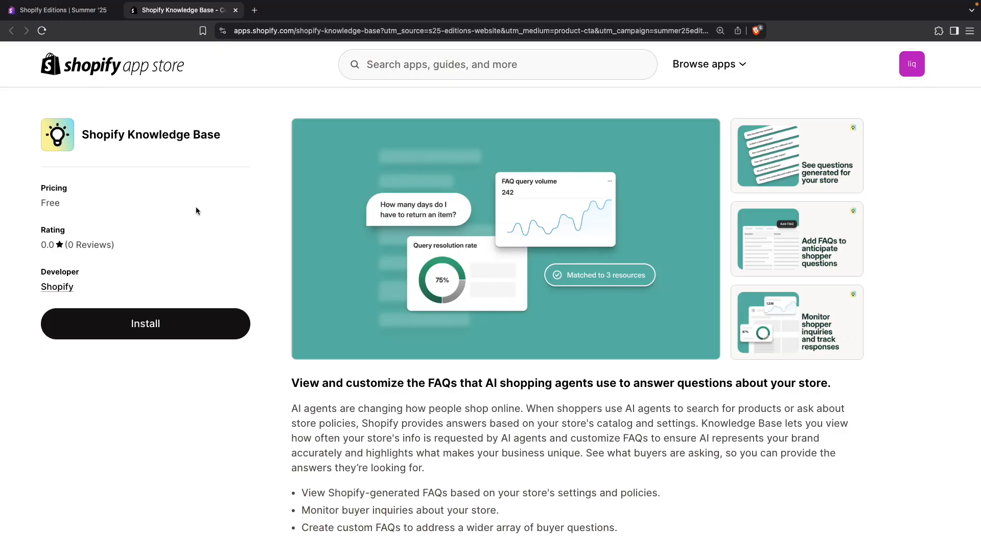
mouse_move(55, 205)
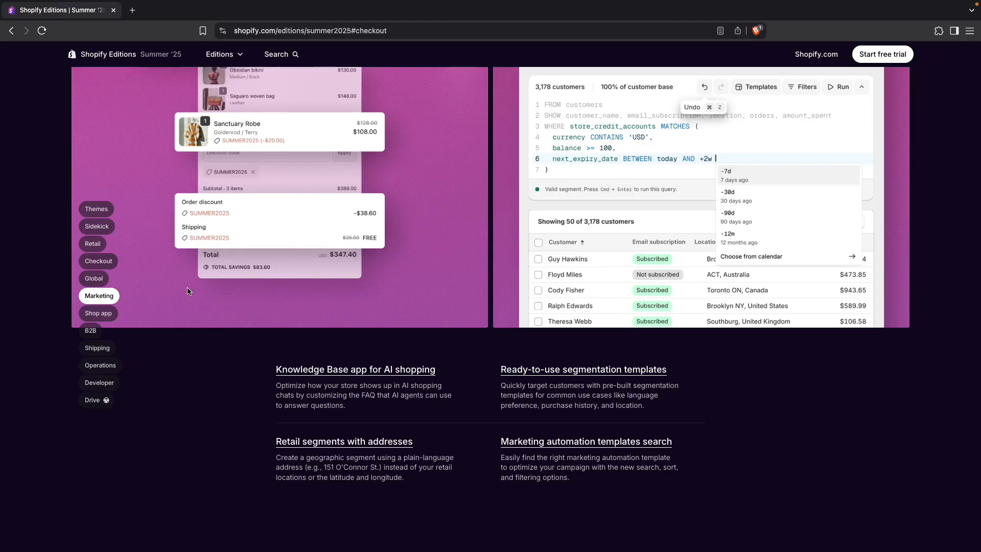
mouse_move(344, 377)
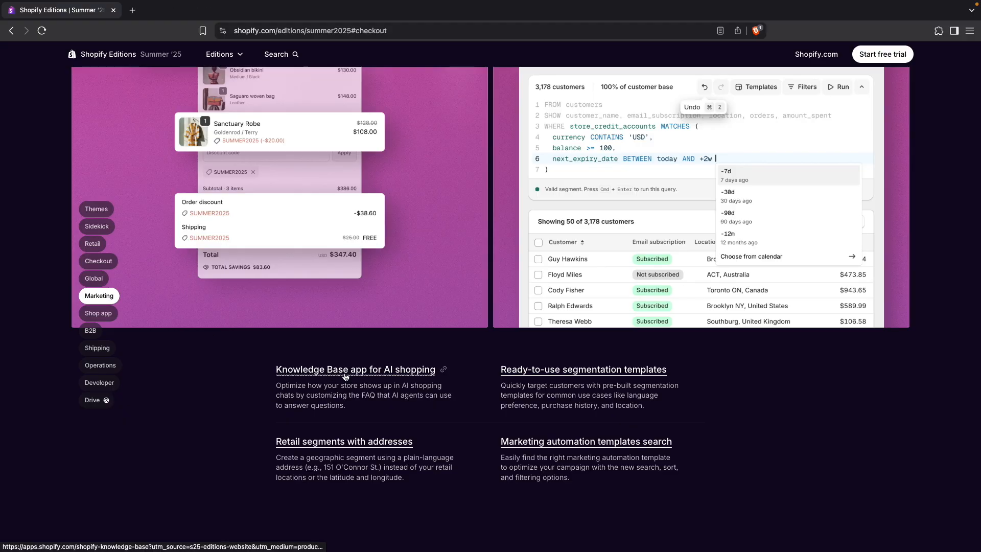
mouse_move(324, 381)
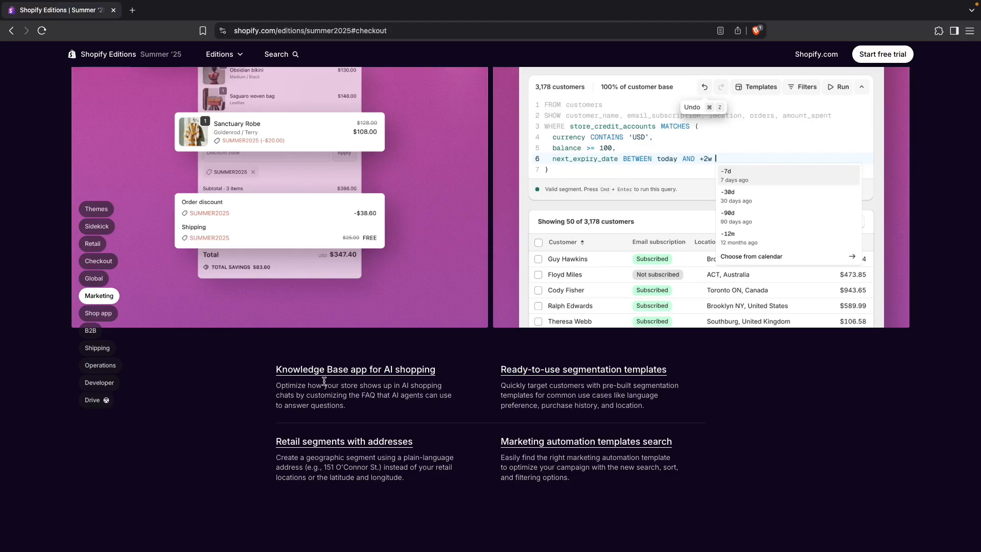
scroll("down", 3)
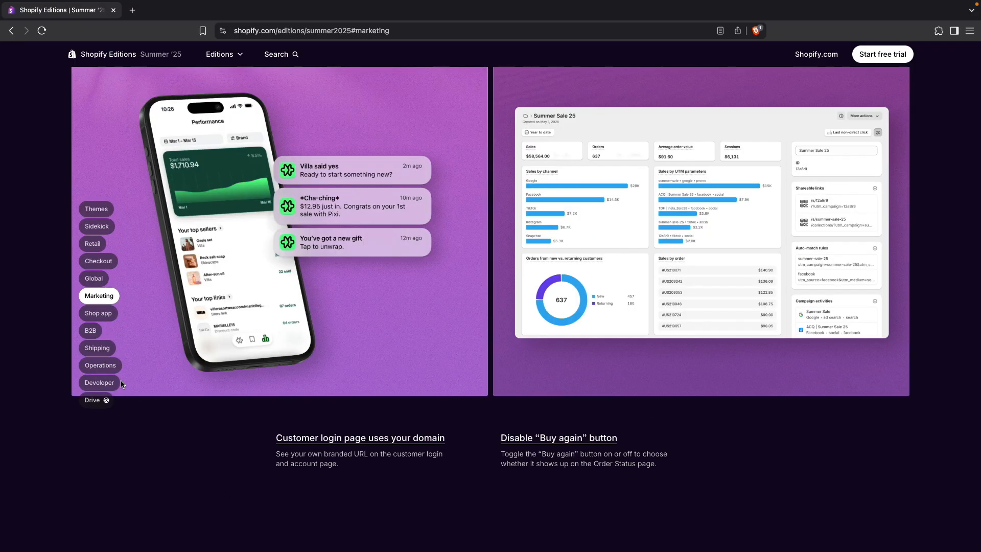
Jump to the Operations section and scroll to 'Import data from more platforms' with its Store Migration Get app link
left_click(99, 365)
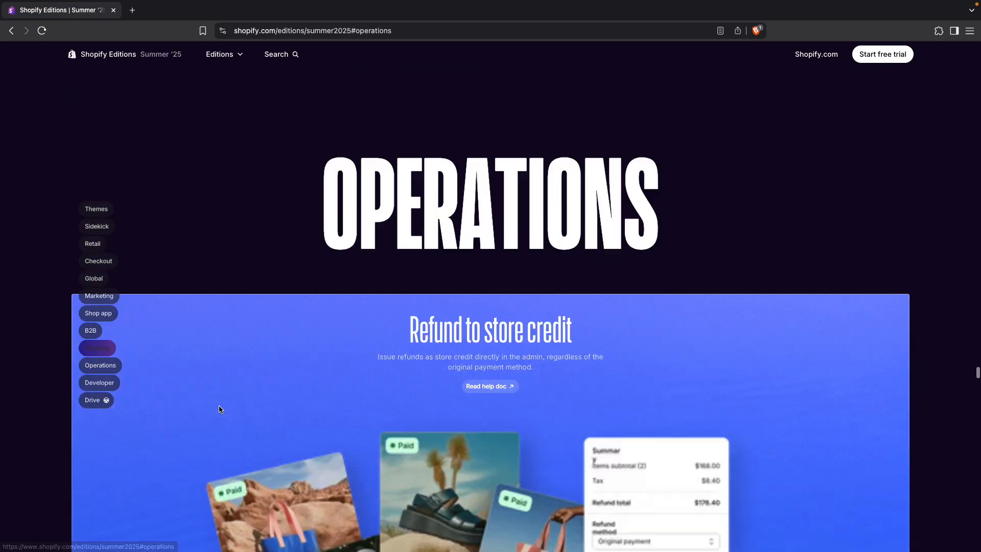
scroll("down", 3)
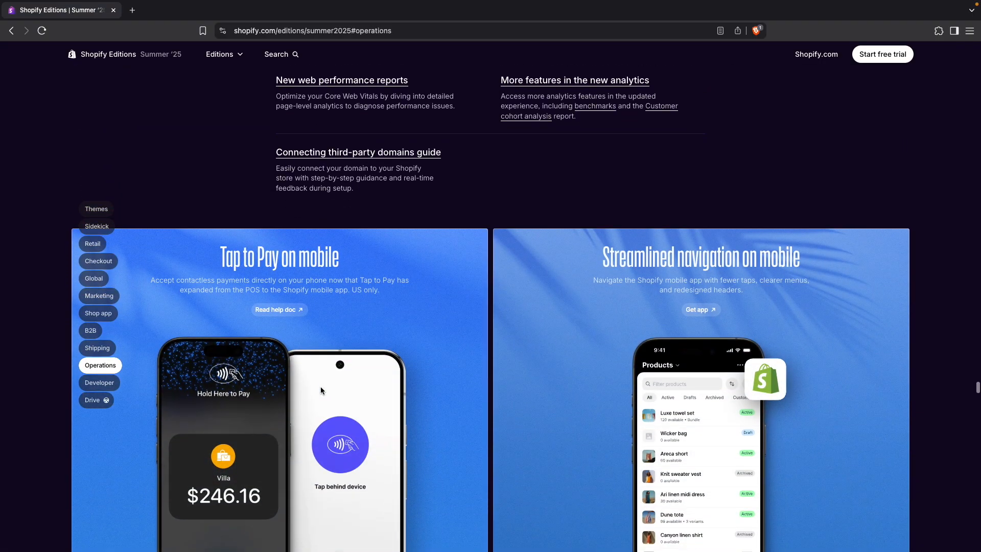
scroll("down", 3)
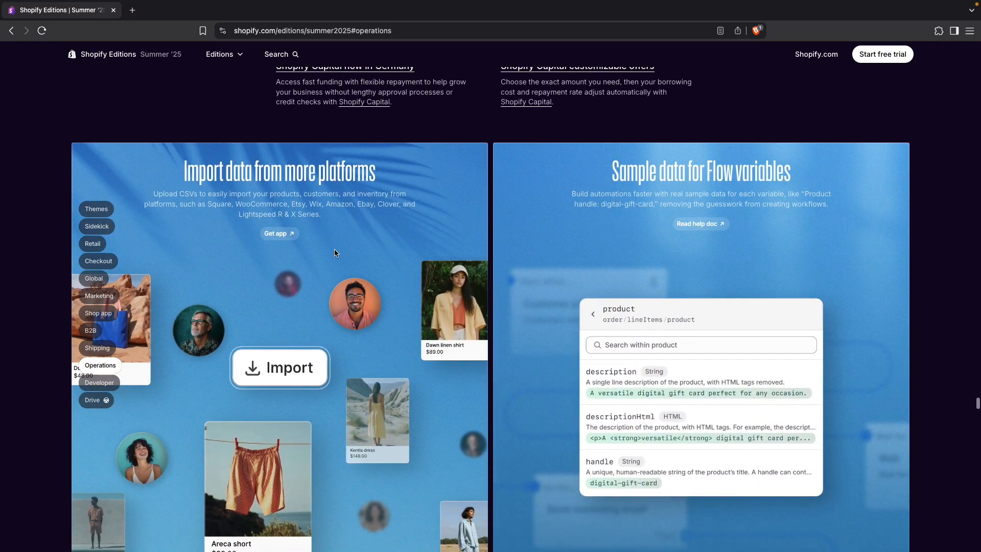
mouse_move(336, 217)
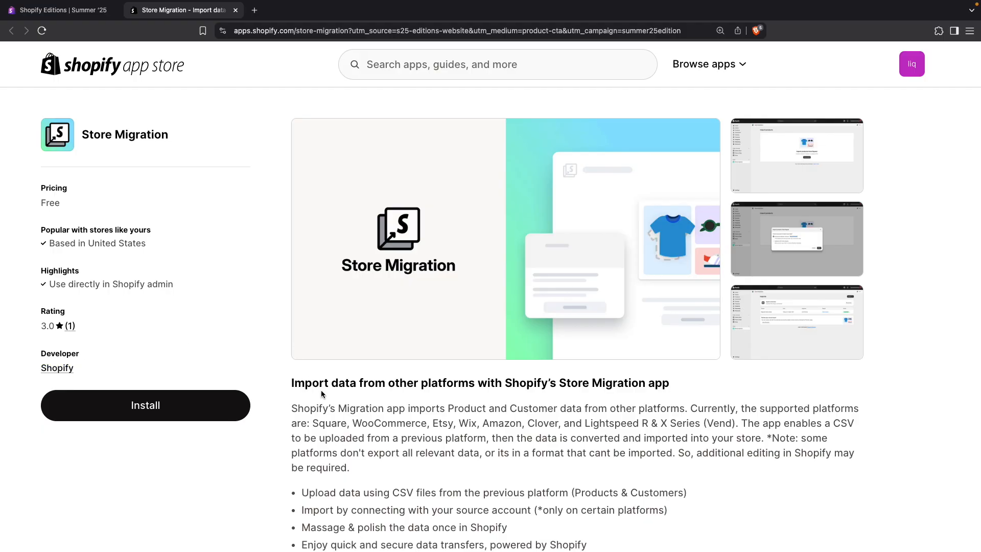
scroll("down", 3)
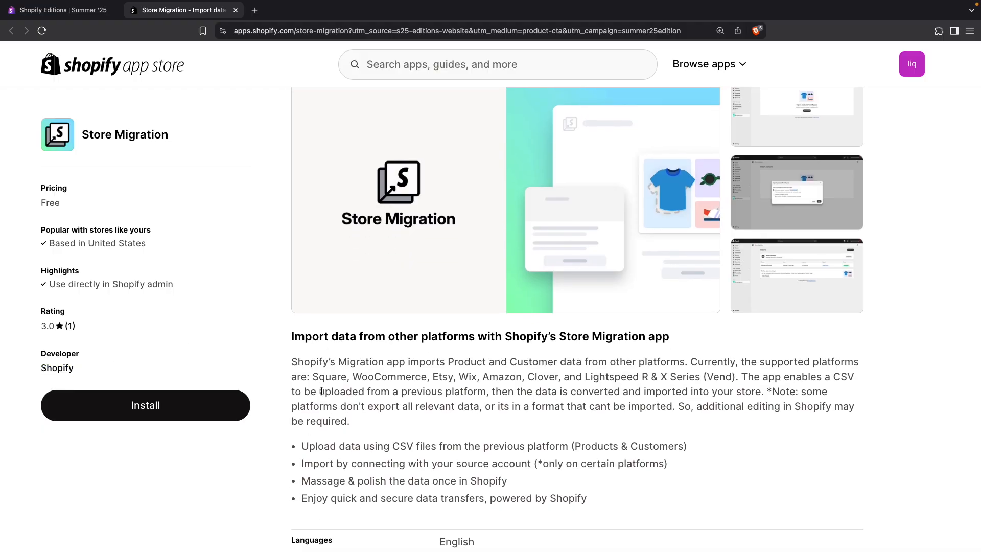
Close the Store Migration listing and jump to the Developer section's Next-gen developer platform feature
left_click(59, 11)
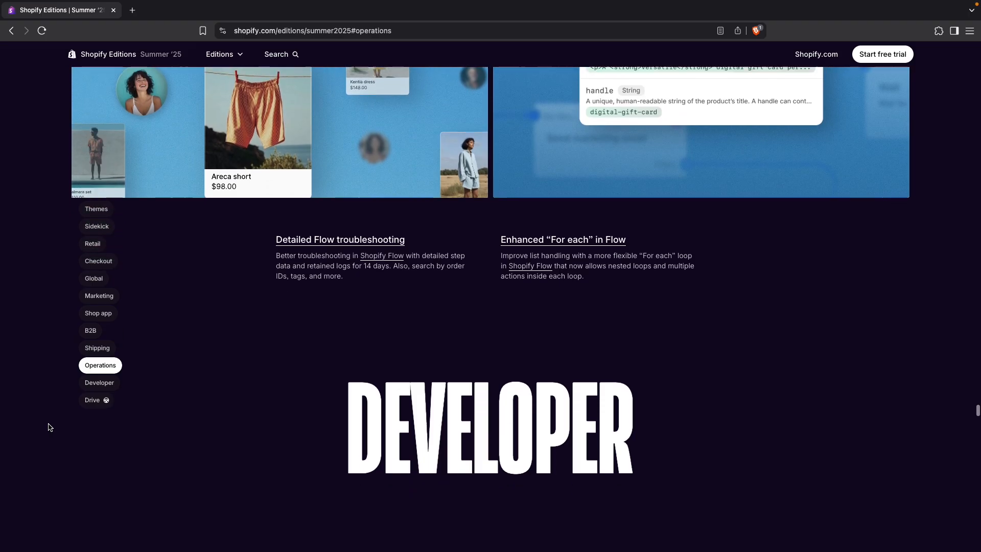
left_click(99, 382)
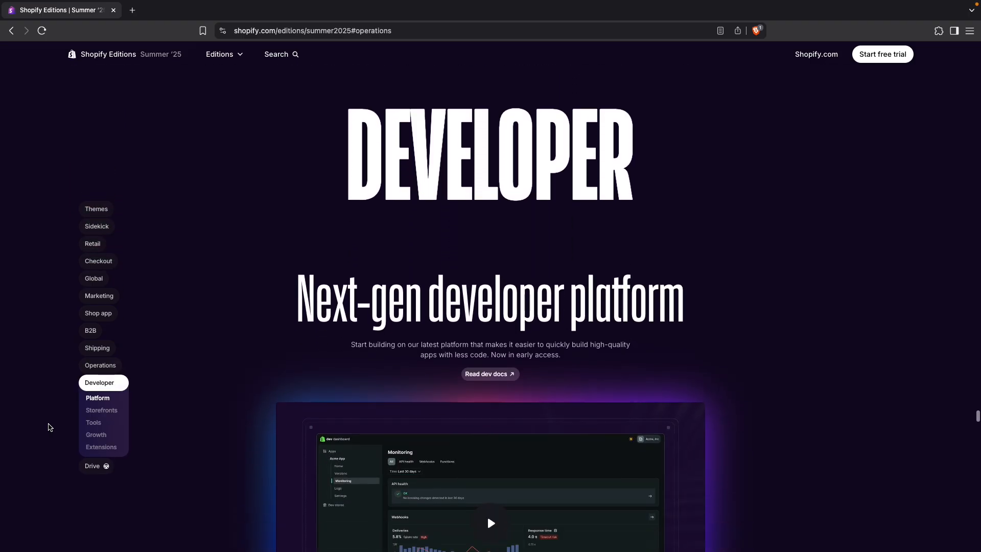
scroll("down", 3)
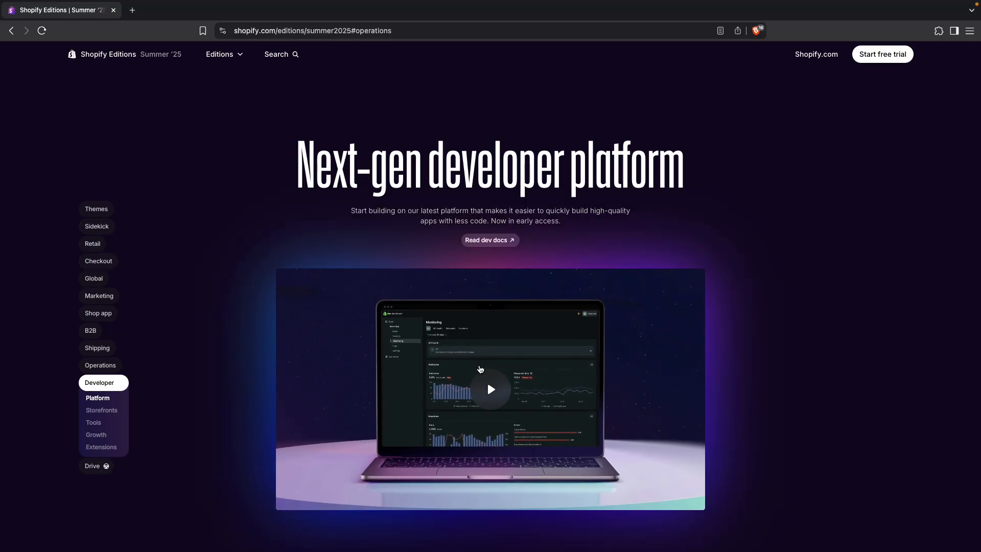
mouse_move(553, 405)
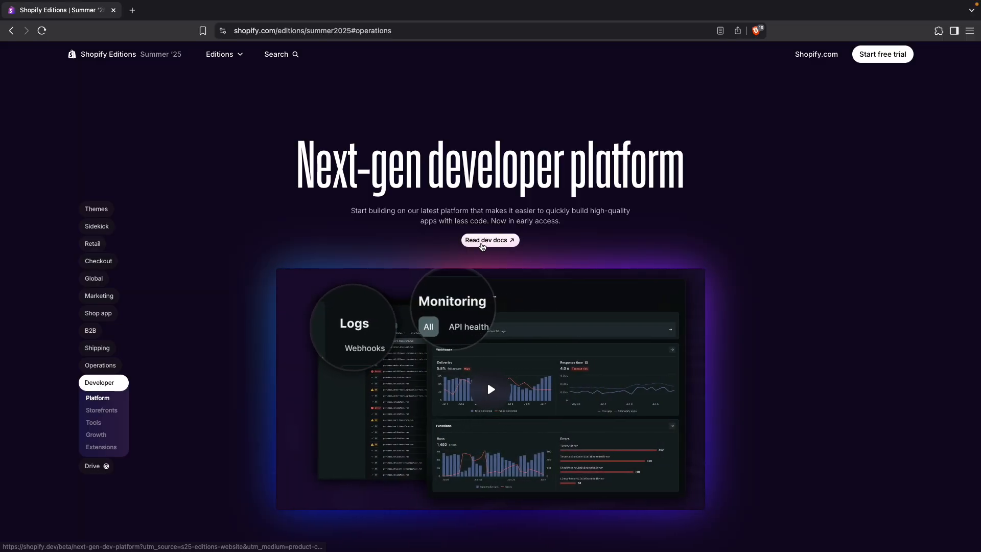
left_click(490, 239)
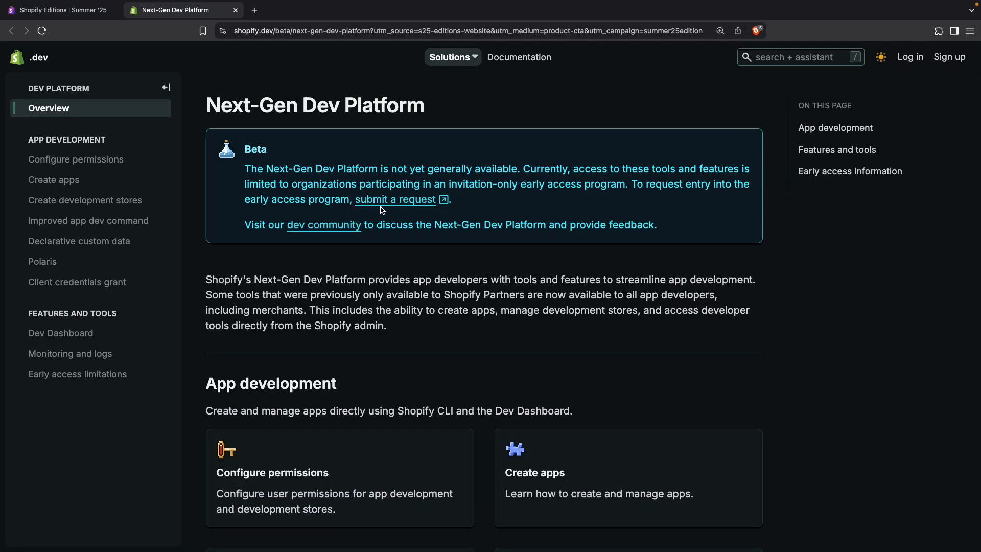
mouse_move(257, 204)
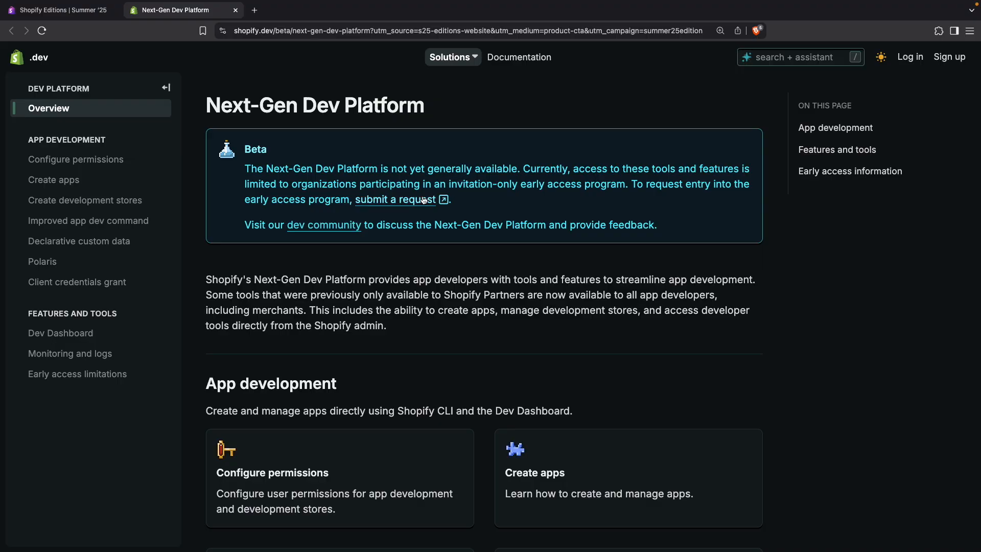
left_click(394, 199)
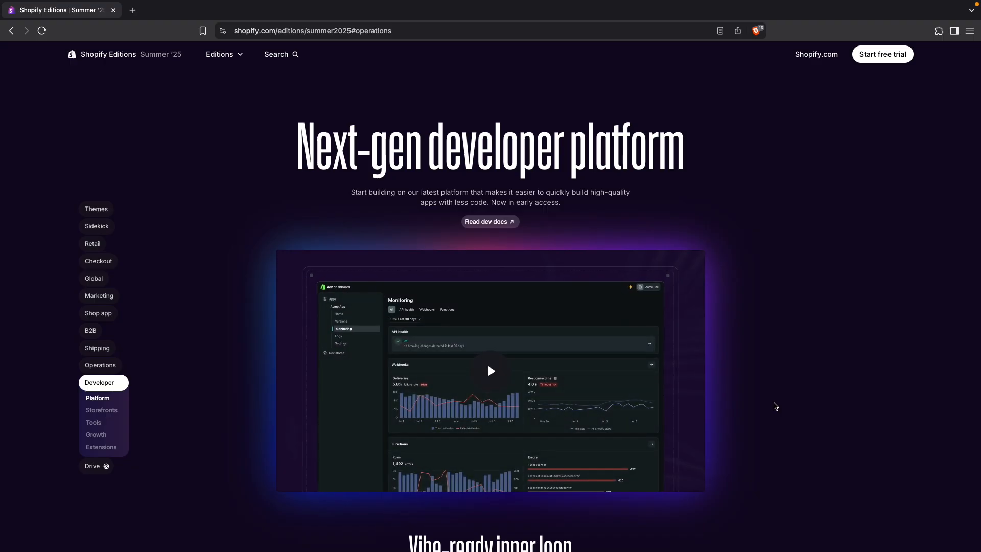
Move down to the Vibe-ready inner loop feature list and open the Shopify Plus sandbox stores link
scroll("down", 3)
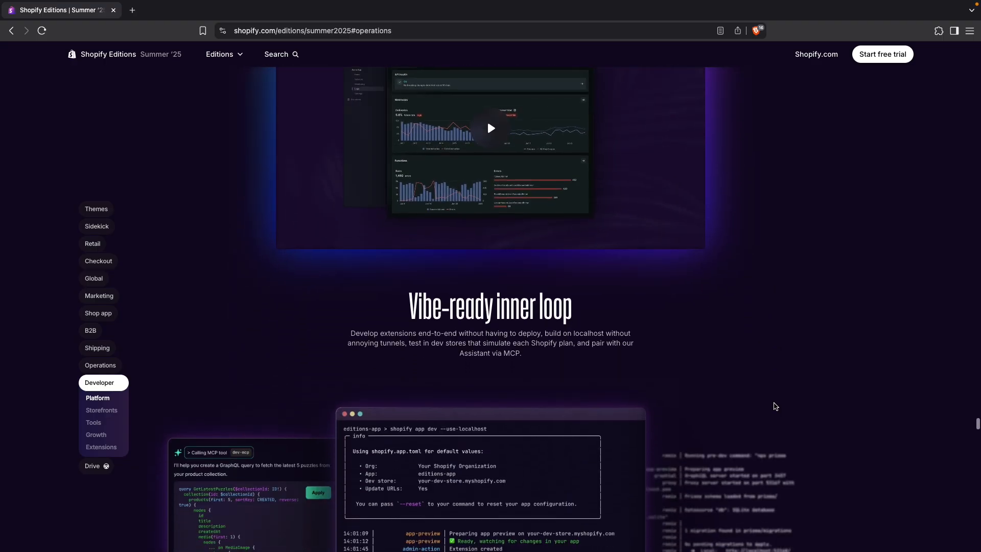
scroll("down", 3)
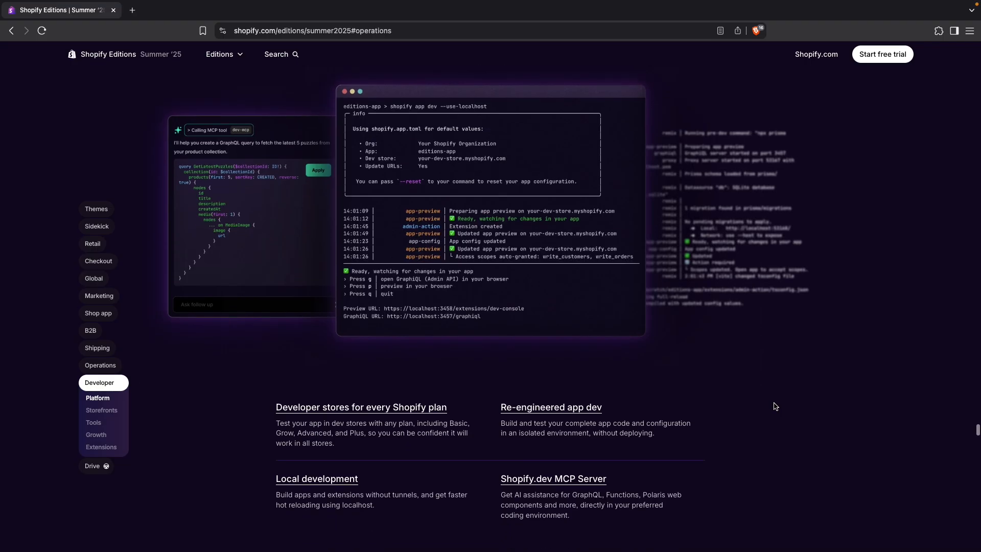
mouse_move(258, 417)
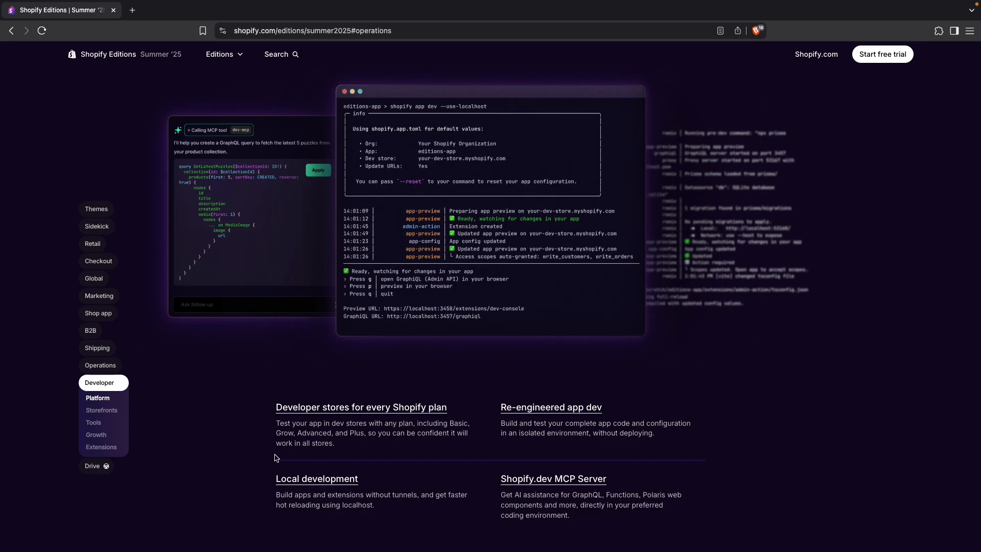
double_click(356, 433)
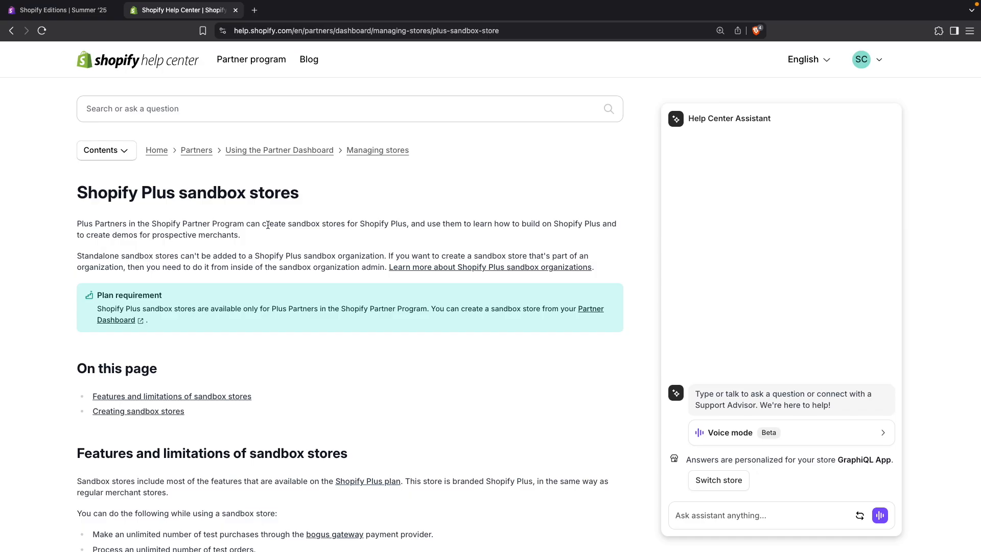
mouse_move(187, 232)
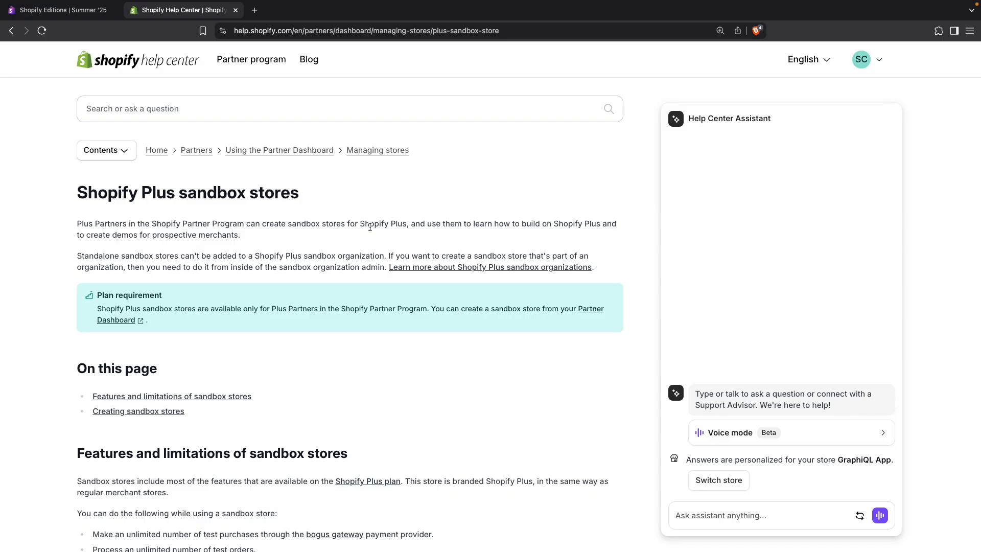
mouse_move(503, 225)
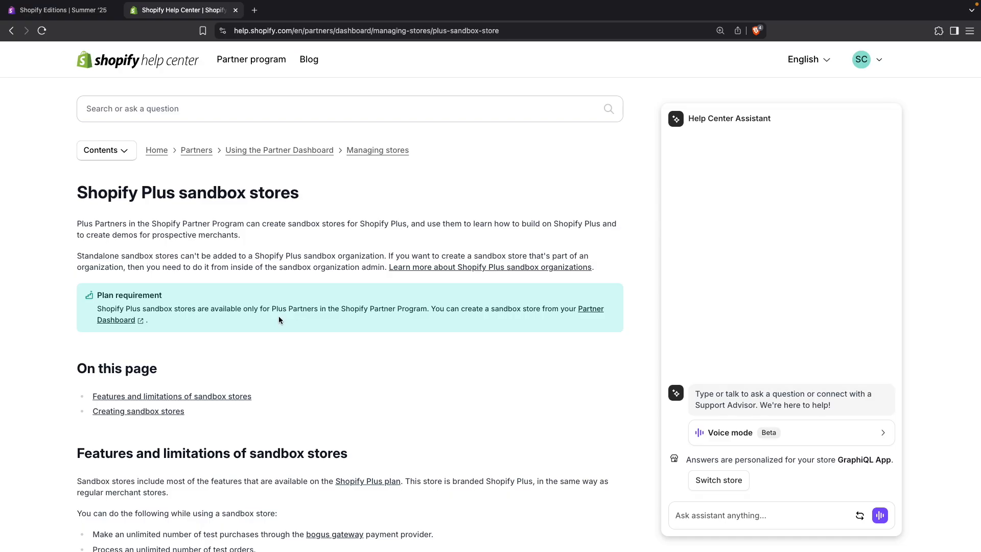
left_click(56, 10)
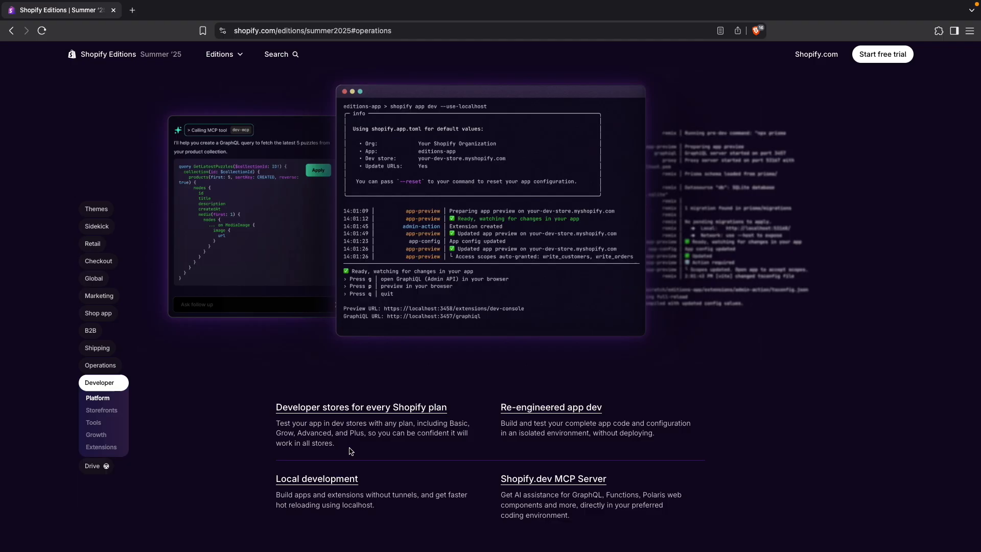
Highlight the Developer stores for every Shopify plan description, then open the development stores documentation
left_click_drag(276, 422, 334, 443)
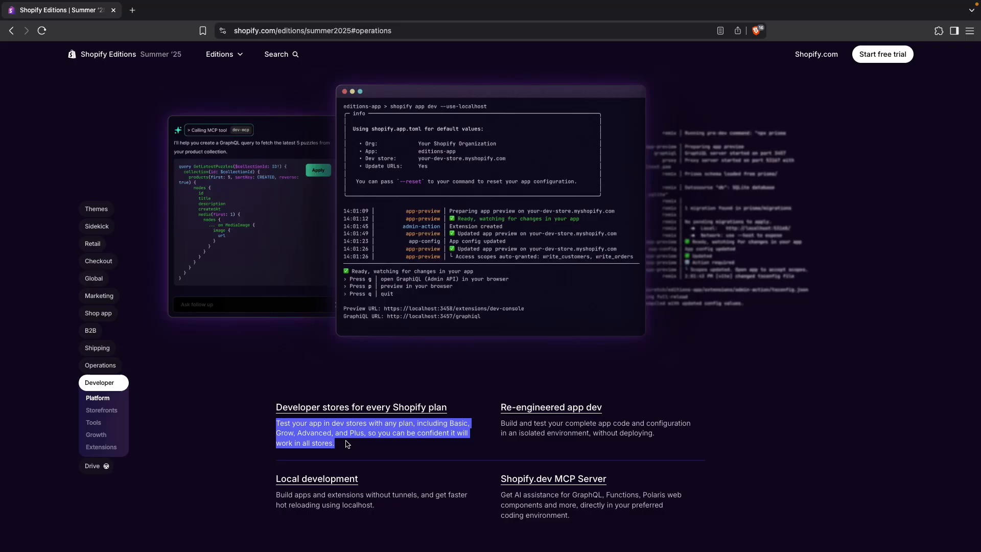
left_click(232, 422)
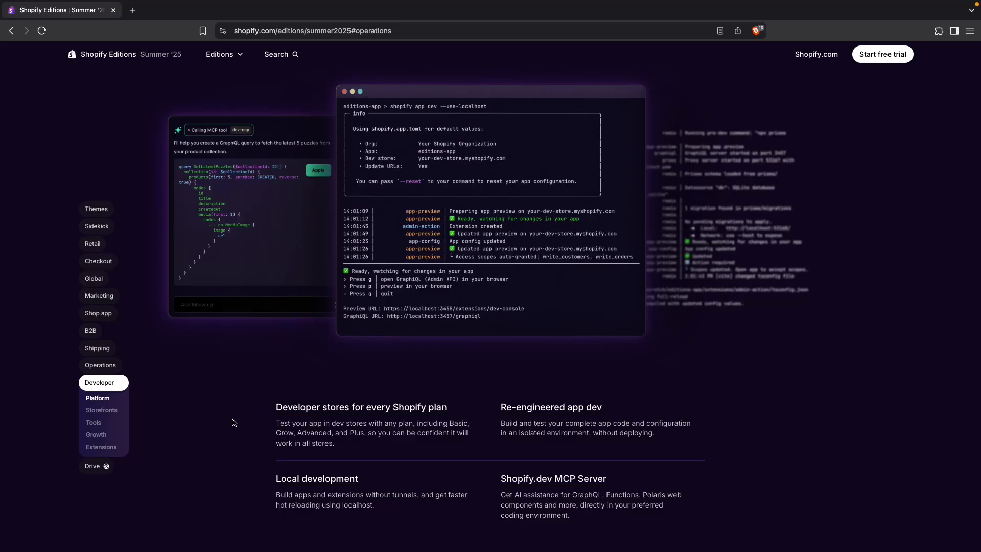
mouse_move(282, 422)
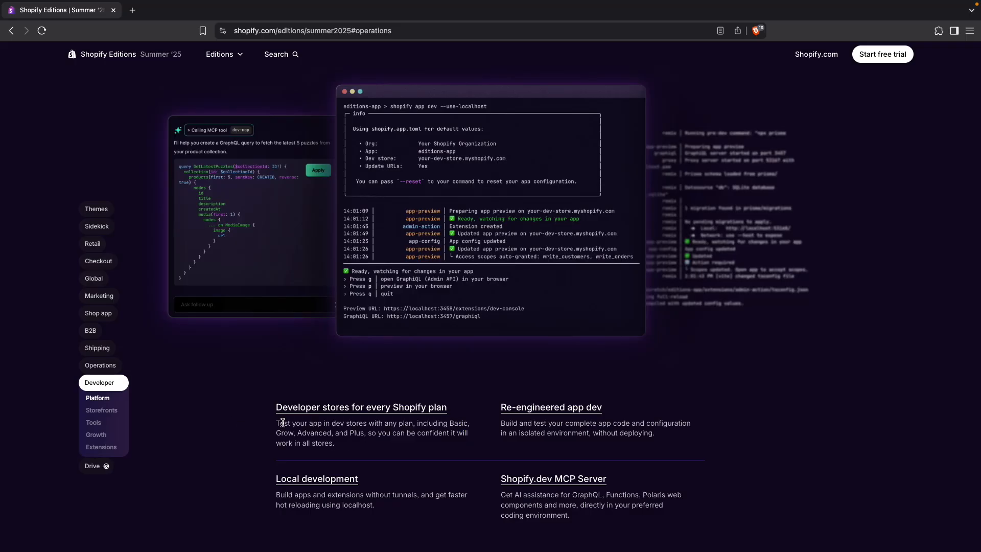
left_click(361, 406)
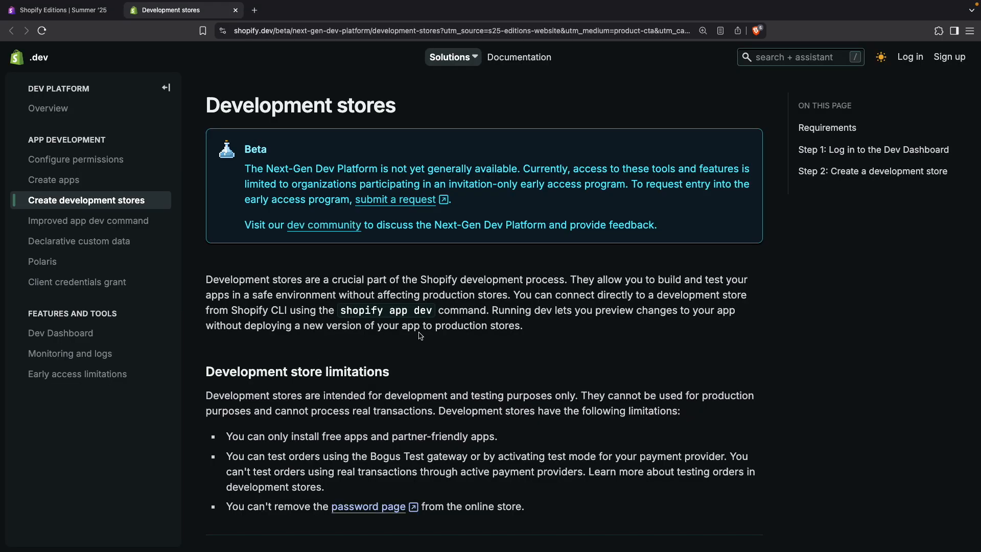
Read through the Development stores guide to Step 2 listing Basic, Grow, Advanced and Plus plans
scroll("down", 3)
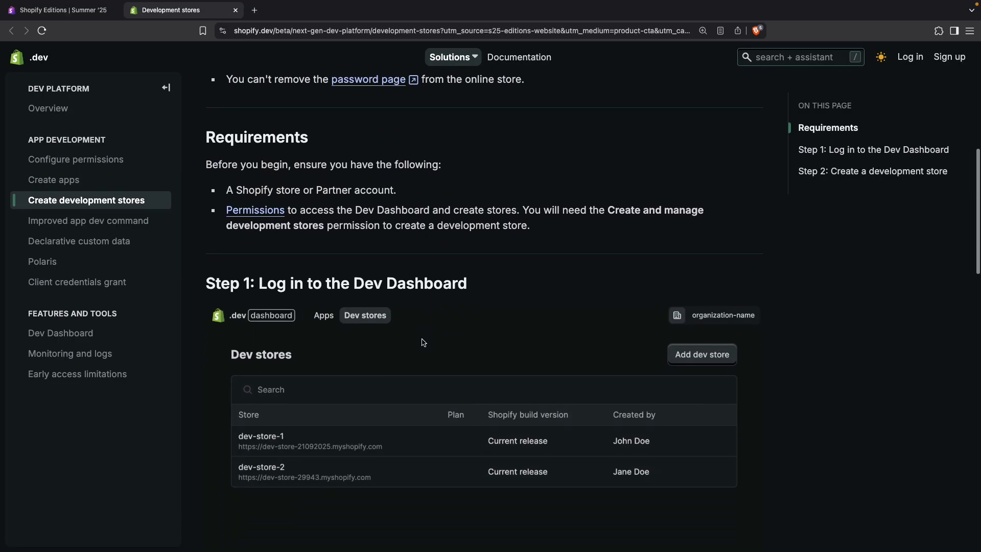
scroll("down", 3)
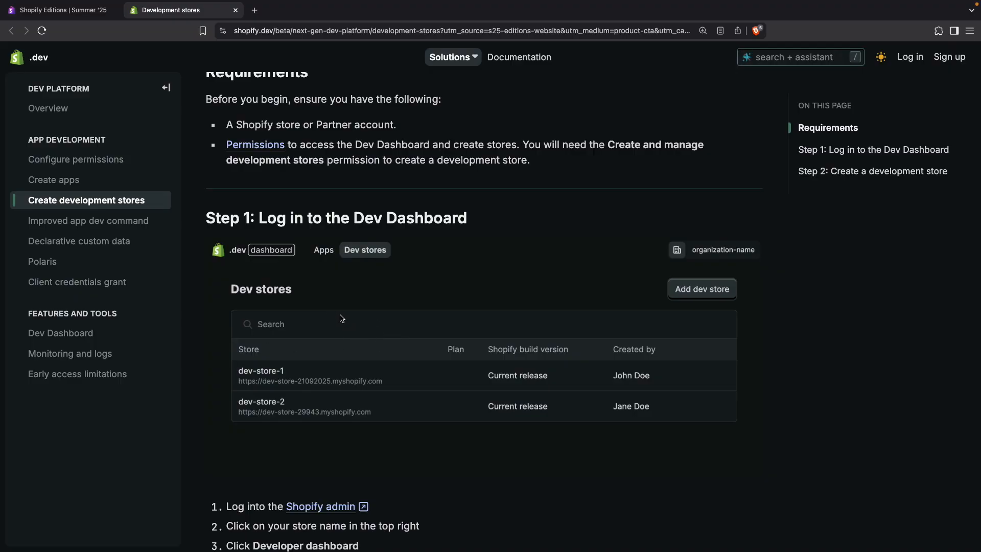
scroll("down", 3)
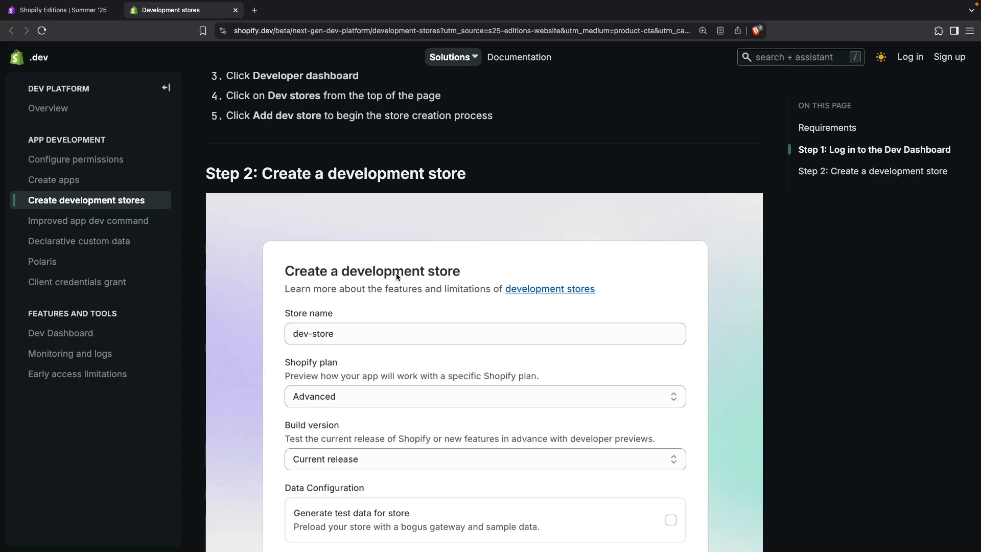
scroll("down", 3)
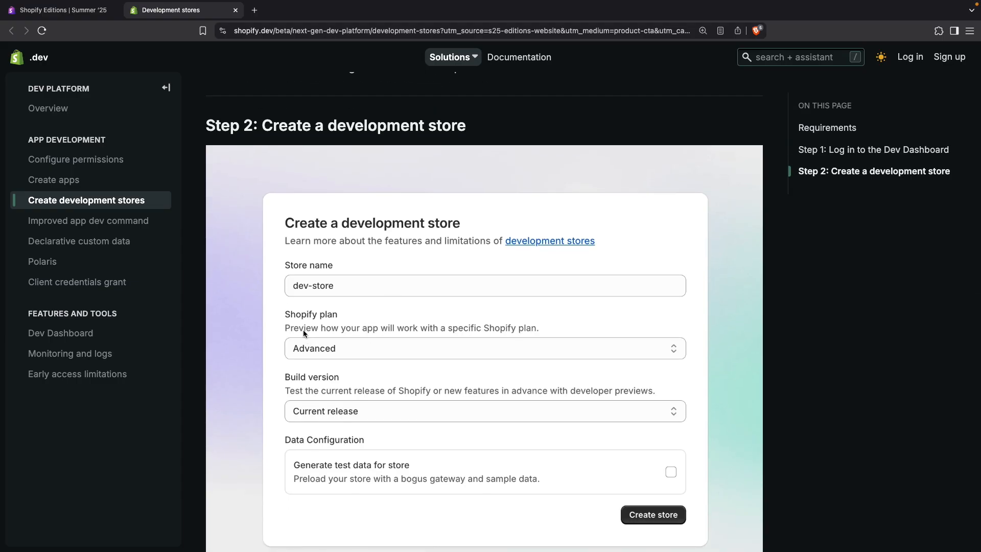
mouse_move(291, 324)
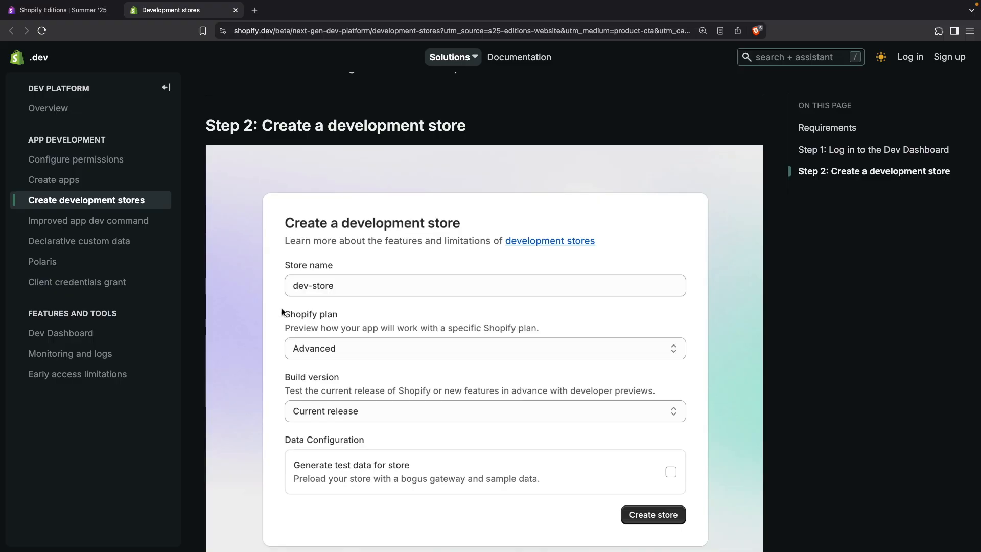
scroll("down", 3)
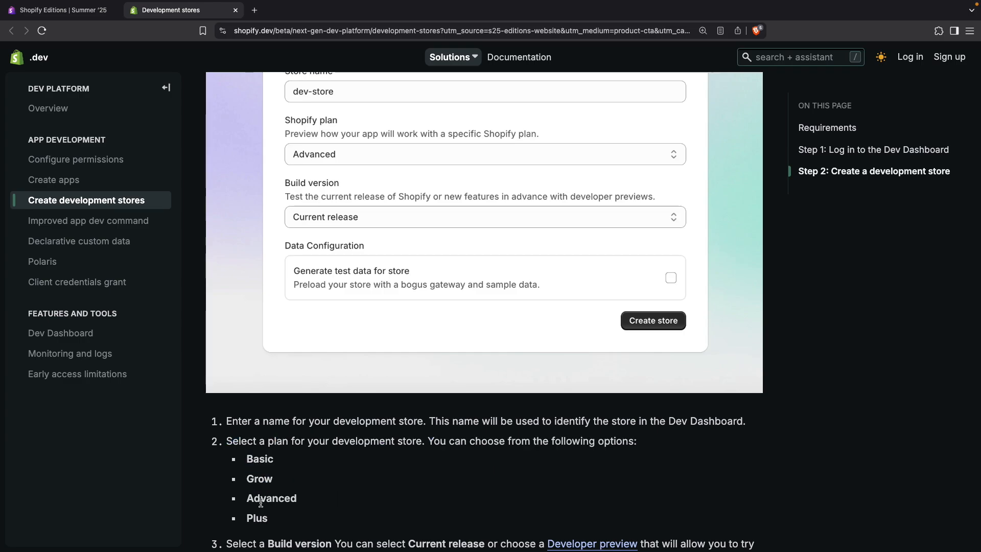
mouse_move(332, 498)
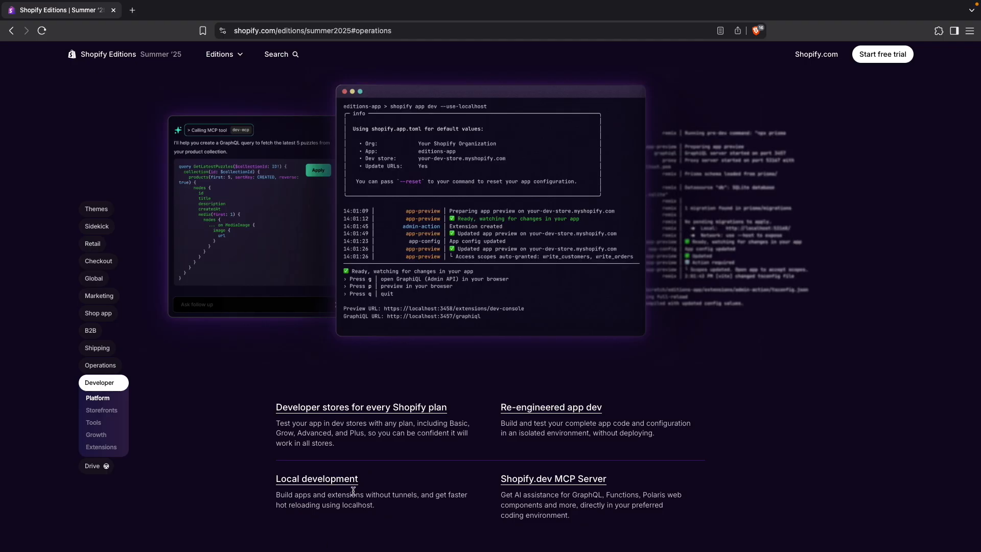
mouse_move(399, 494)
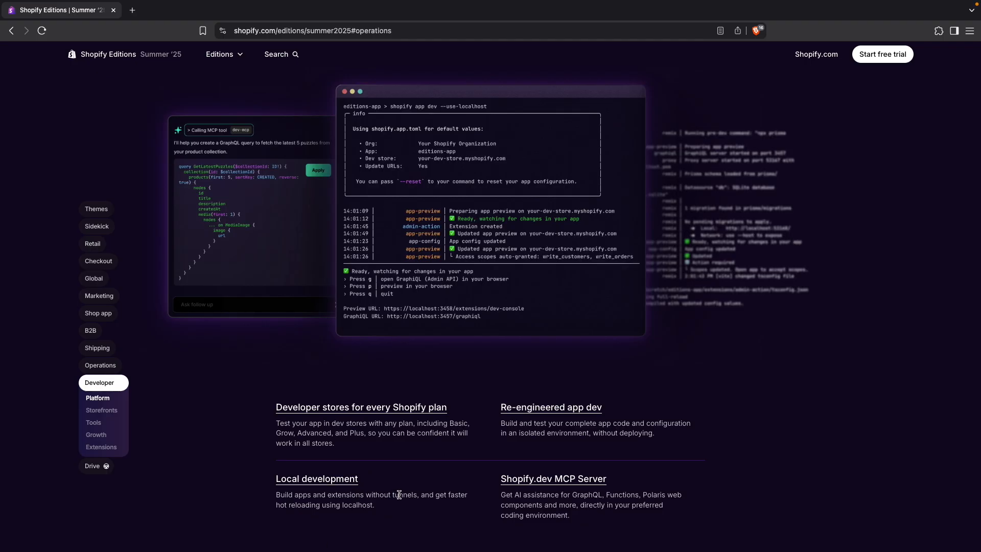
mouse_move(400, 489)
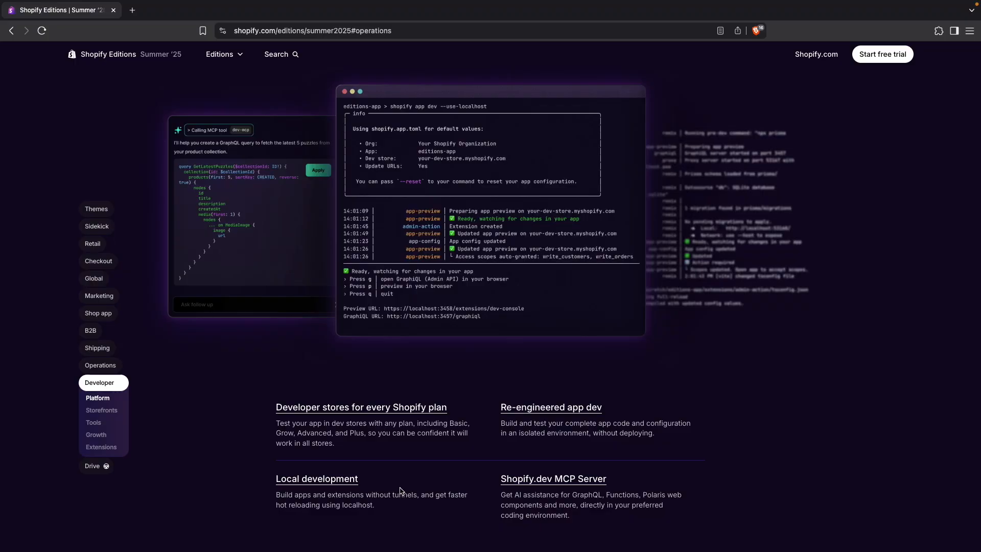
mouse_move(427, 478)
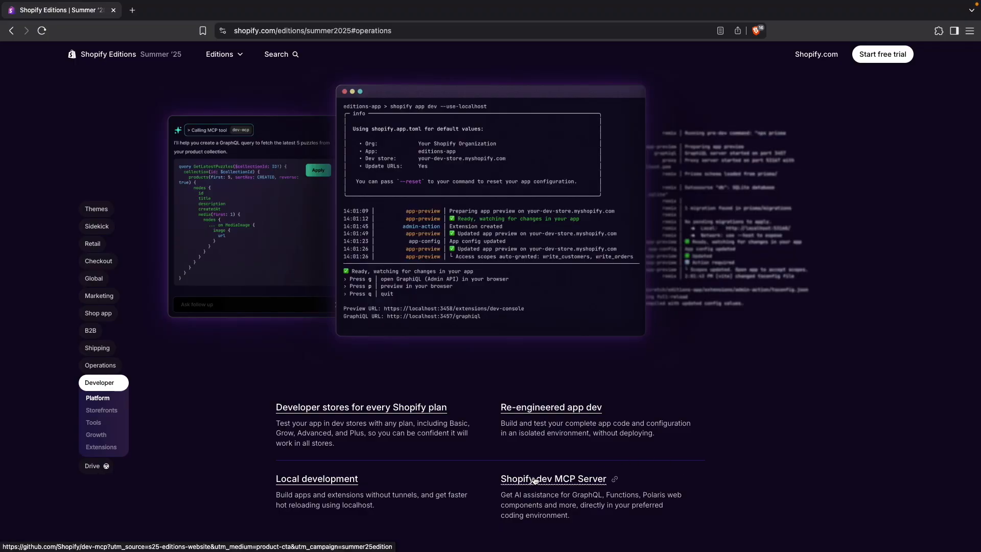
Open the Shopify.dev MCP Server project on GitHub from the Developer section
left_click(552, 478)
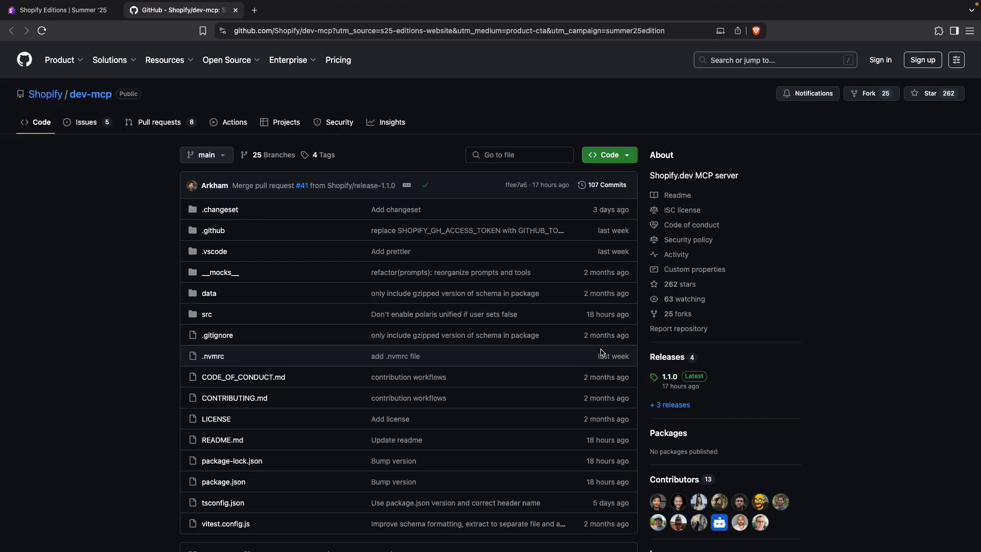
Read the dev-mcp README setup and config, then return to the Shopify Editions page
scroll("down", 3)
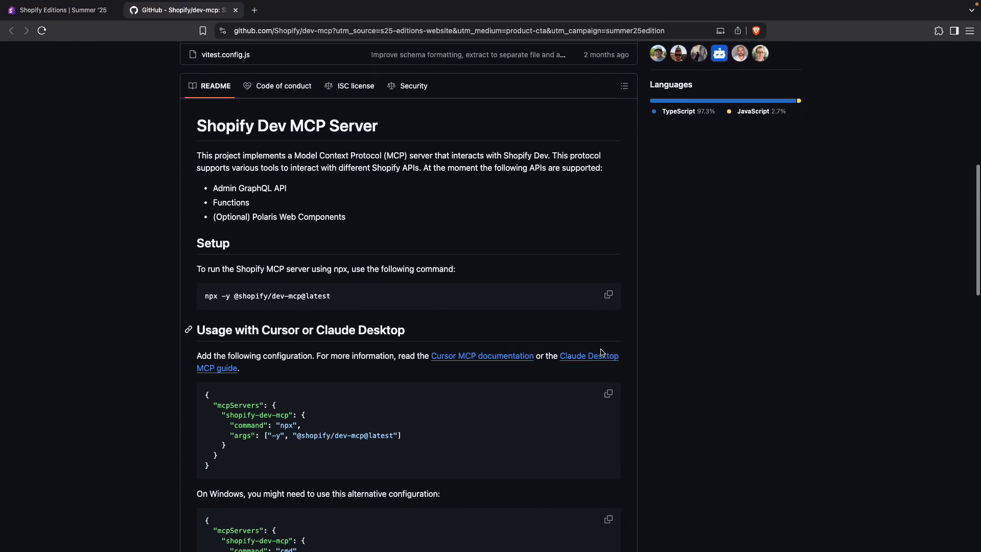
mouse_move(155, 375)
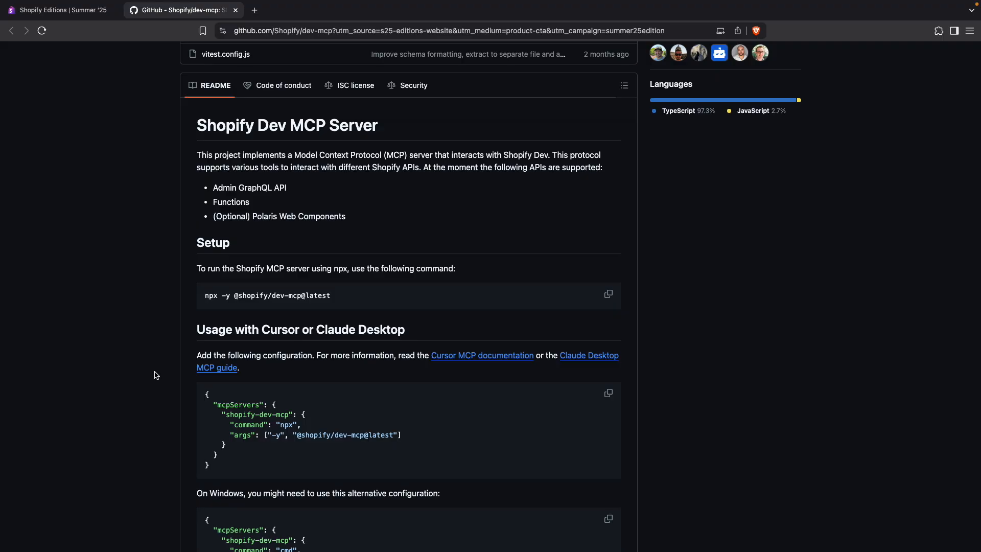
left_click(56, 10)
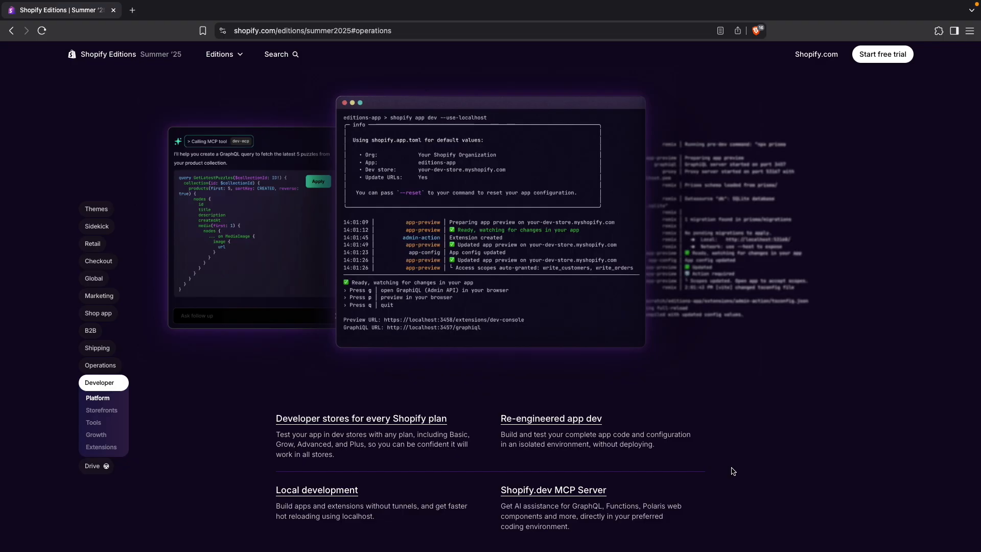
Move past custom data definitions, highlight the Direct API Access for POS description, and reach Polaris unified UI components
scroll("down", 3)
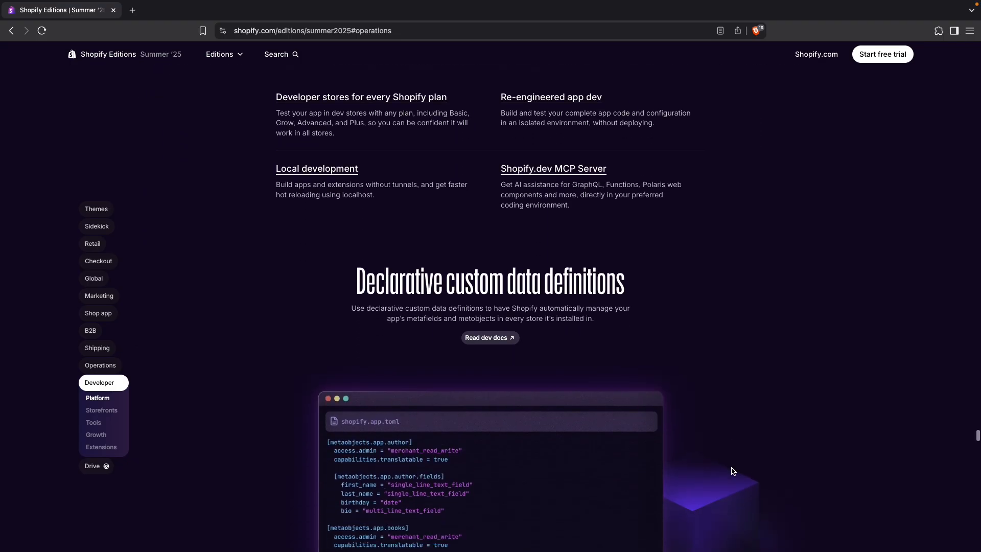
scroll("down", 3)
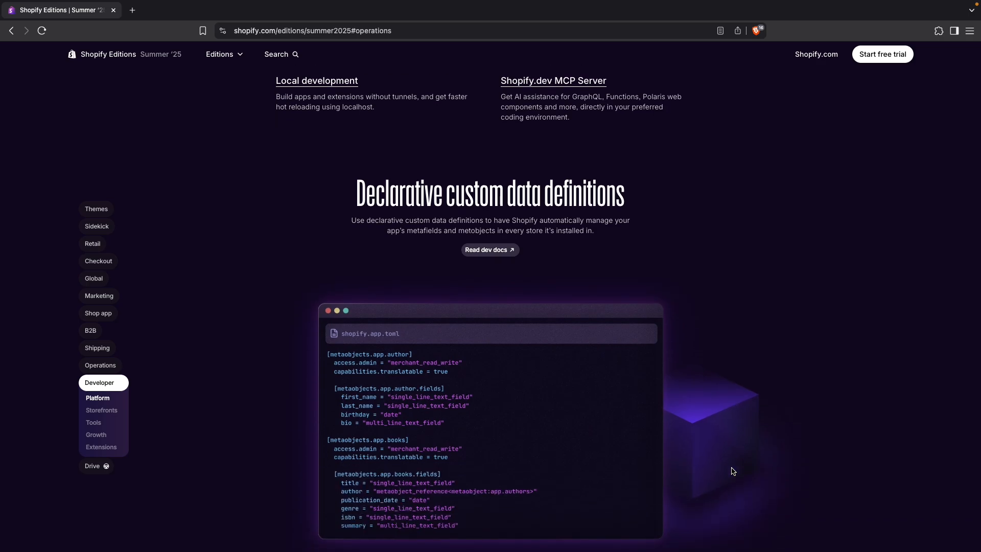
mouse_move(493, 381)
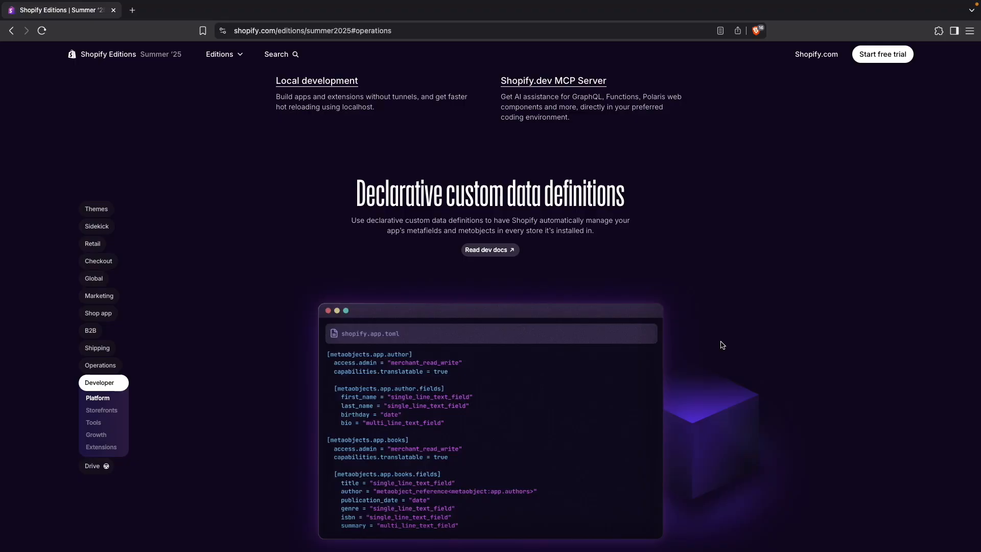
scroll("down", 3)
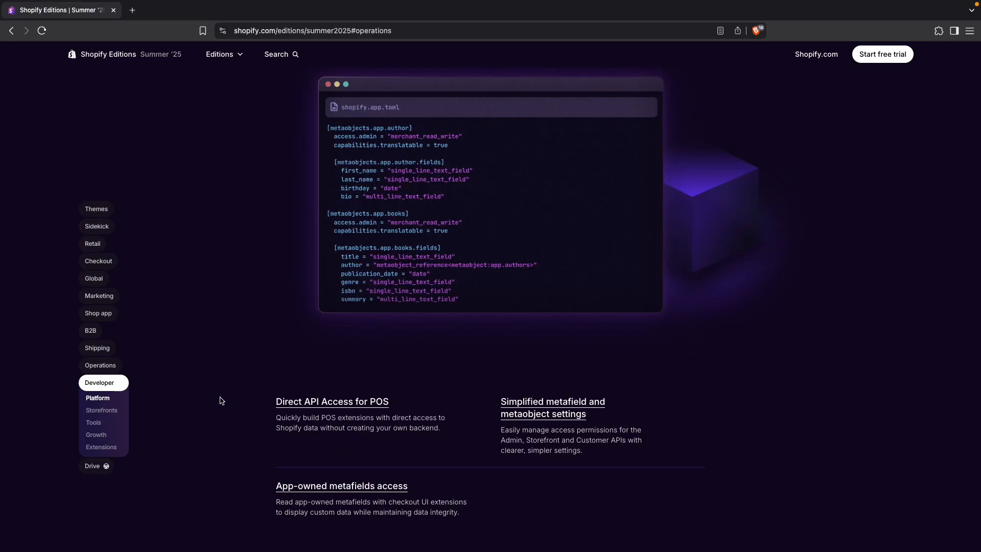
left_click_drag(277, 417, 440, 427)
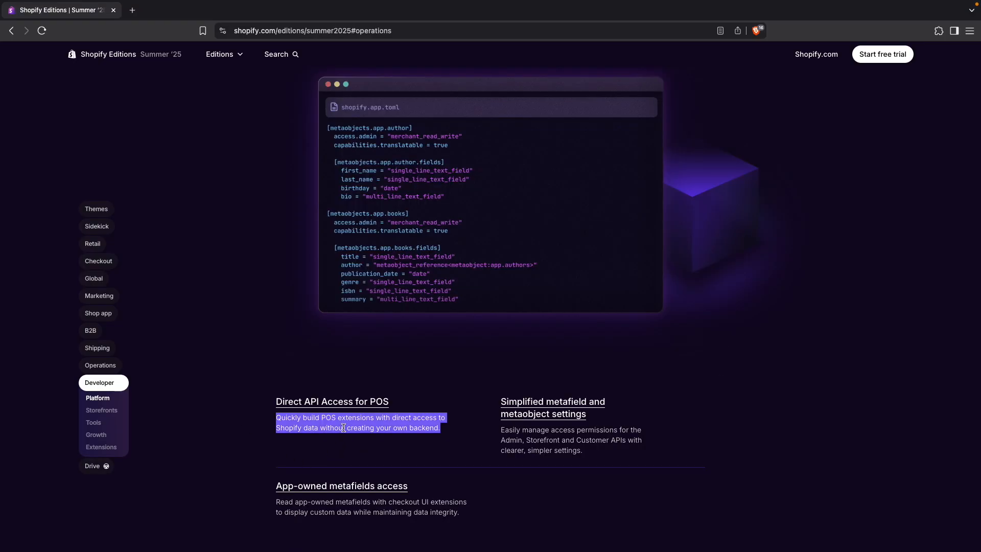
mouse_move(375, 441)
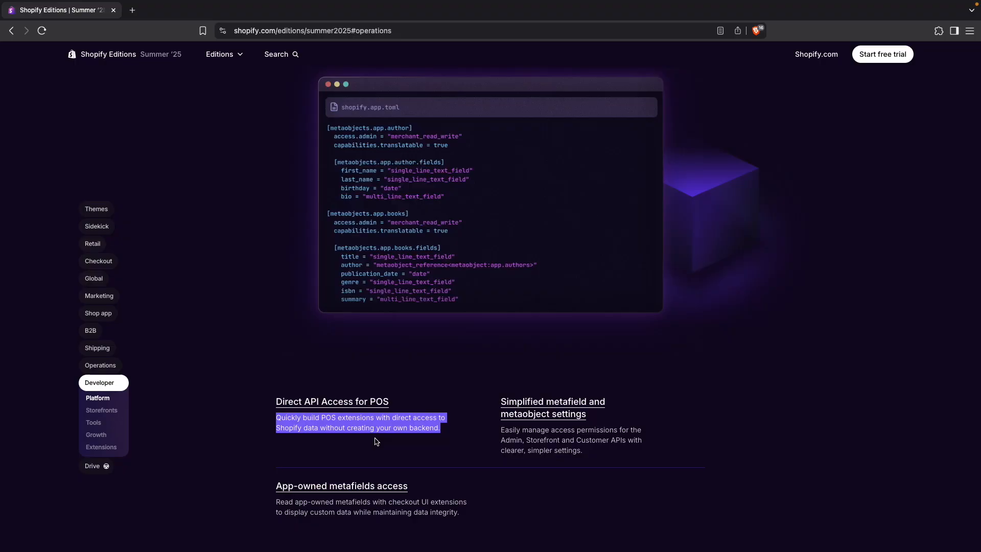
scroll("down", 3)
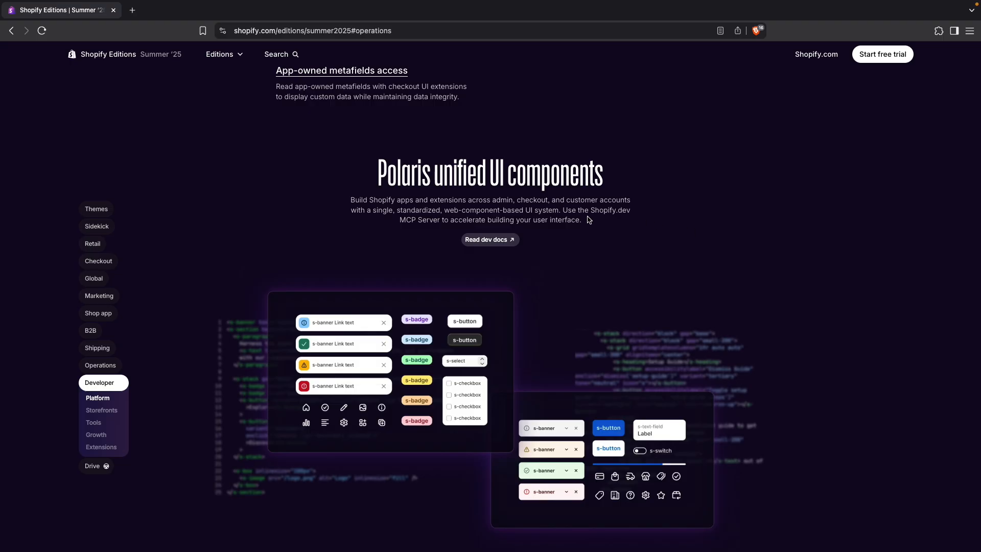
mouse_move(446, 211)
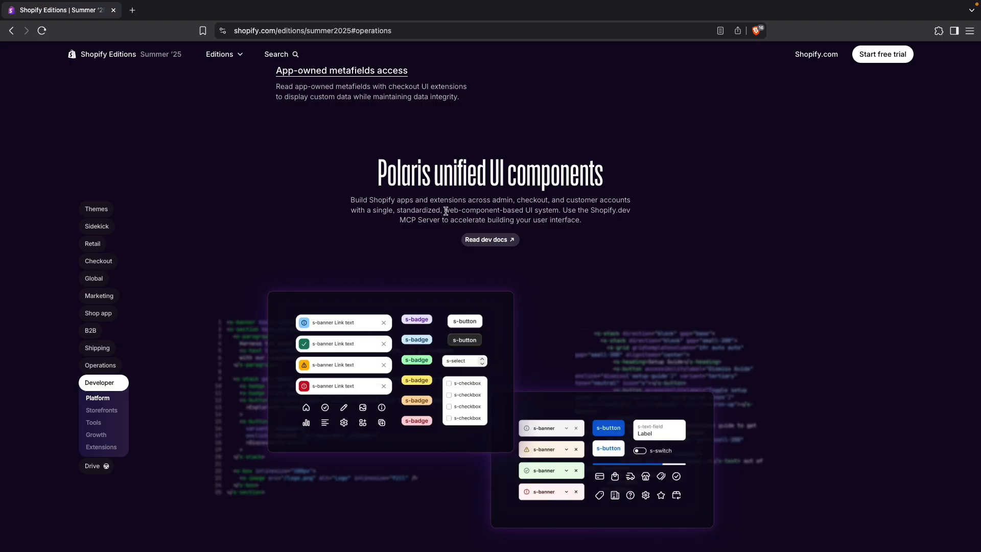
mouse_move(493, 217)
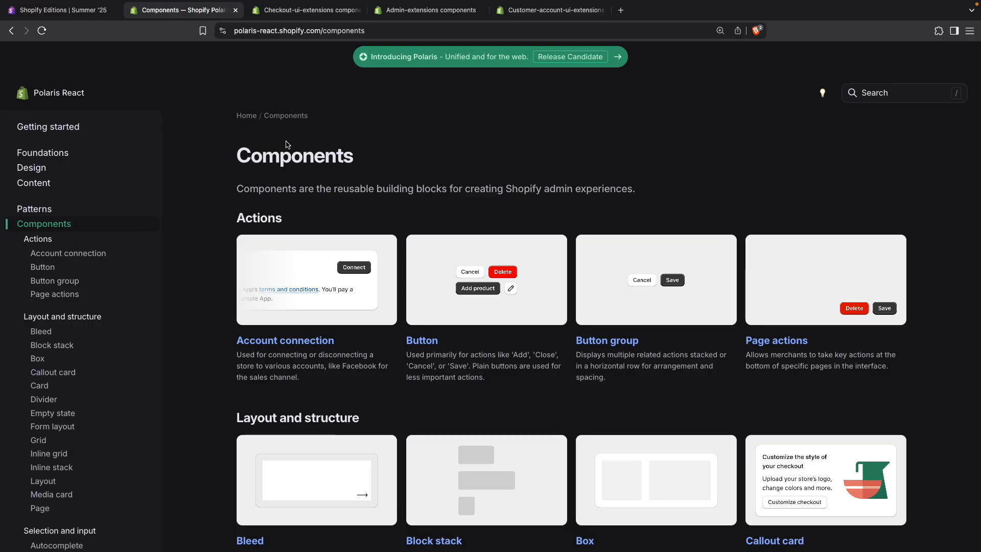
mouse_move(227, 198)
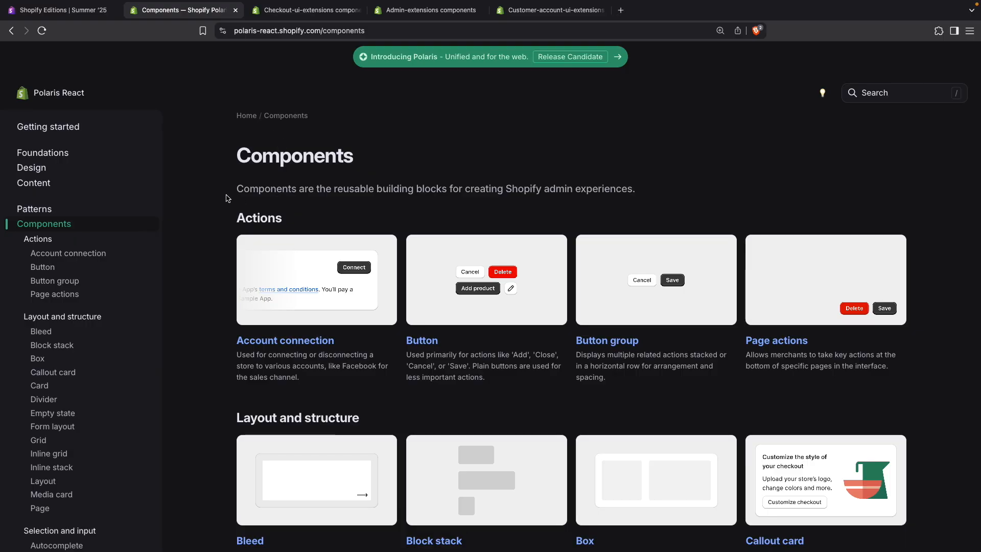
Browse the Checkout UI extensions and Admin extensions component docs
scroll("down", 3)
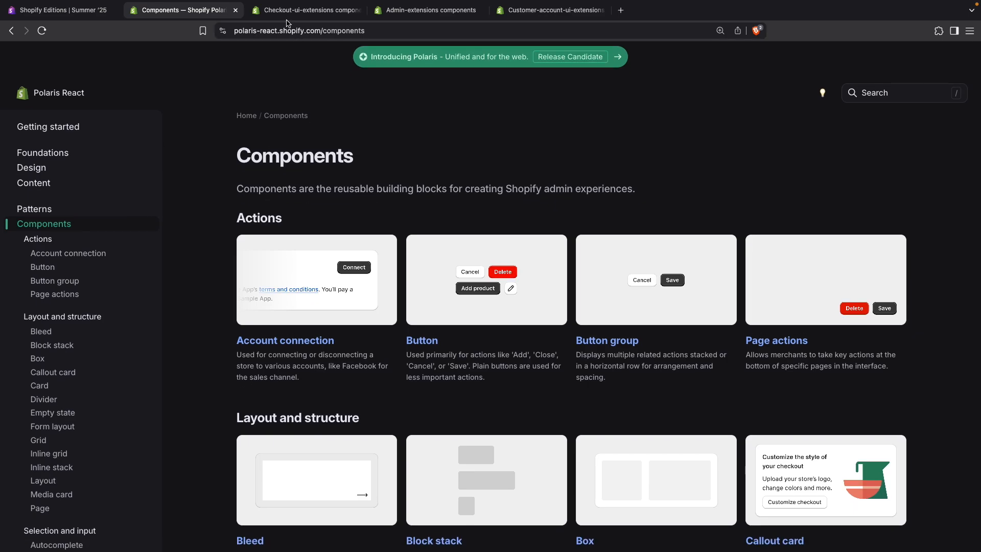
left_click(306, 10)
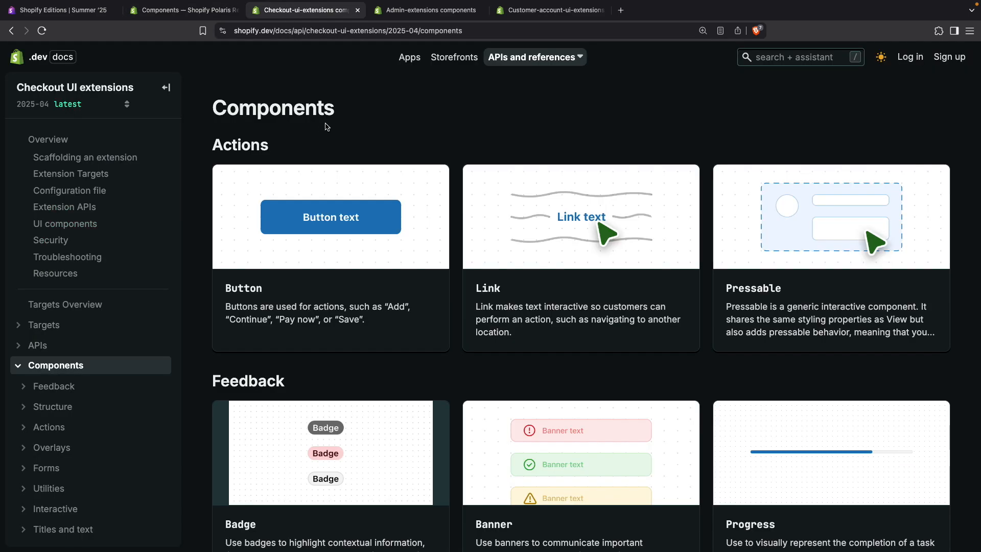
scroll("down", 3)
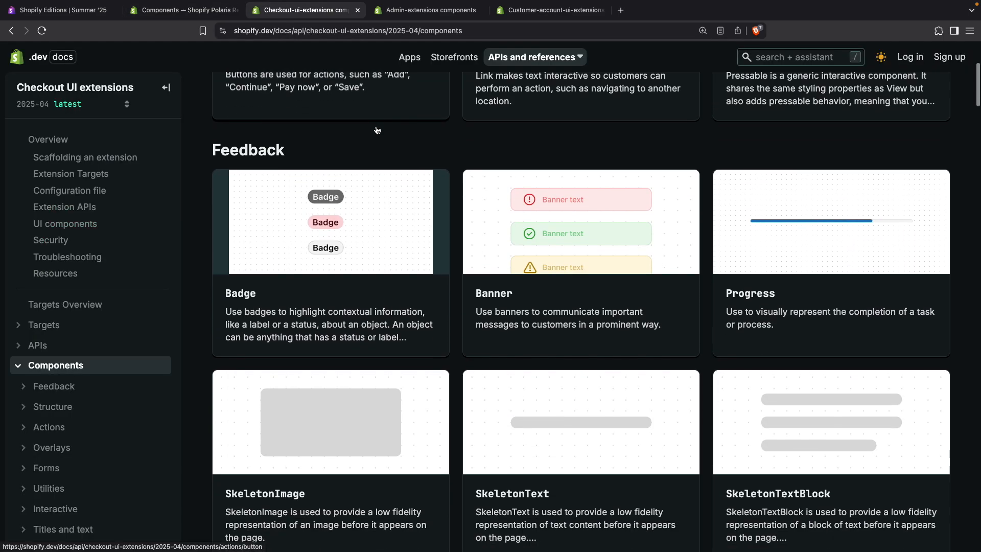
scroll("down", 3)
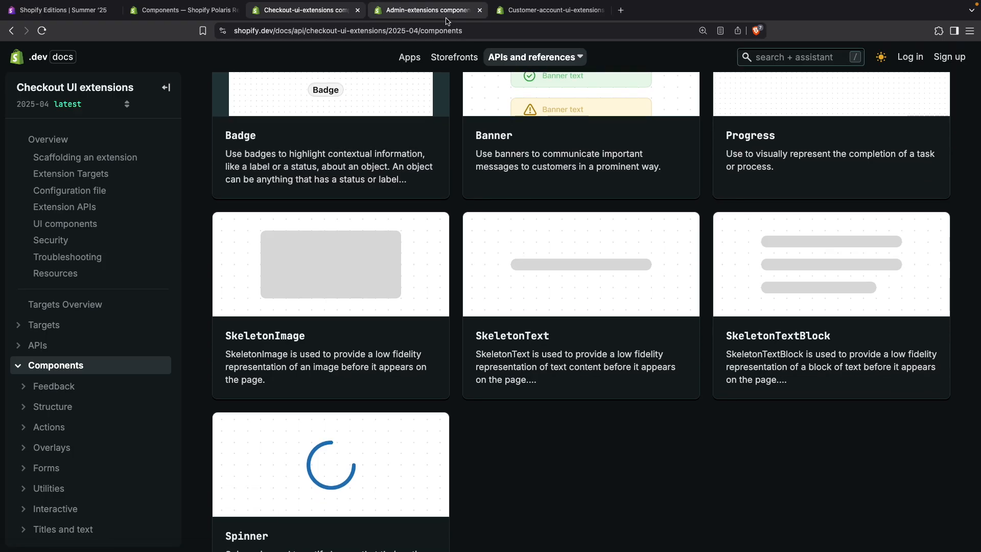
left_click(425, 11)
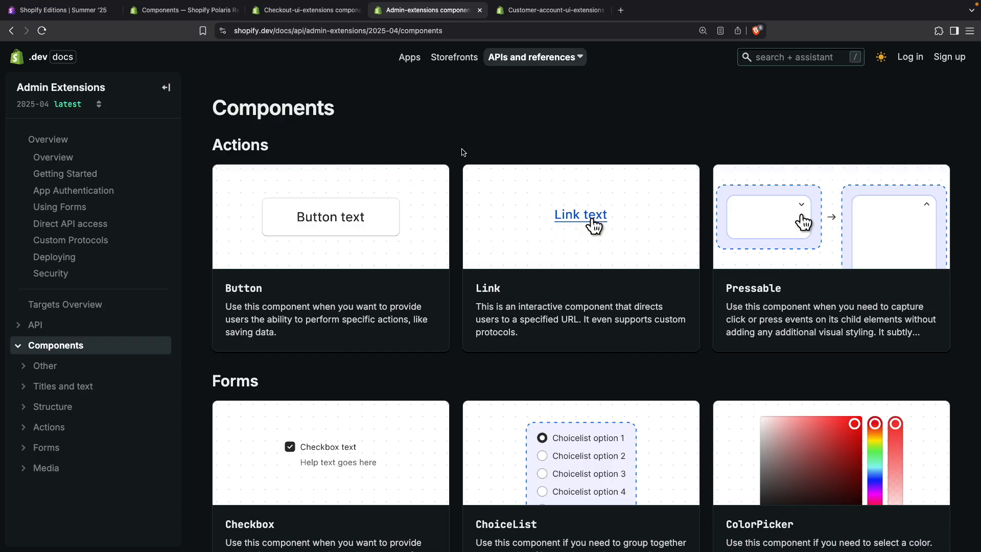
scroll("down", 3)
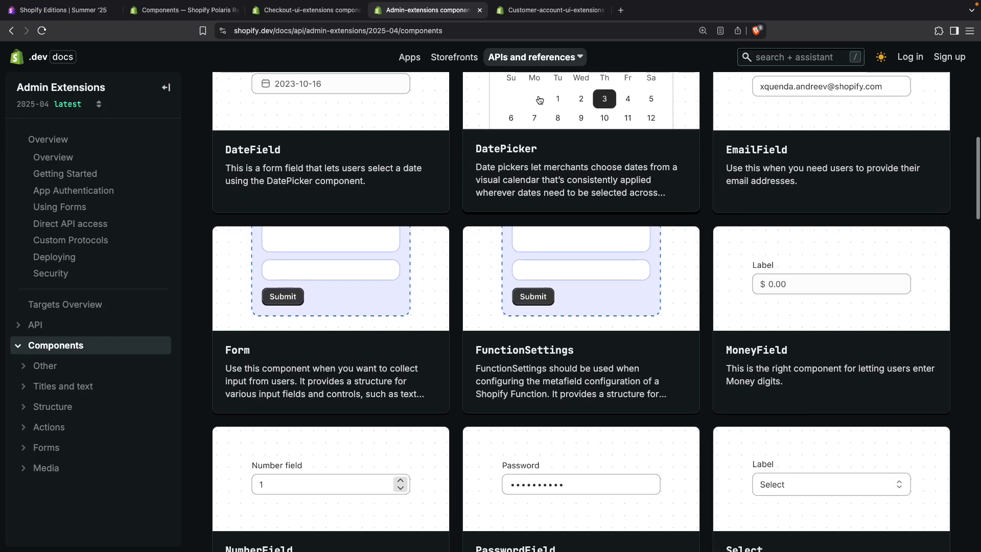
Browse the Customer account UI extensions components, then return to the Summer '25 Editions page
left_click(547, 10)
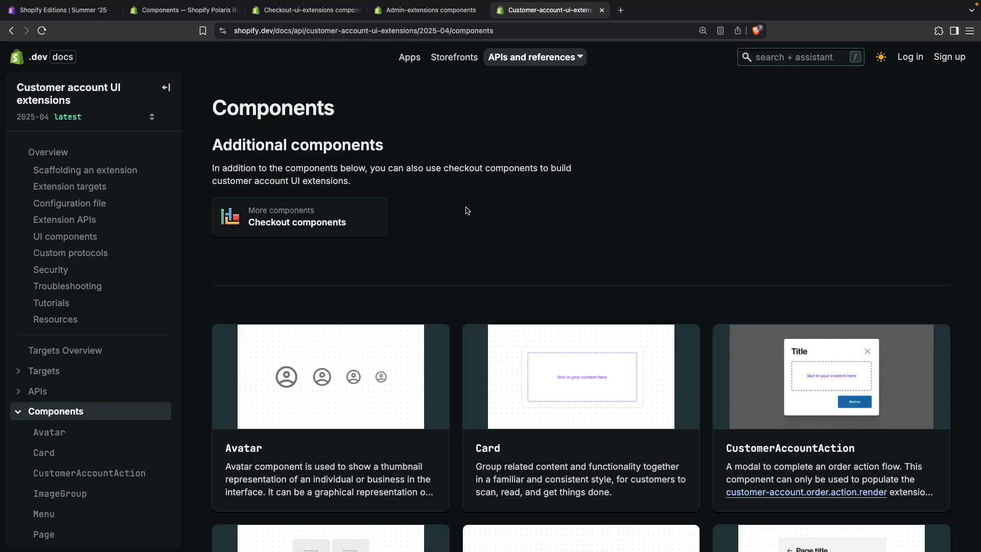
scroll("down", 3)
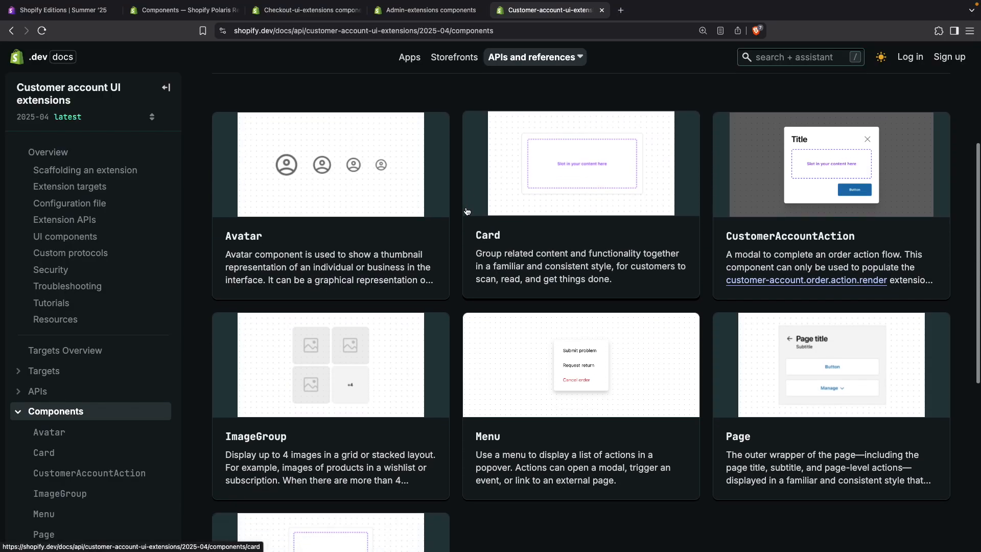
scroll("down", 3)
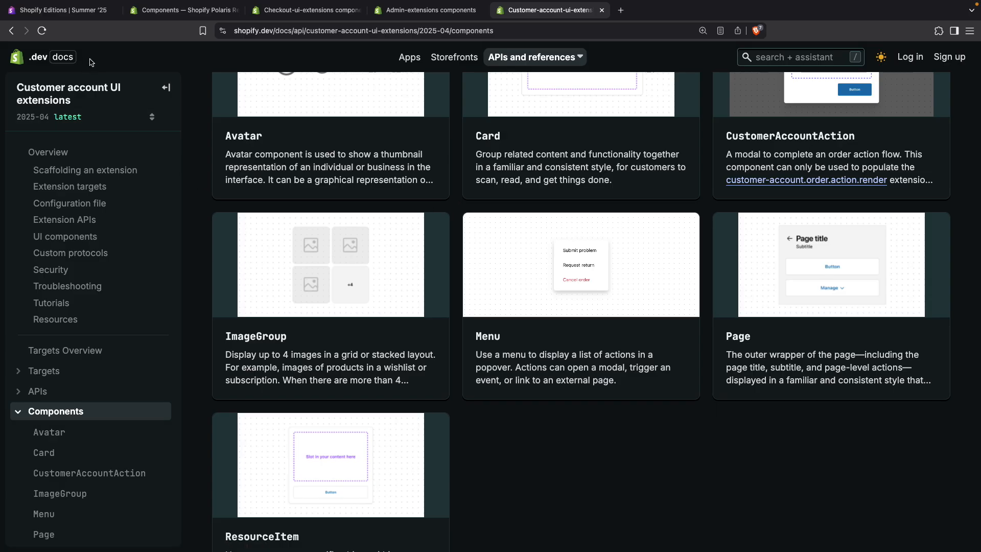
left_click(56, 10)
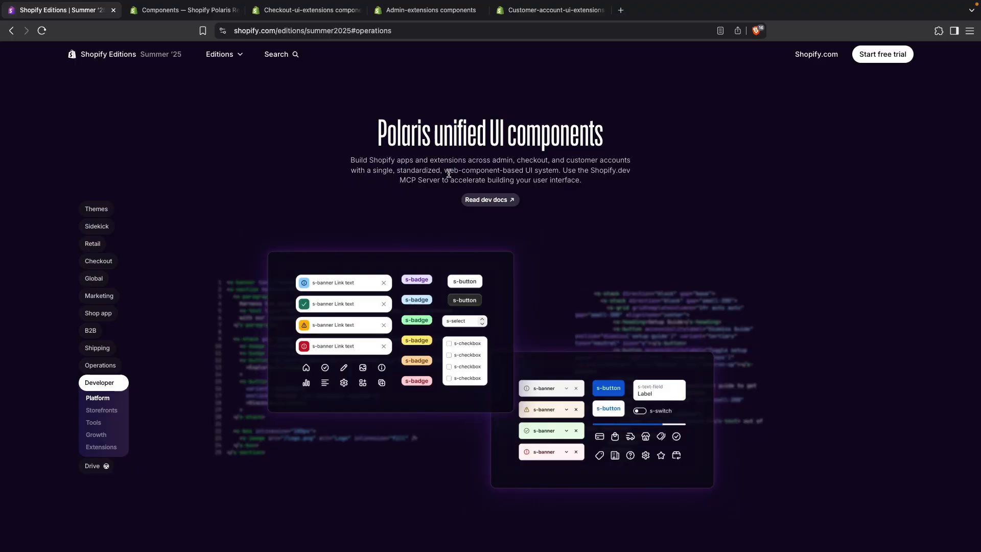
mouse_move(472, 213)
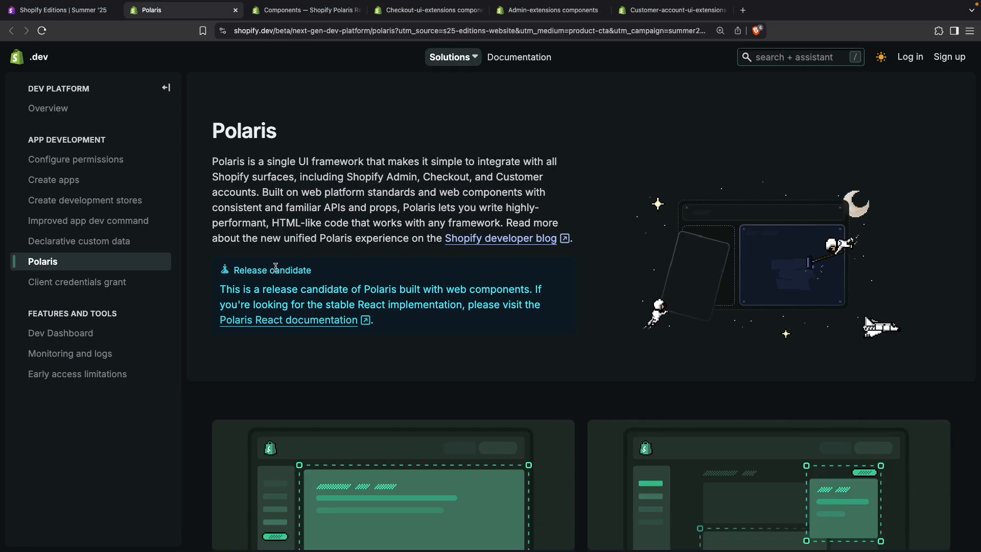
mouse_move(248, 279)
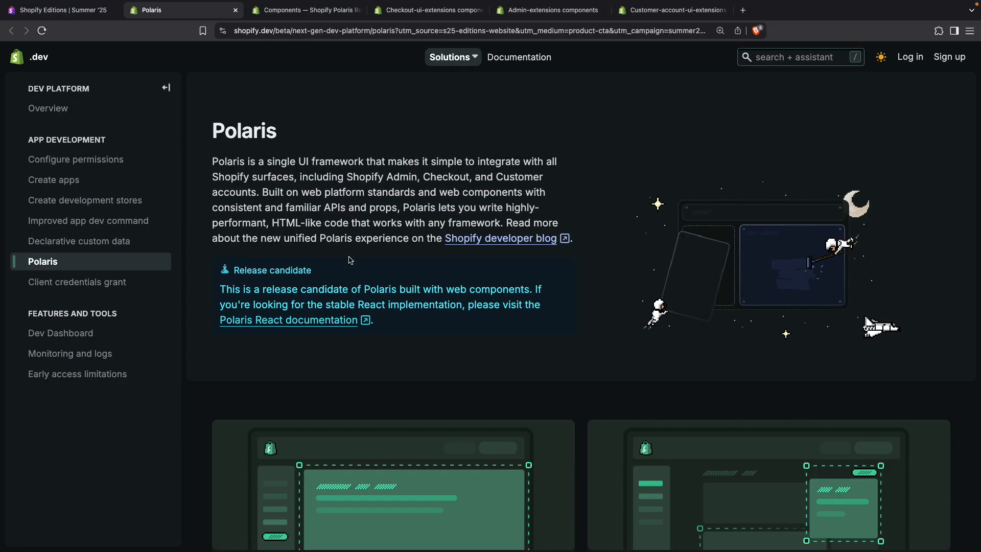
mouse_move(320, 99)
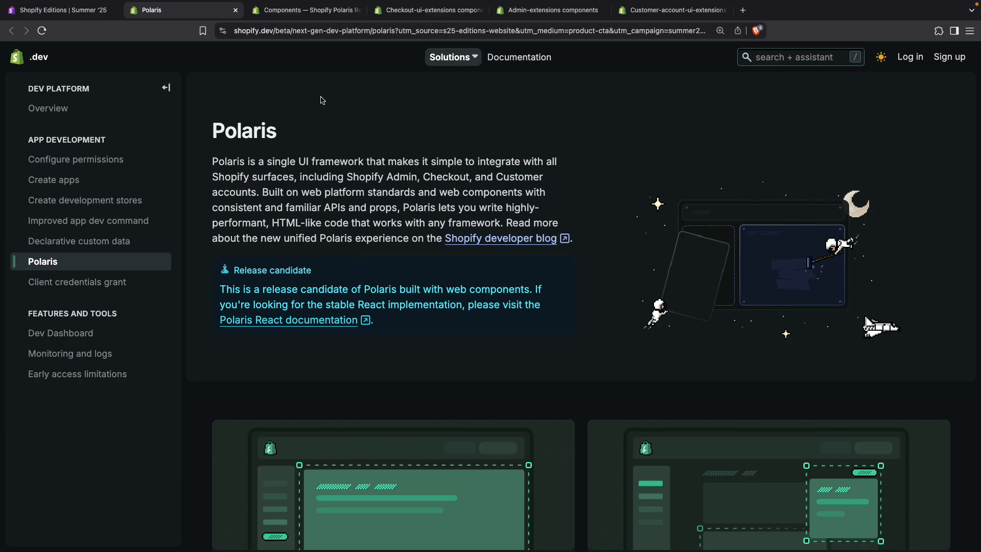
Glance at the Polaris React reference, return to the Polaris overview and open the App home web components card
left_click(306, 10)
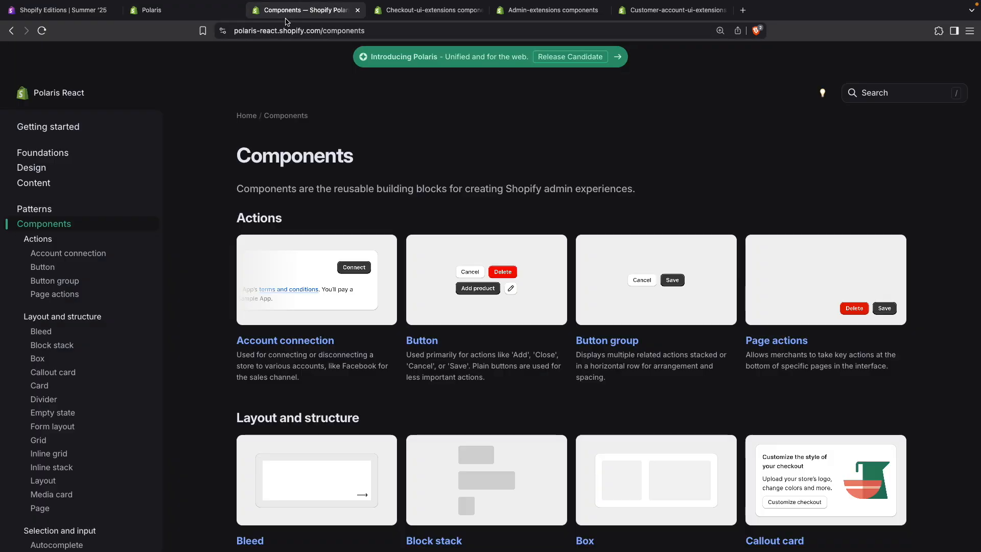
left_click(152, 11)
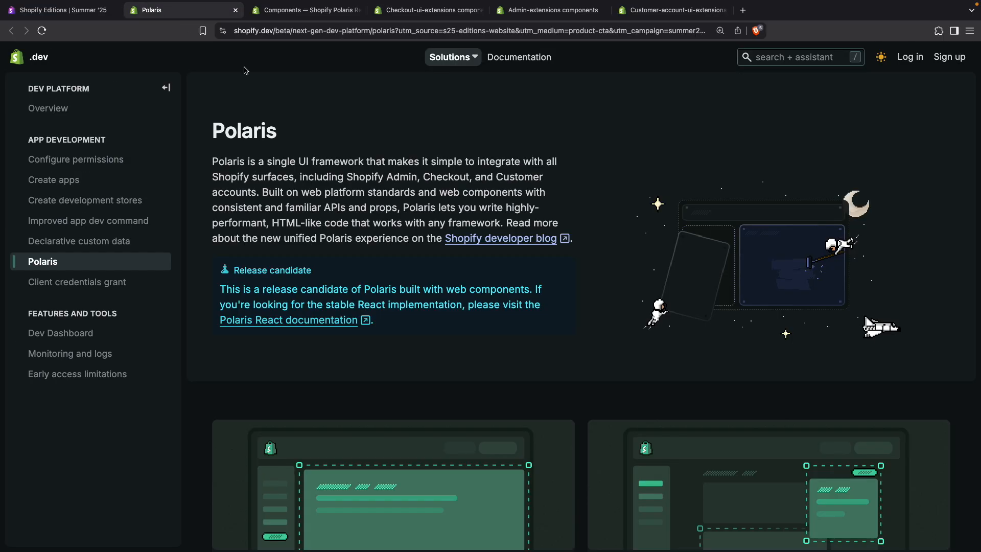
mouse_move(333, 232)
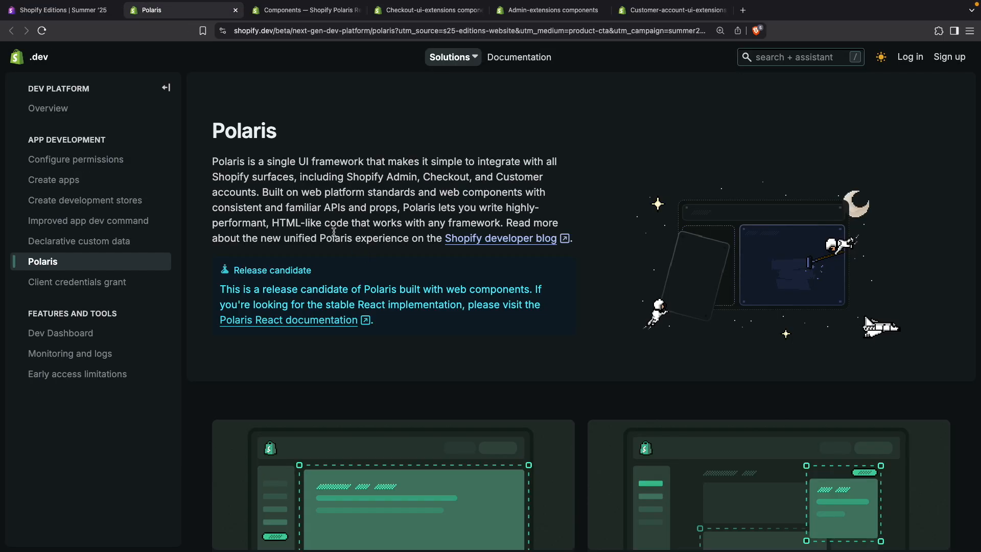
mouse_move(396, 227)
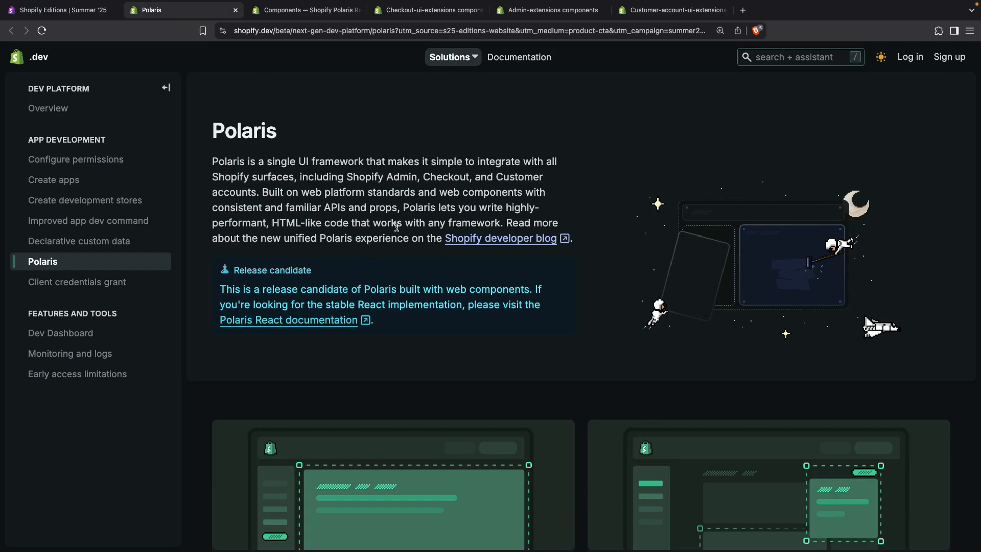
mouse_move(500, 222)
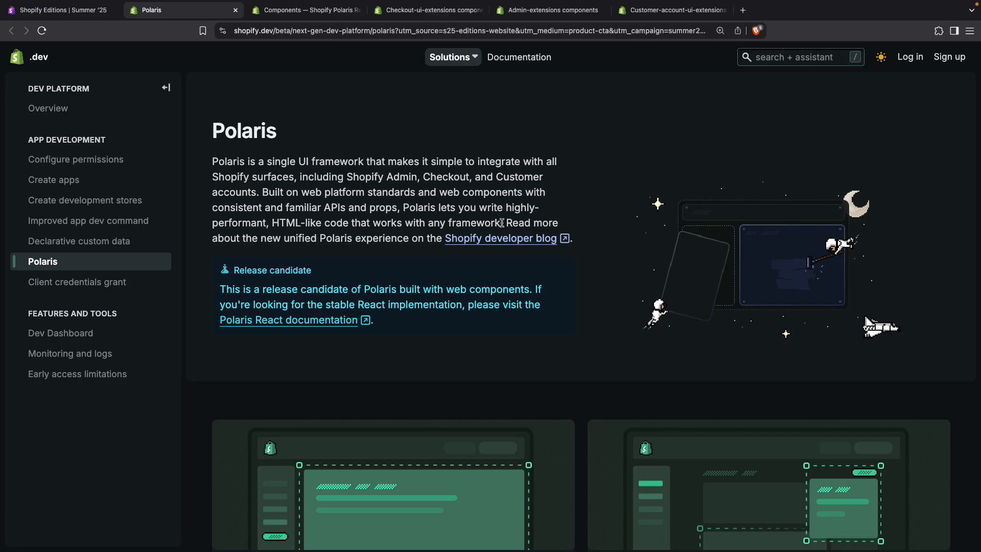
mouse_move(430, 270)
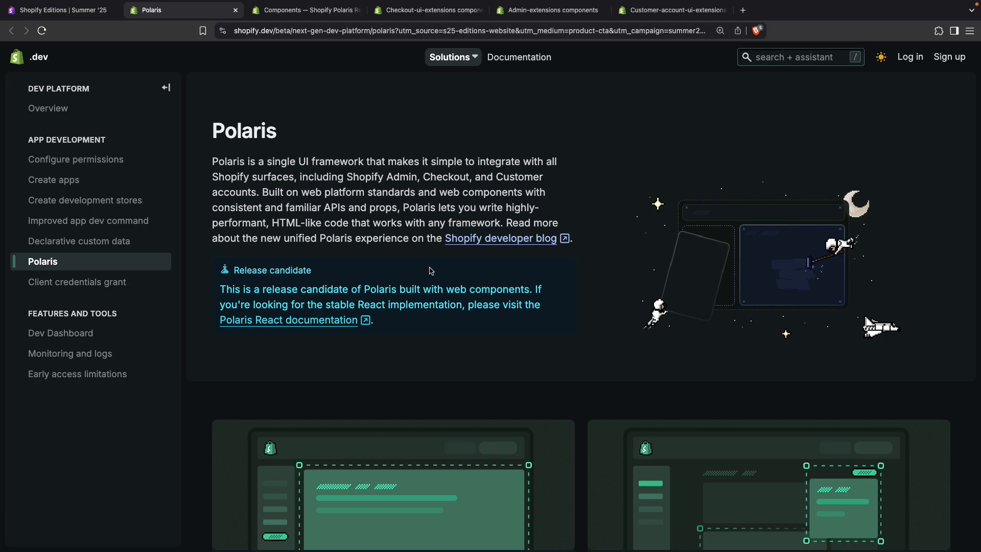
scroll("down", 3)
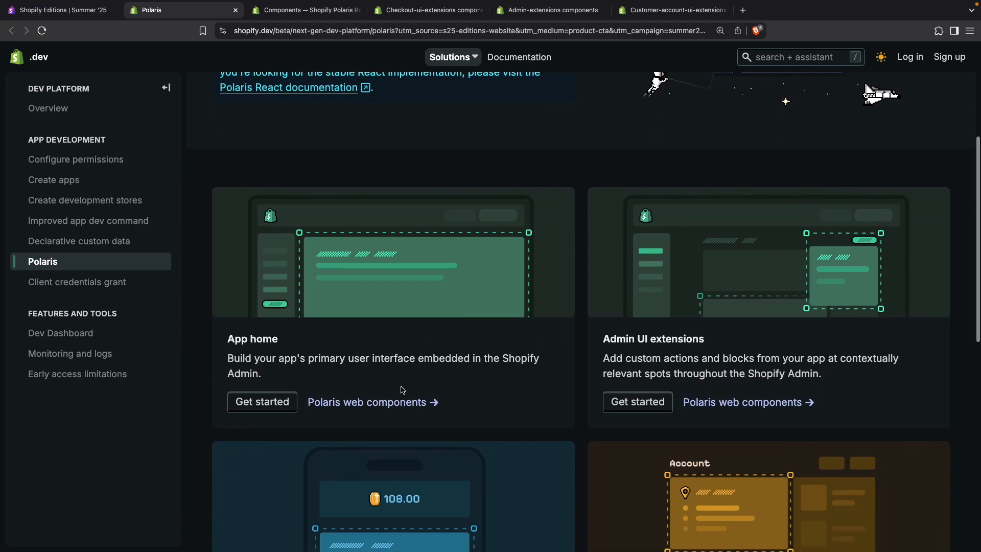
left_click(366, 402)
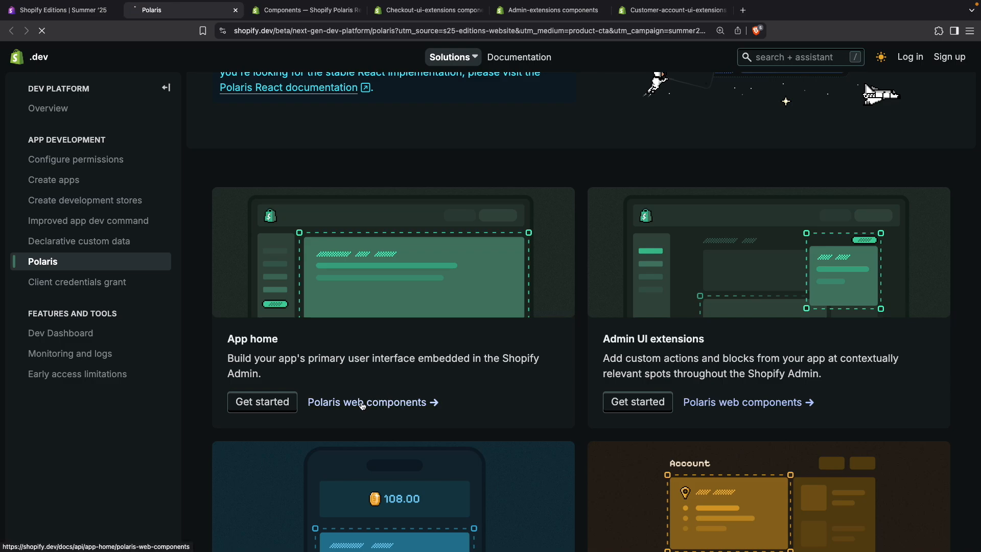
Open the Polaris web components reference and keep the 2025-10 release candidate API version
left_click(366, 403)
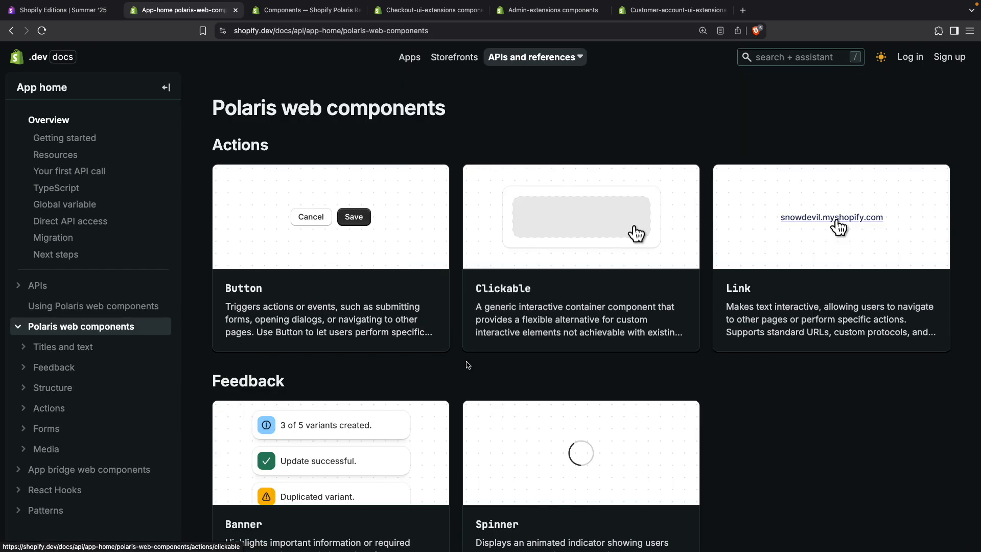
scroll("down", 3)
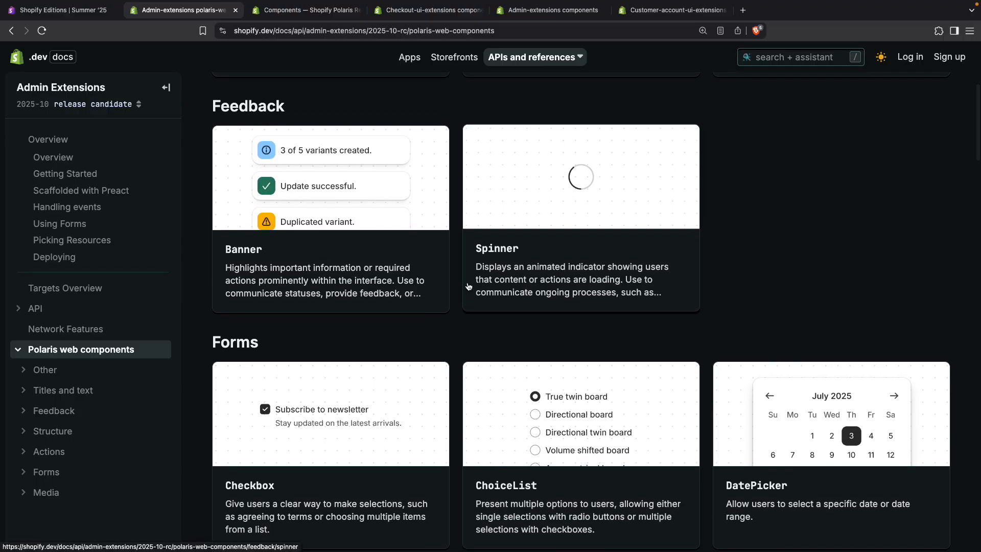
mouse_move(201, 122)
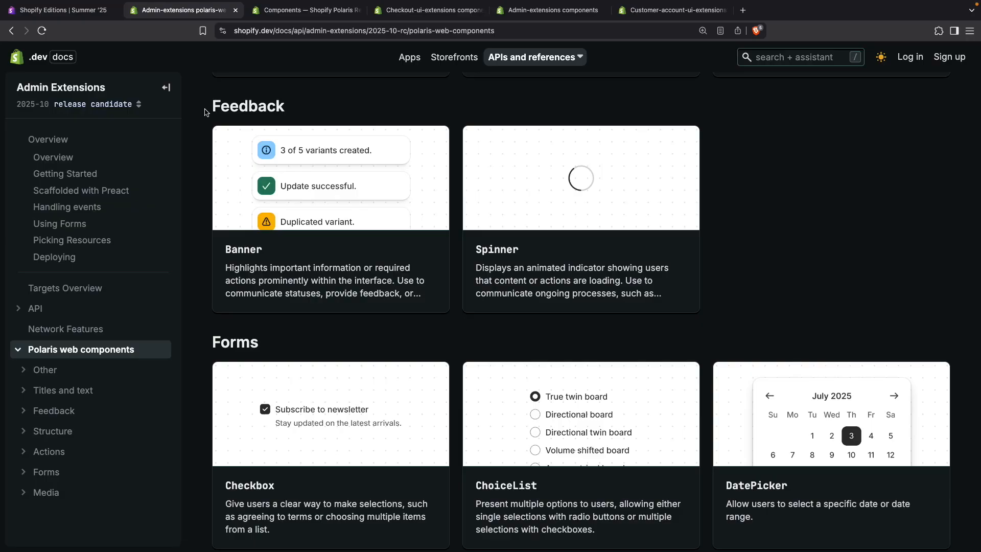
left_click(79, 104)
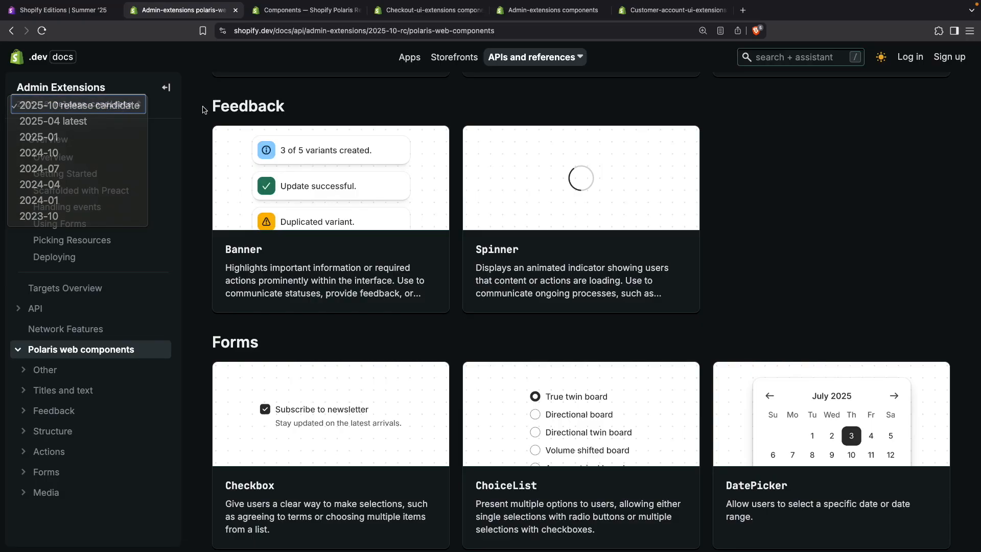
left_click(77, 104)
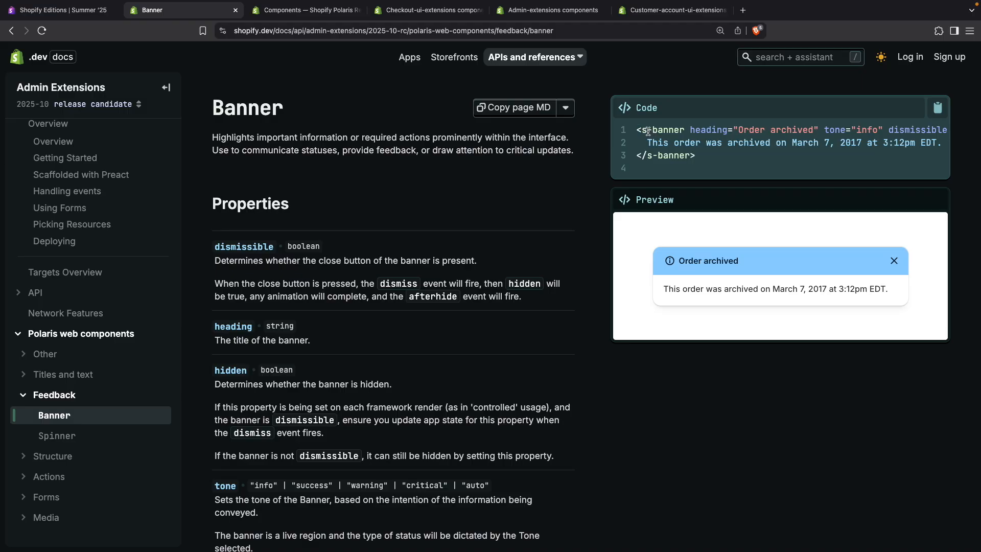
mouse_move(366, 312)
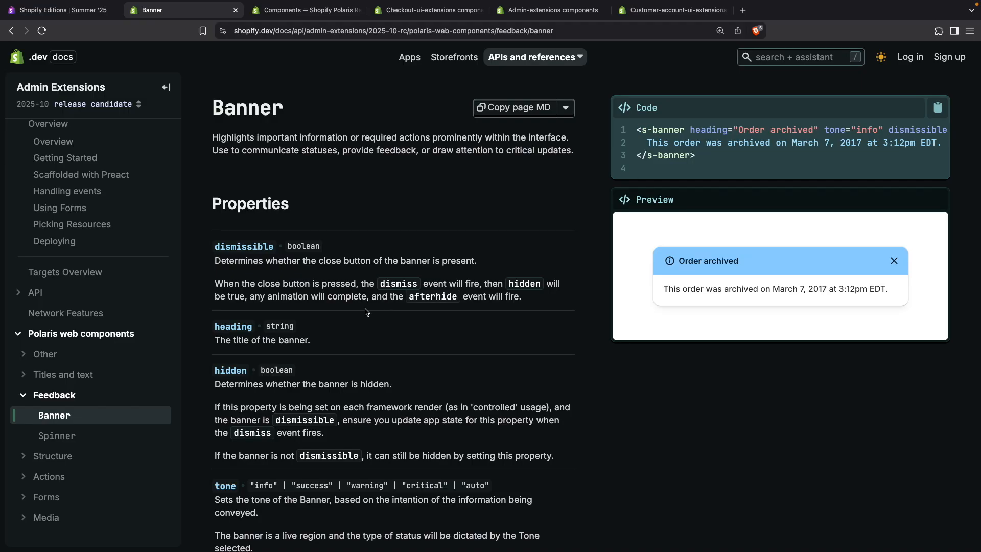
Read the Banner component reference and open the guide on registering event handlers
scroll("down", 3)
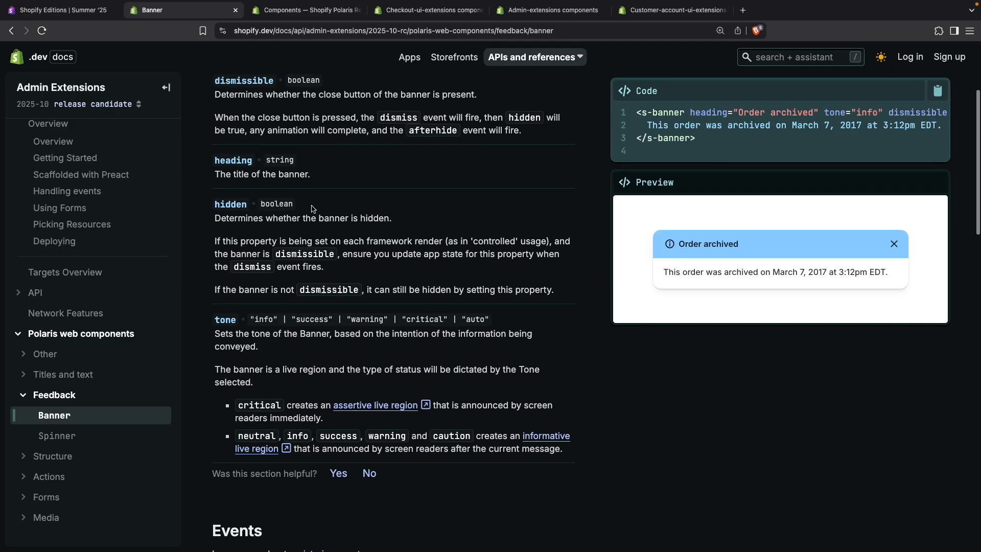
scroll("down", 3)
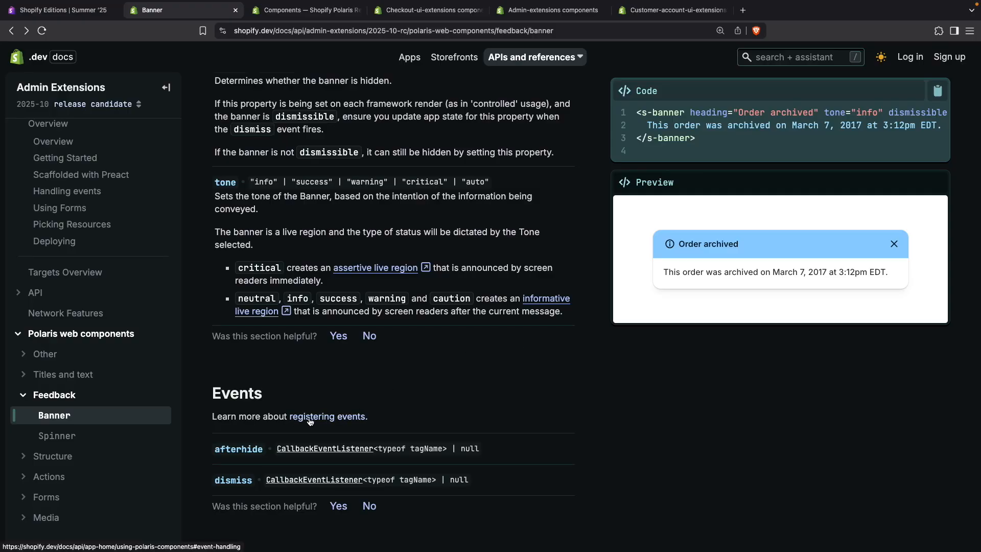
left_click(325, 416)
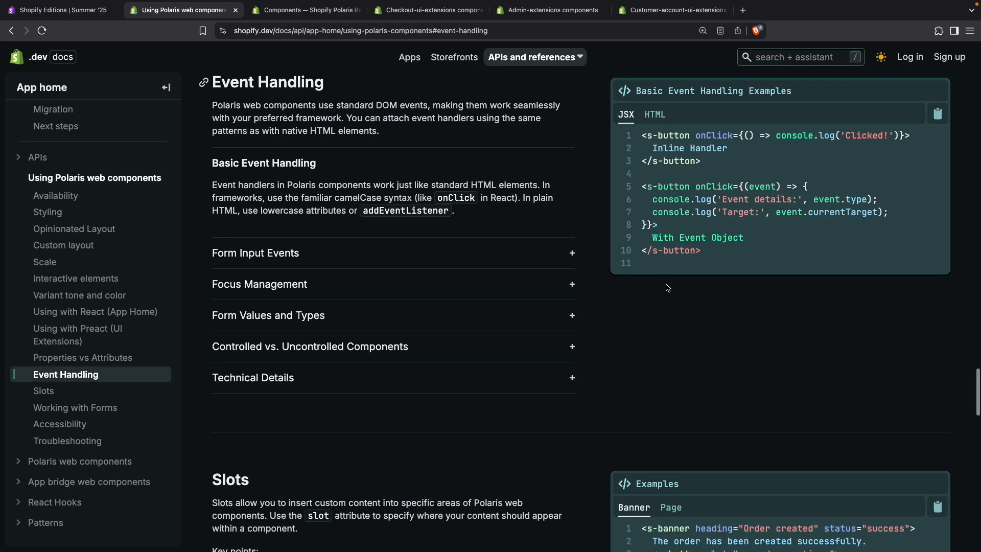
mouse_move(688, 306)
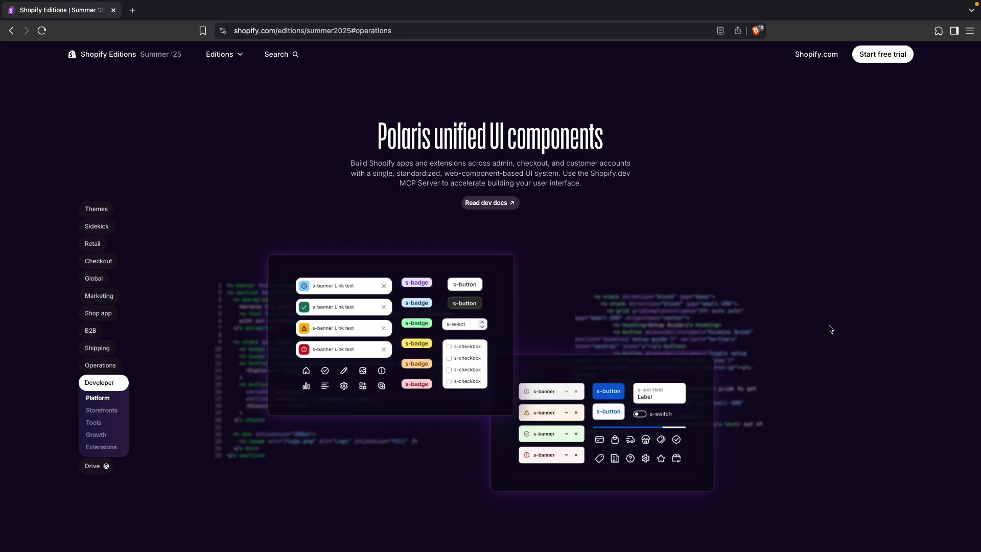
Reach the Storefronts section and try out Storefront Web Components from the Editions page
scroll("down", 3)
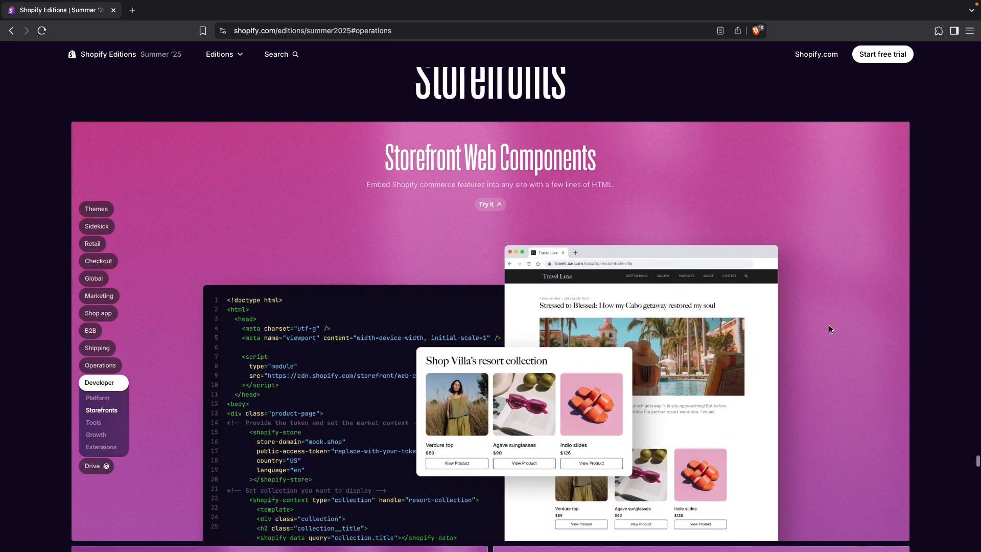
scroll("down", 3)
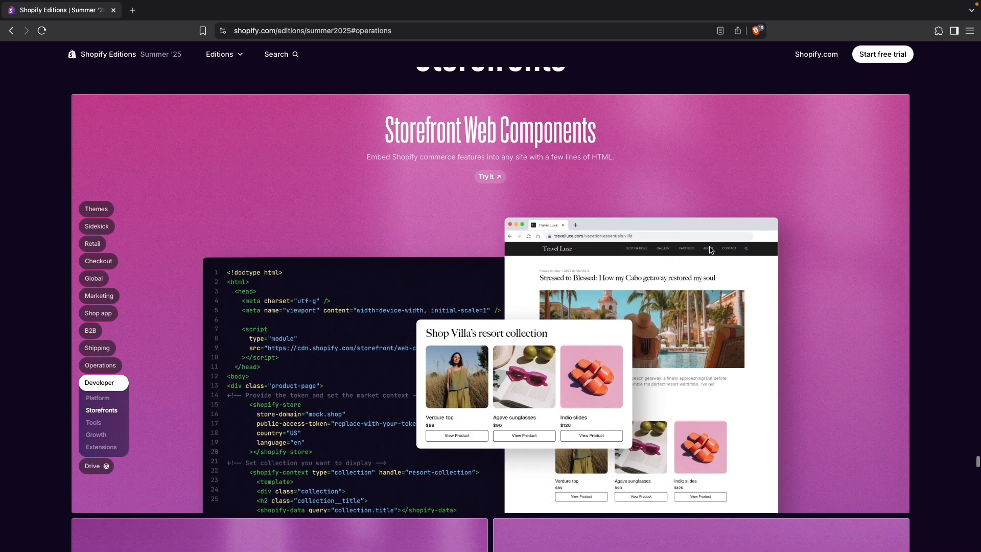
mouse_move(564, 193)
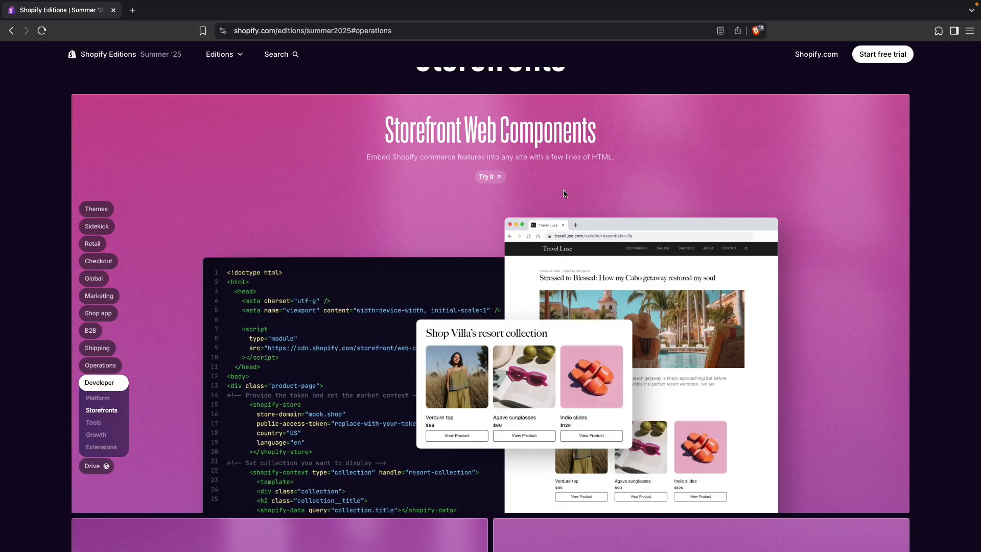
mouse_move(553, 190)
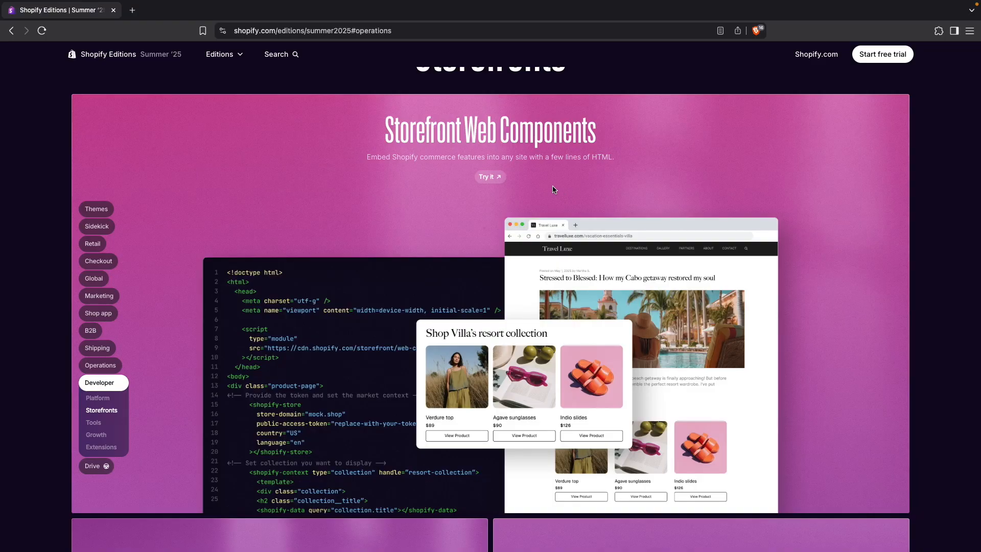
left_click(489, 176)
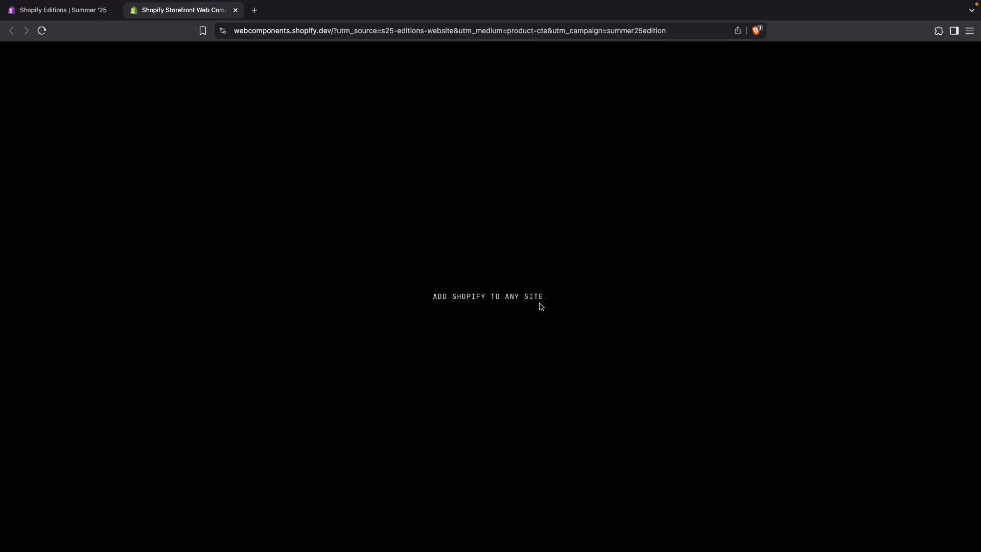
mouse_move(520, 278)
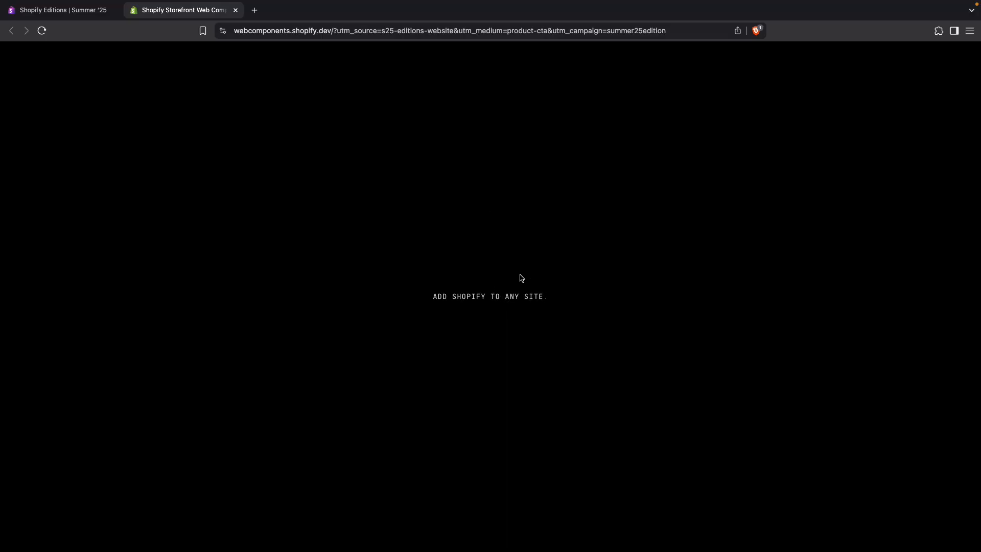
mouse_move(514, 298)
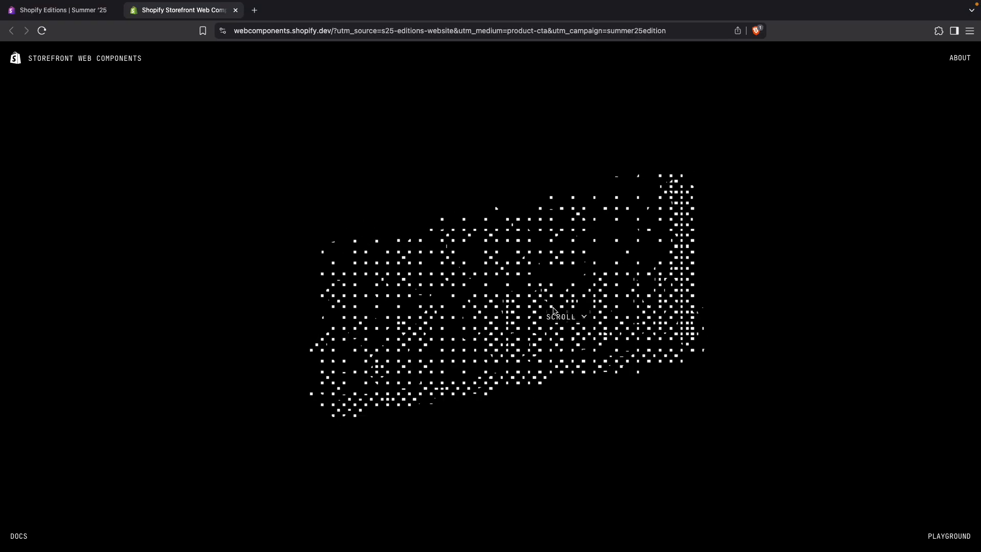
Bring up the Storefront Web Components landing page and enter its interactive Playground
scroll("down", 3)
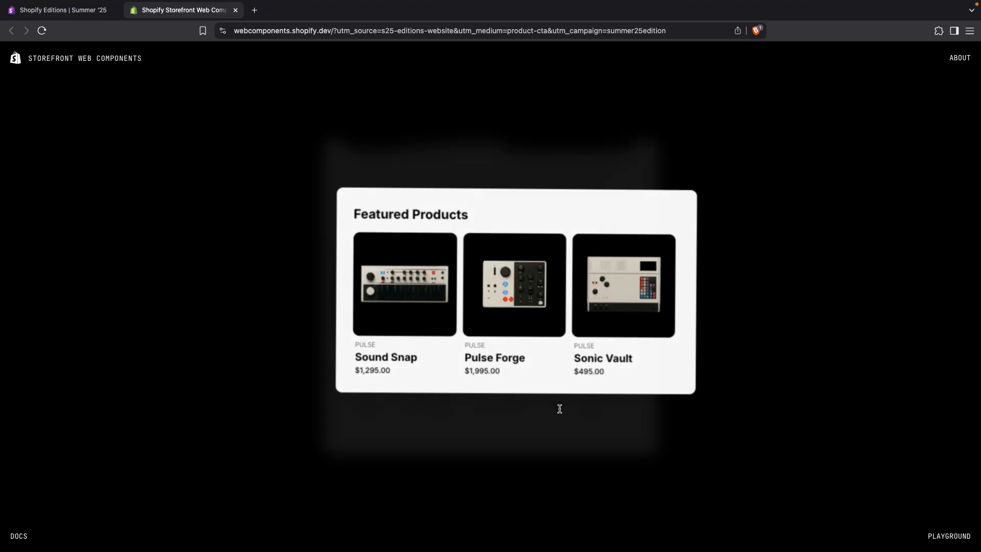
scroll("down", 3)
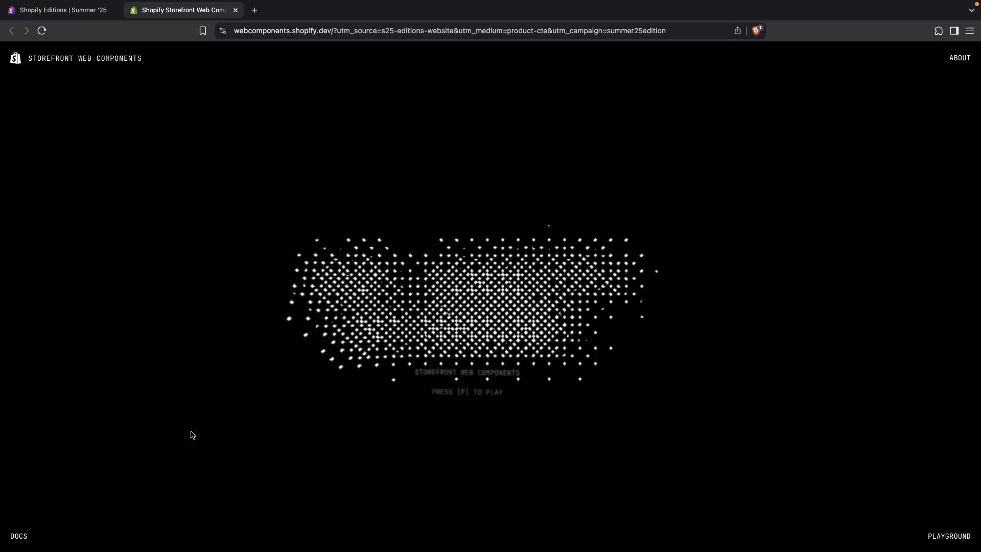
left_click(18, 536)
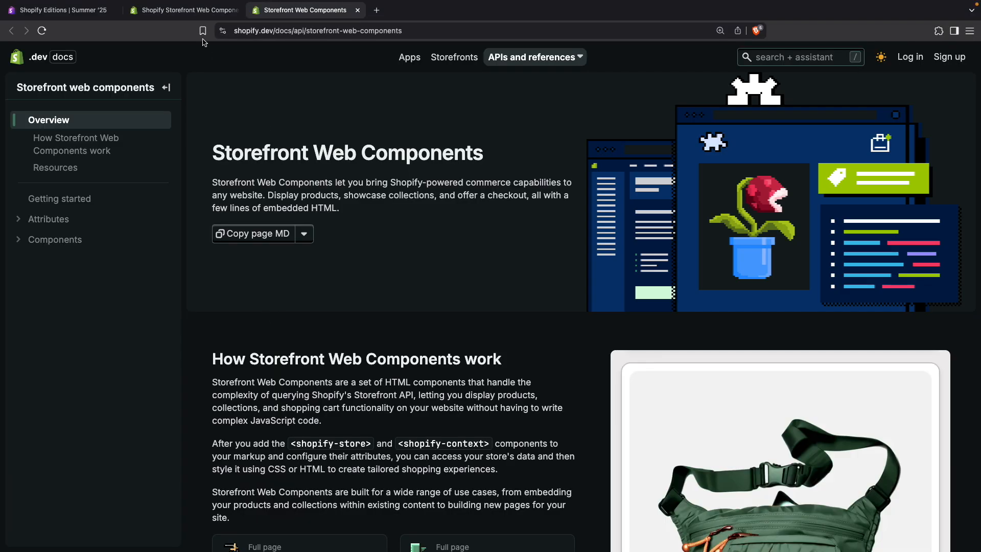
left_click(181, 10)
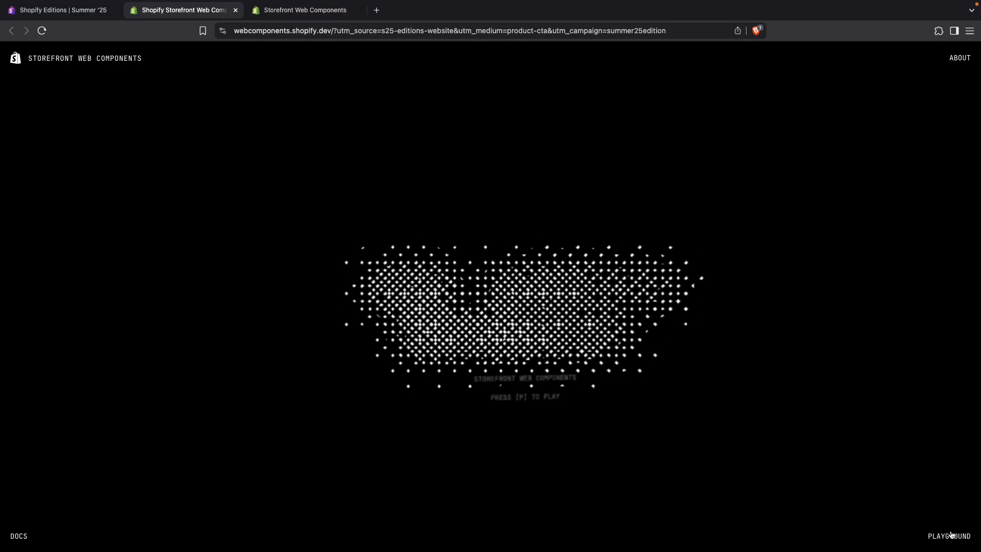
left_click(950, 536)
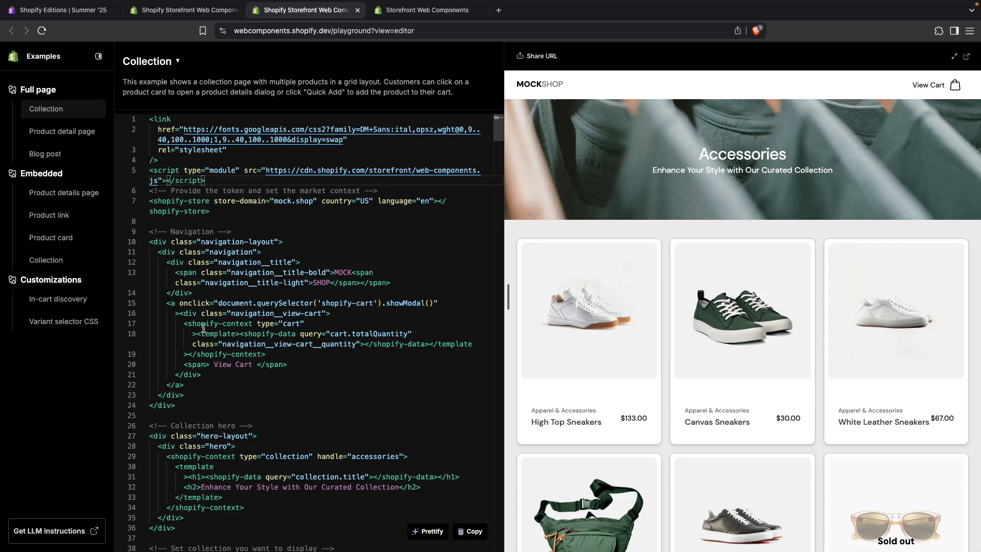
Highlight the cart context code, quick-add the Canvas Sneakers, preview the mock checkout and go back
left_click_drag(183, 323, 263, 355)
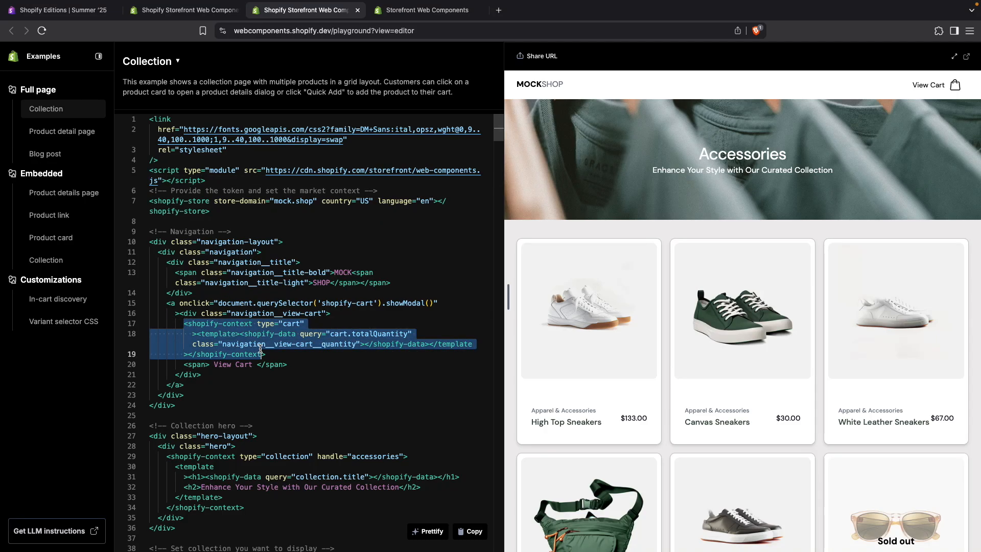
mouse_move(324, 356)
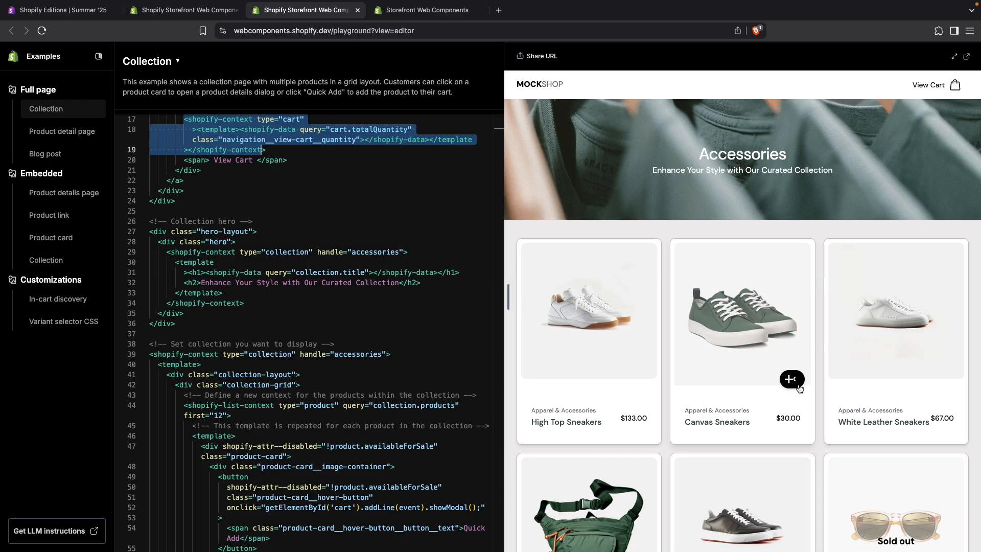
left_click(790, 379)
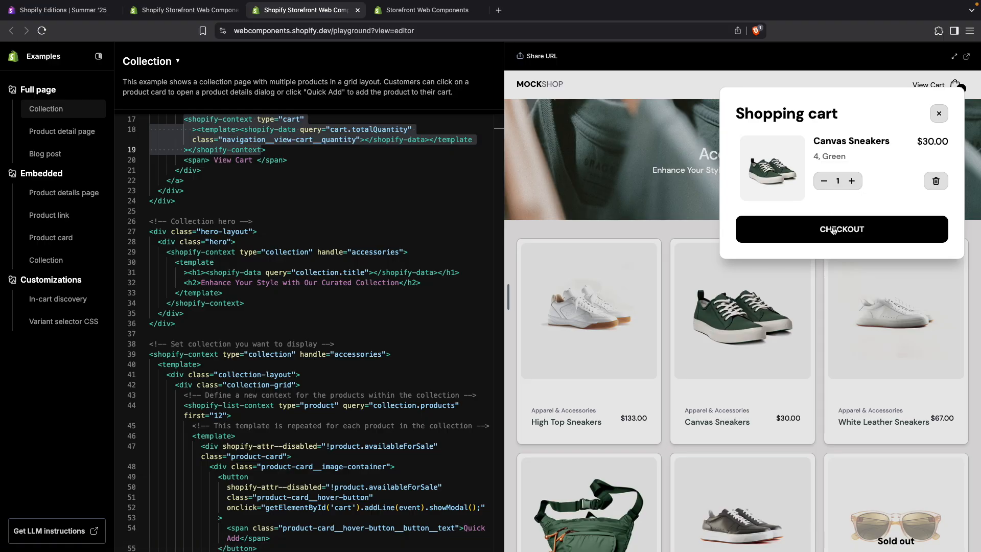
left_click(841, 228)
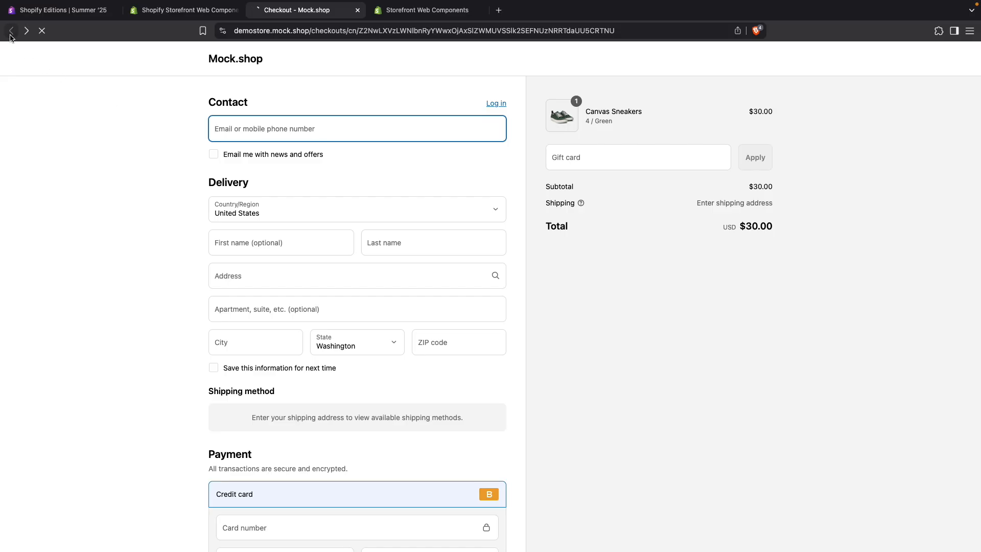
left_click(306, 11)
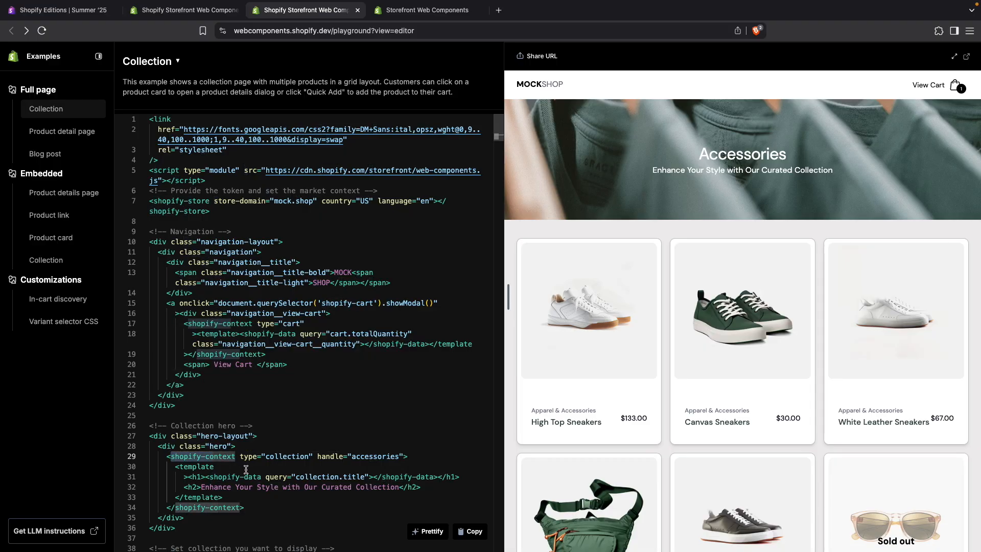
Study the hero code's collection context, template and title query, then read down through the product card template
left_click(197, 467)
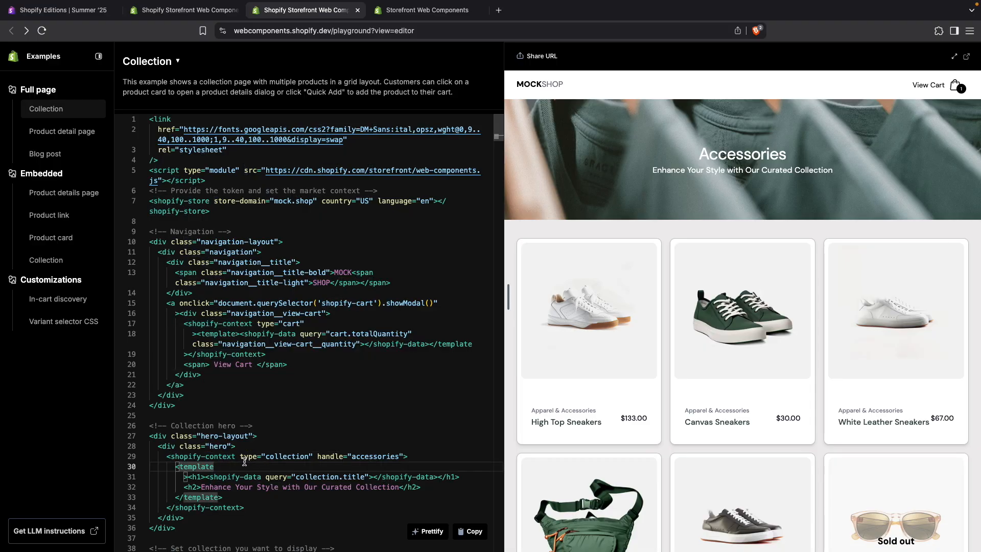
double_click(286, 456)
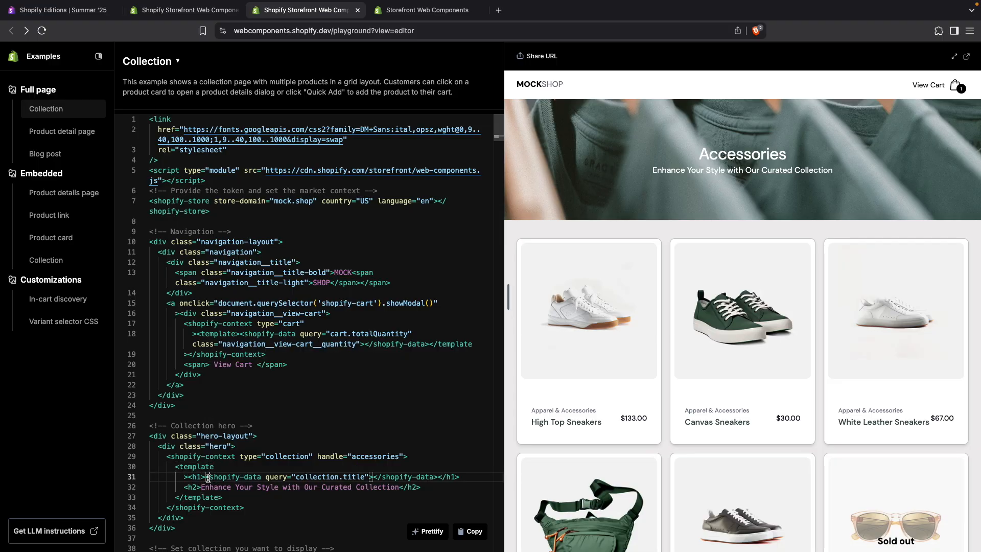
left_click(339, 477)
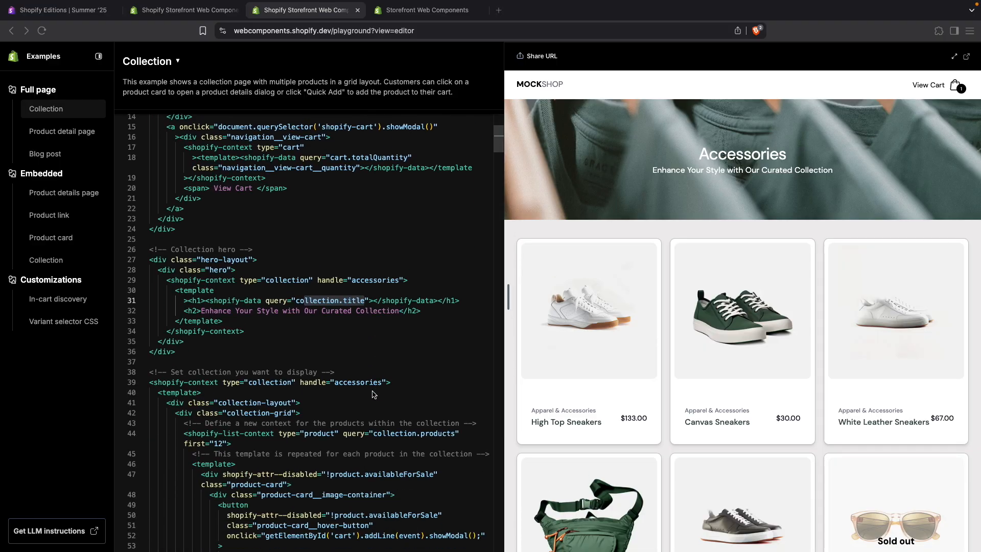
scroll("down", 3)
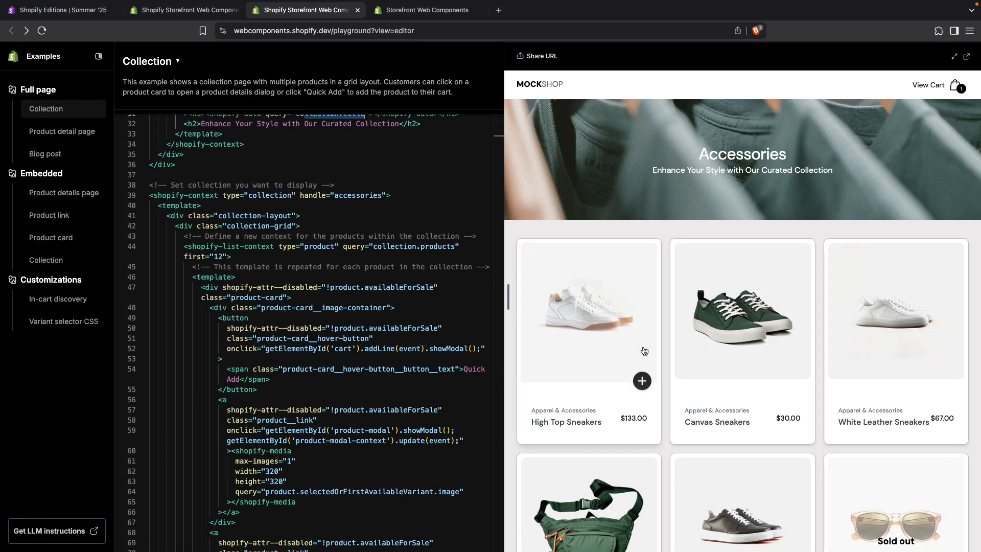
mouse_move(643, 385)
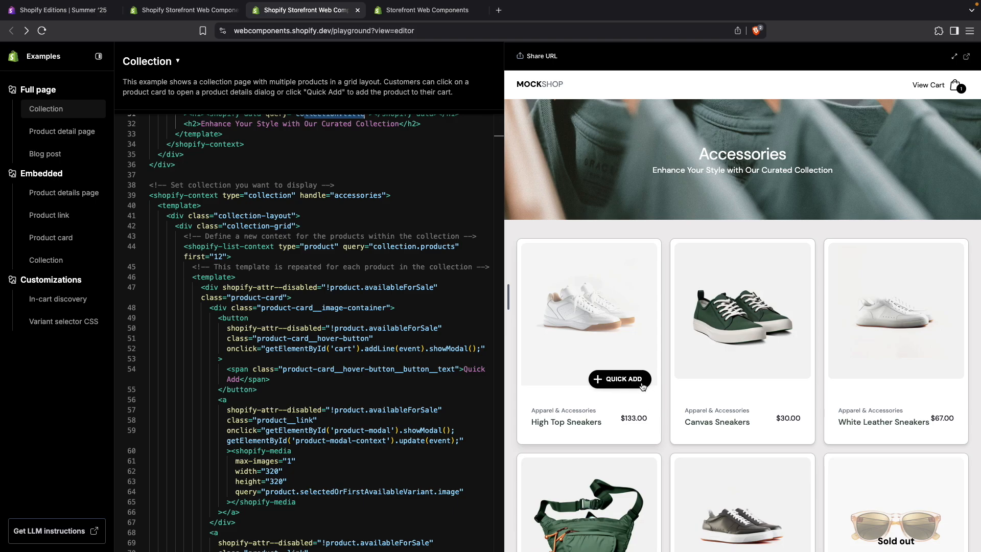
scroll("down", 3)
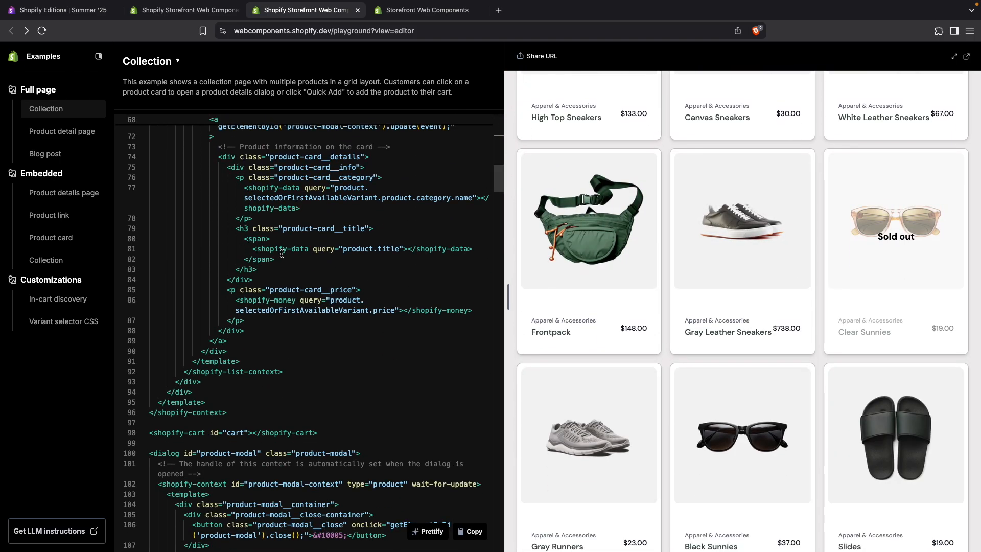
scroll("down", 3)
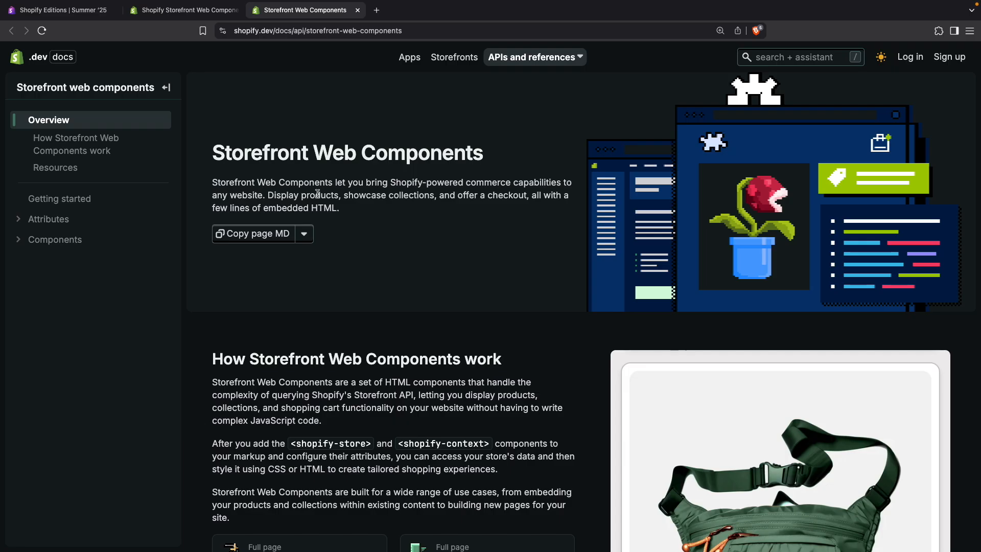
left_click_drag(213, 182, 339, 208)
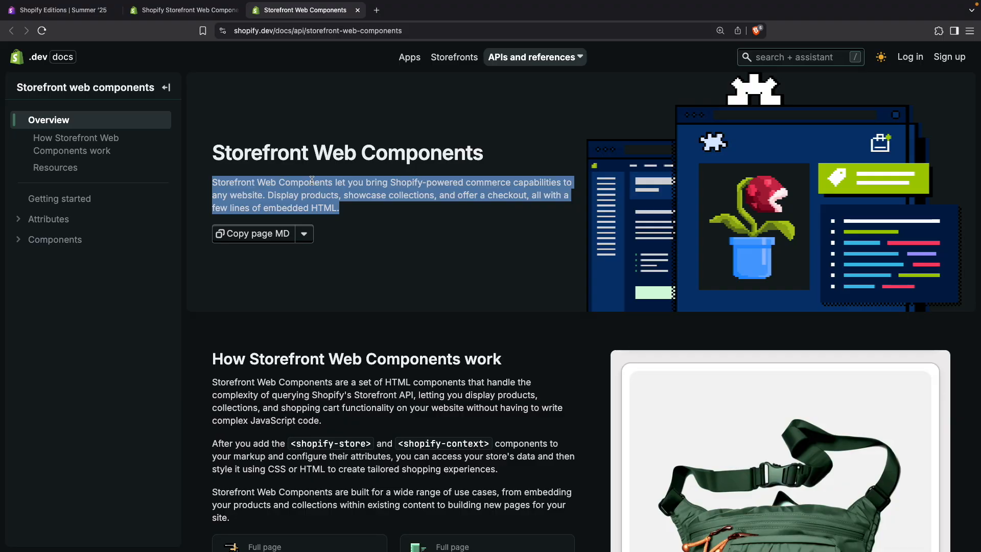
left_click(378, 208)
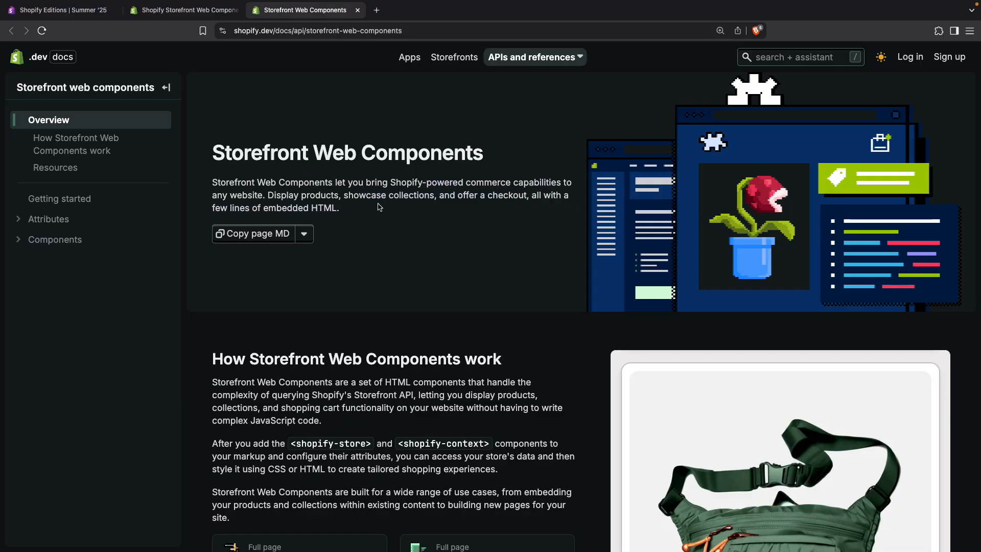
mouse_move(297, 191)
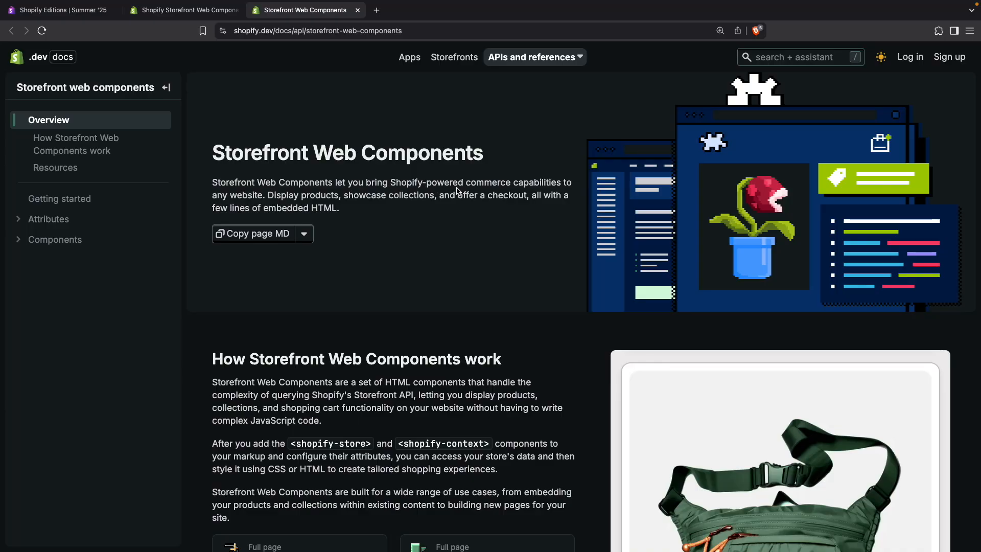
mouse_move(280, 190)
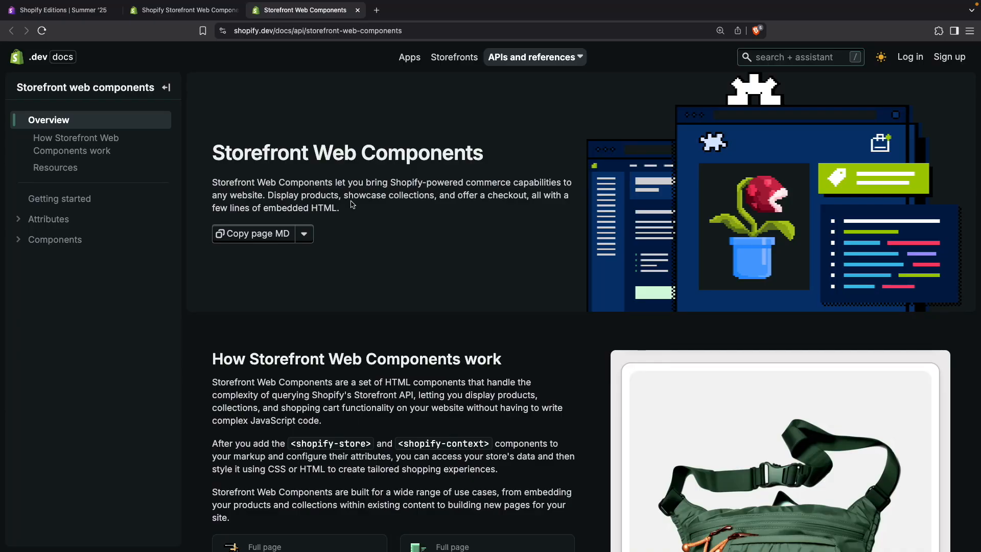
mouse_move(470, 206)
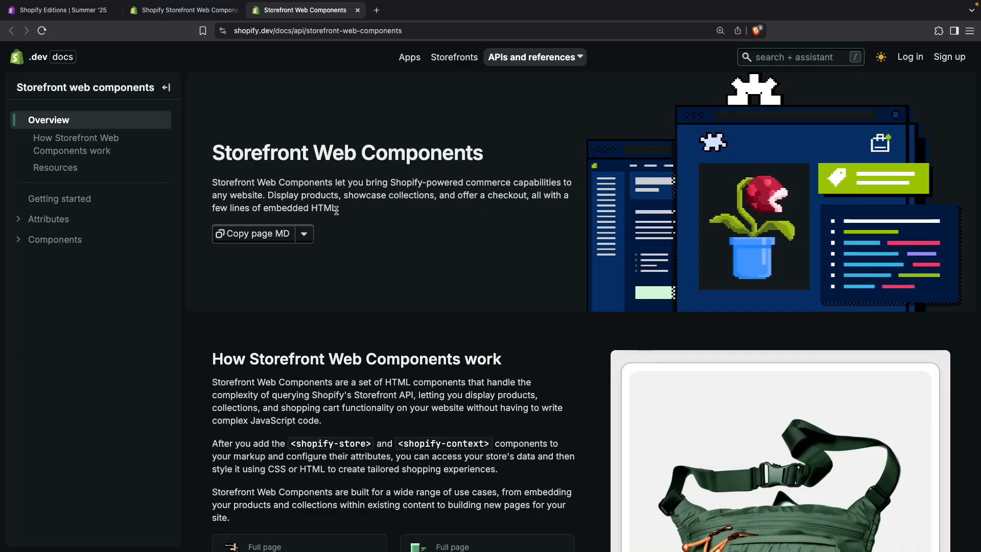
mouse_move(351, 214)
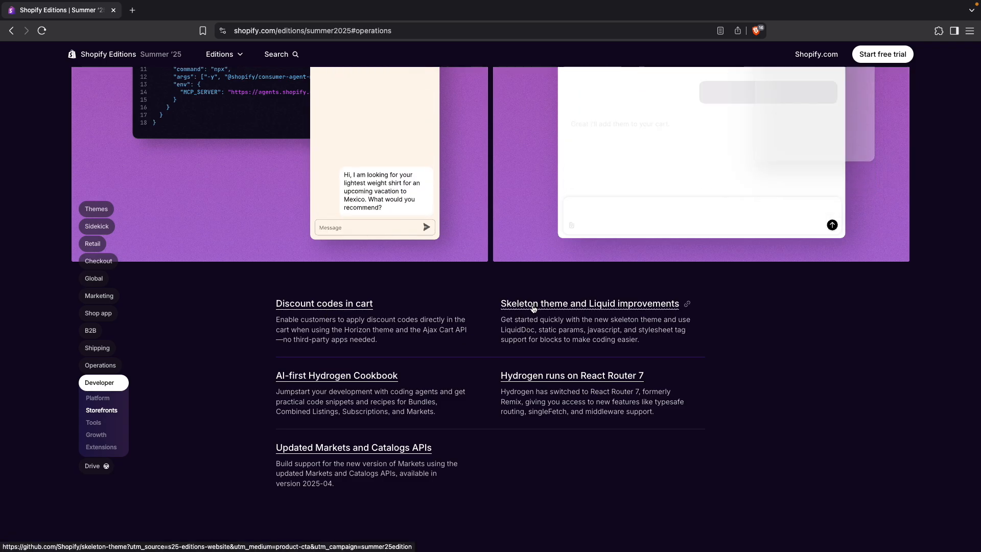
Scroll the Summer '25 developer Tools features and open the Bulk Data Management in Shopify CLI announcement
left_click(588, 303)
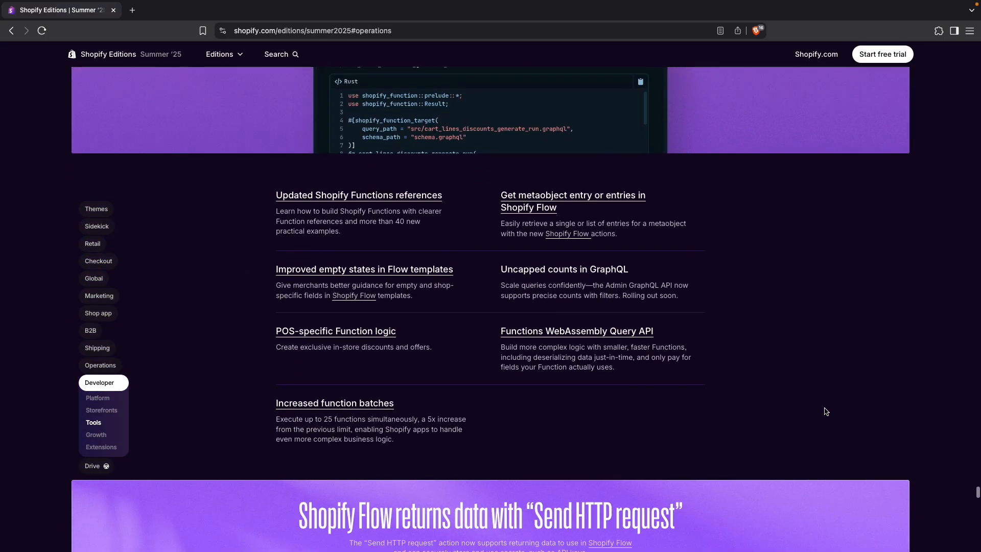
scroll("down", 3)
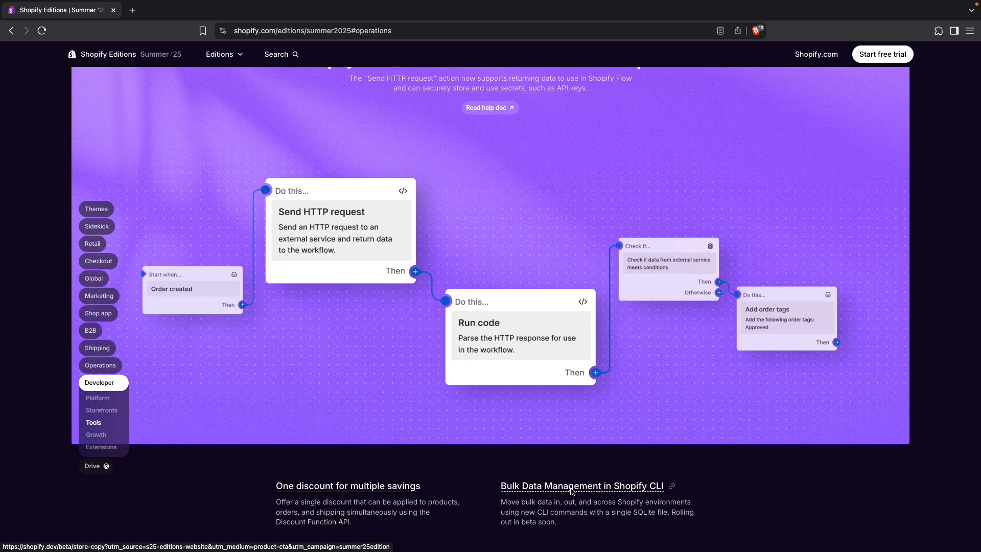
left_click(581, 486)
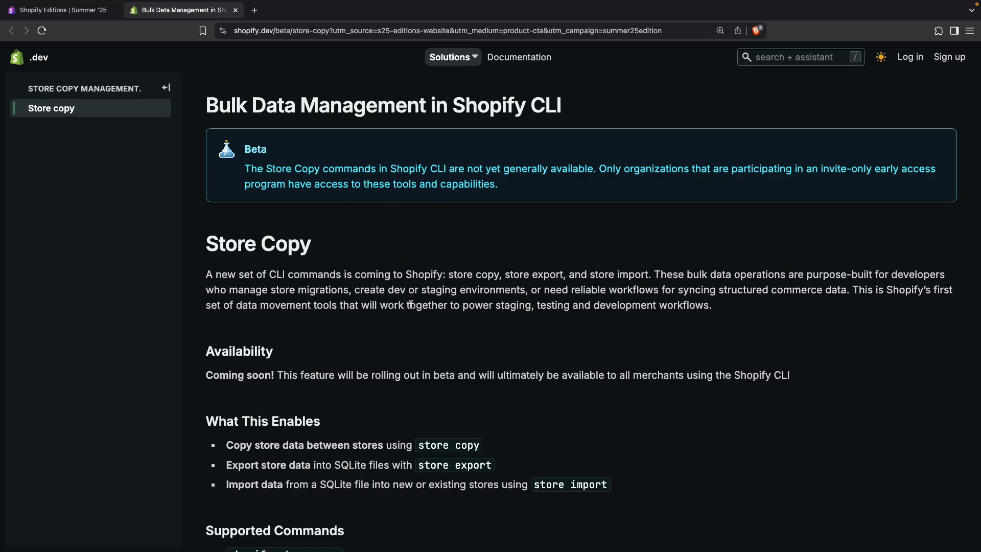
Review the Store Copy supported data types, highlighting Products through Product Metafields, then close the page
scroll("down", 3)
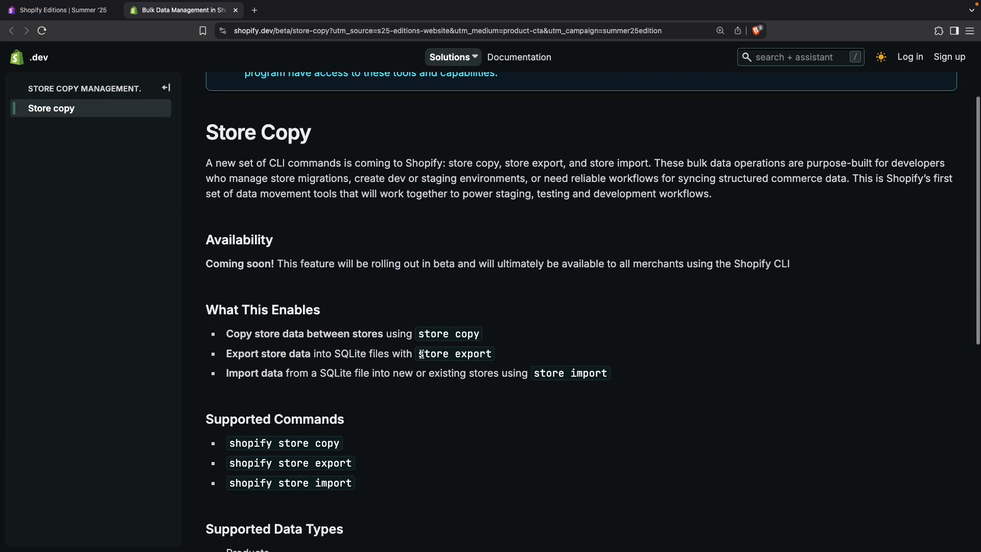
scroll("down", 3)
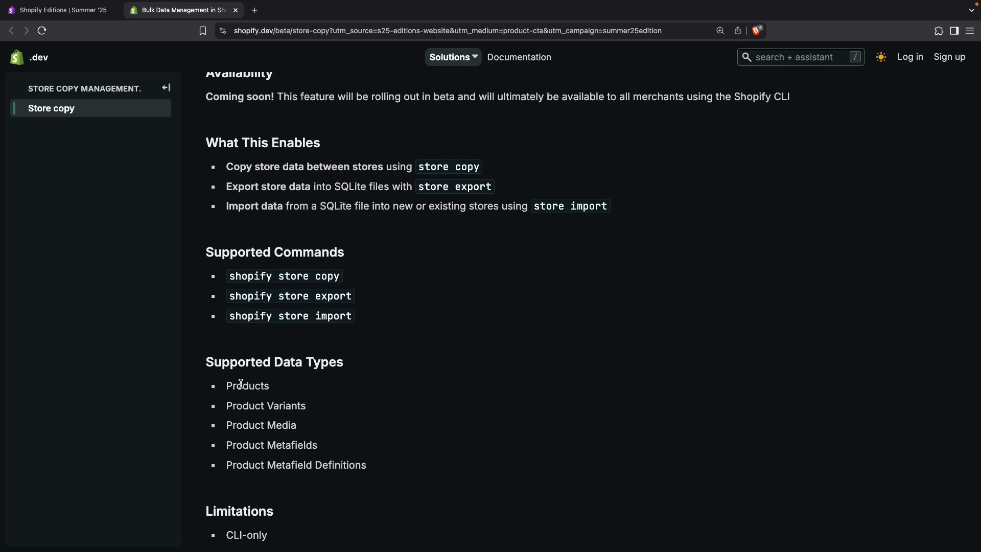
double_click(246, 385)
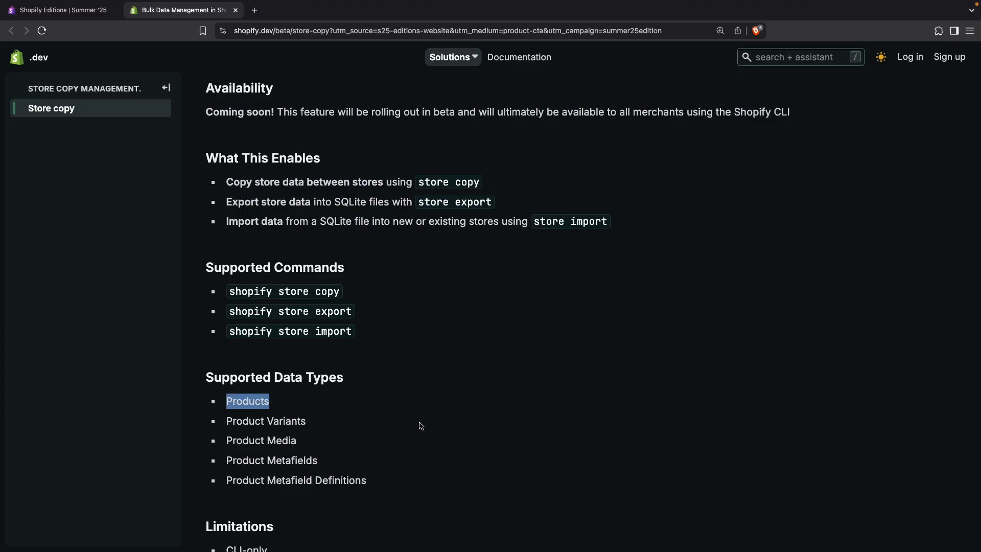
scroll("down", 3)
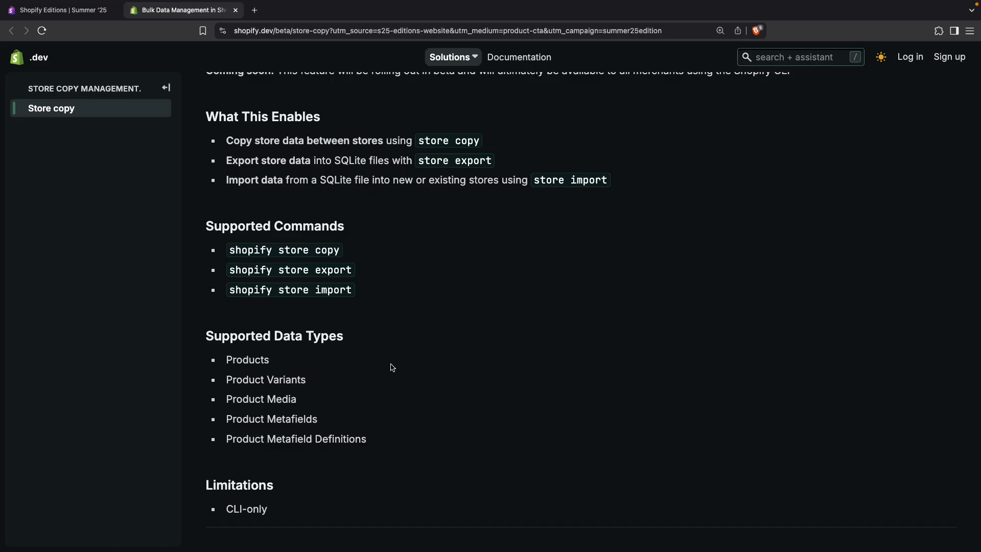
left_click_drag(227, 360, 263, 380)
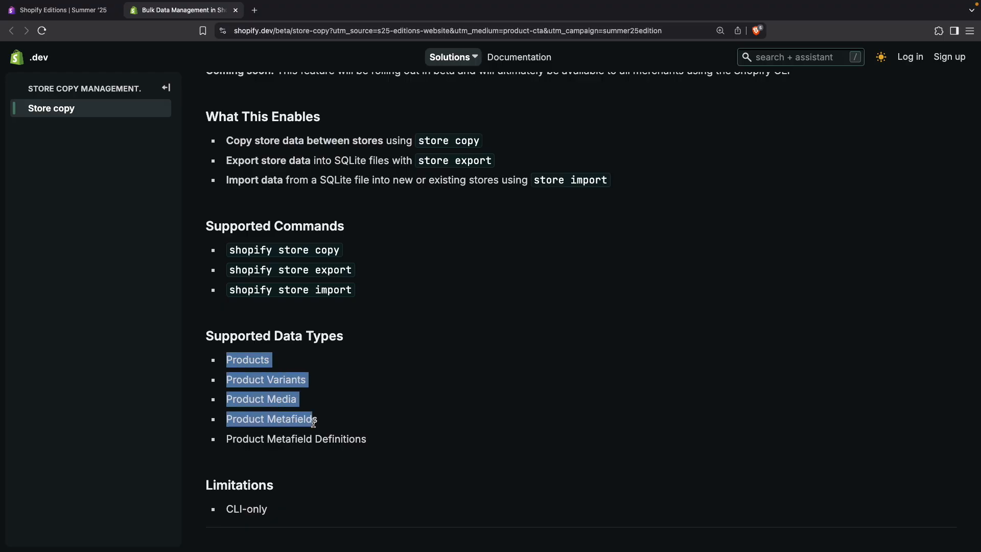
left_click(56, 11)
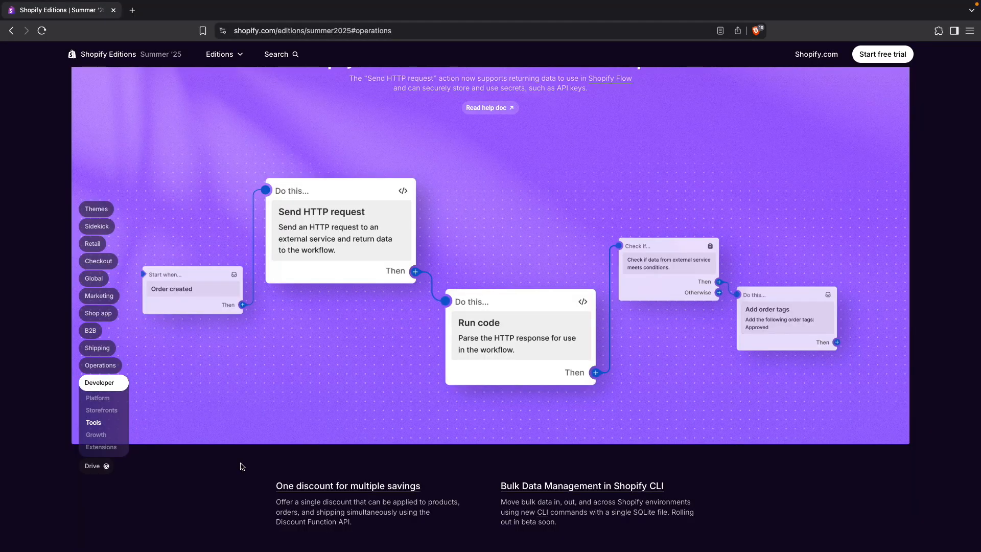